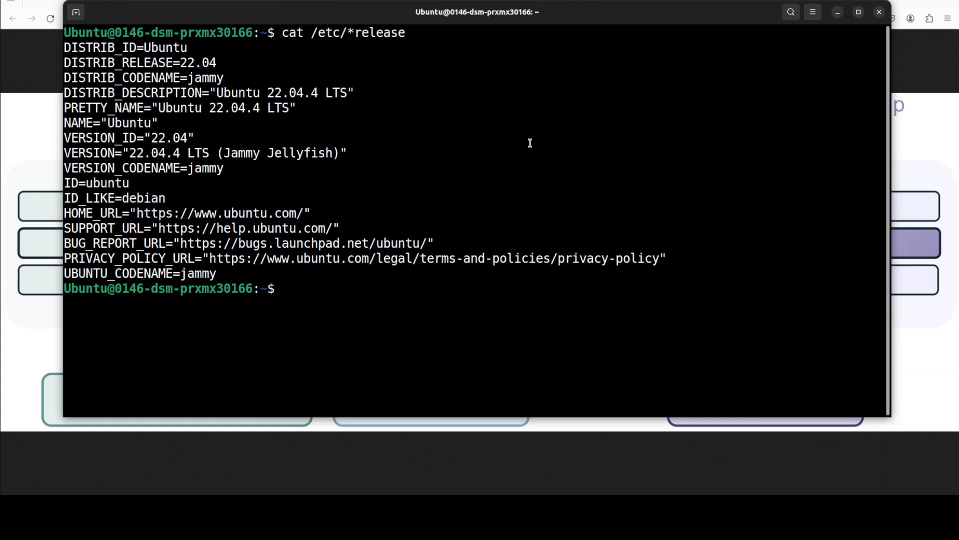
Step: Check the GPU status with nvidia-smi
{"action": "type", "text": "nvidia-smi"}
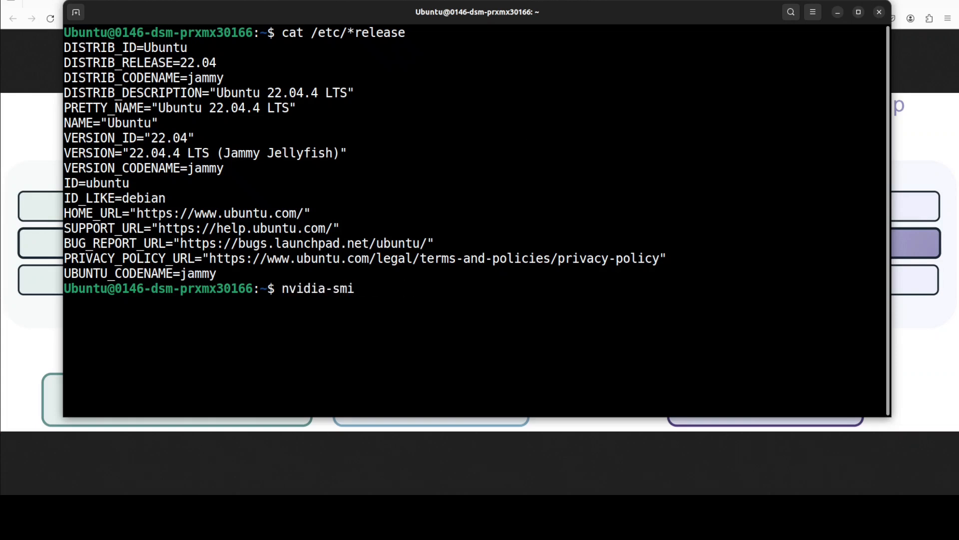
{"action": "key", "text": "Return"}
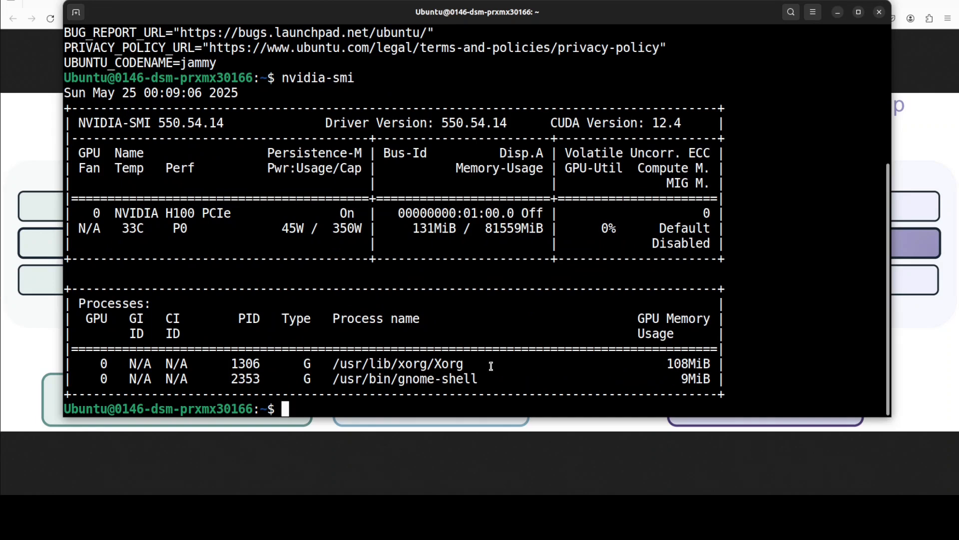
Step: Create the Python 3.10 conda environment 'bagel' from the pasted conda create command
{"action": "right_click", "coordinate": [490, 366]}
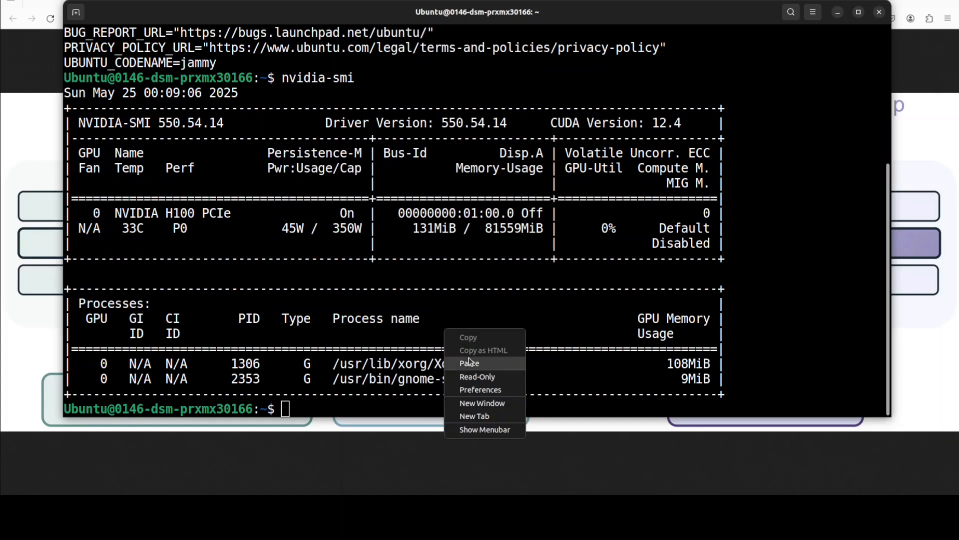
{"action": "left_click", "coordinate": [470, 362]}
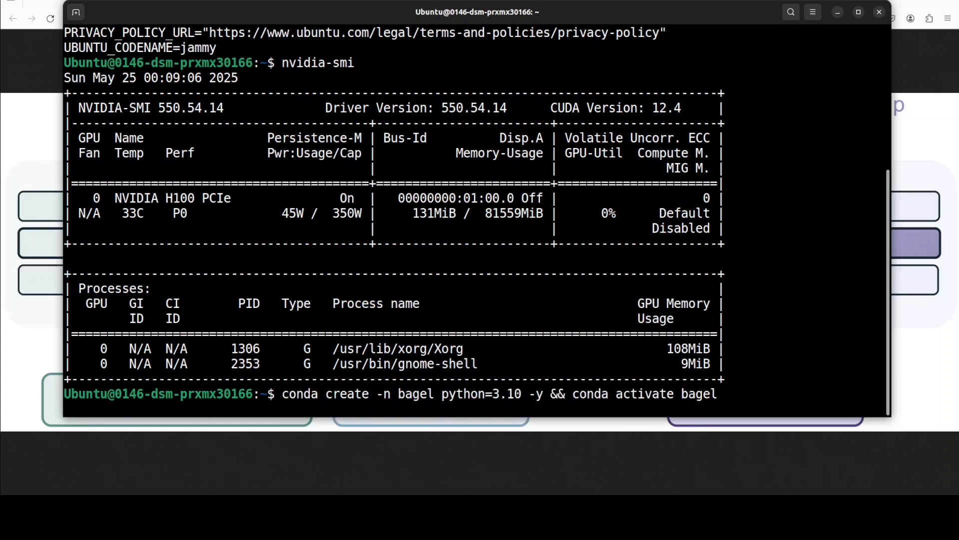
{"action": "key", "text": "Return"}
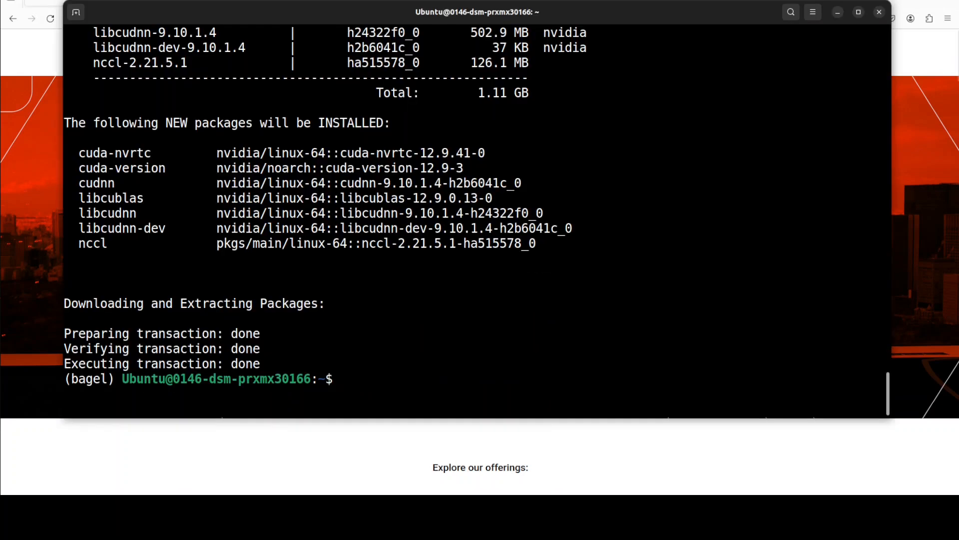
Step: Clone the bytedance-seed/BAGEL repository, enter it, and run the pasted pip install commands
{"action": "type", "text": "git clone https://github.com/bytedance-seed/BAGEL.git && cd BAGEL"}
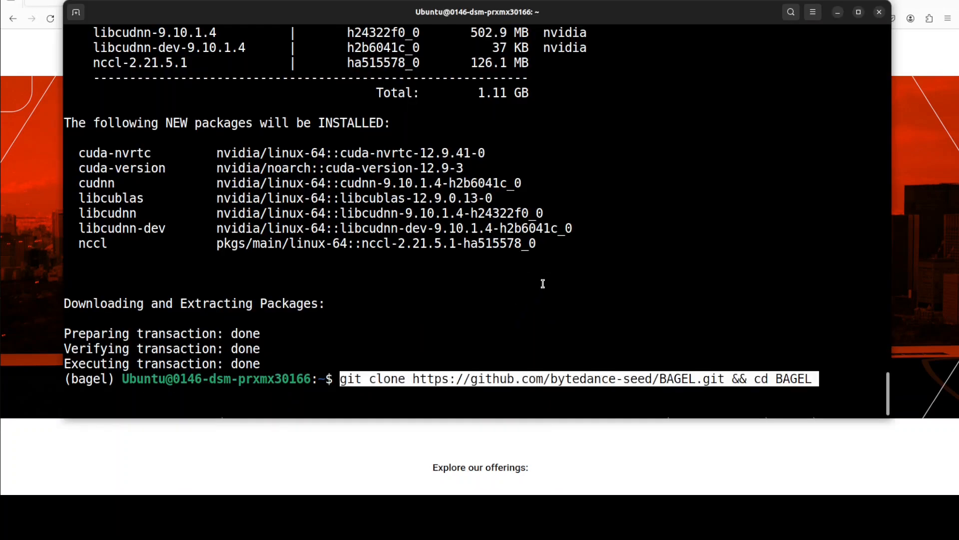
{"action": "key", "text": "Return"}
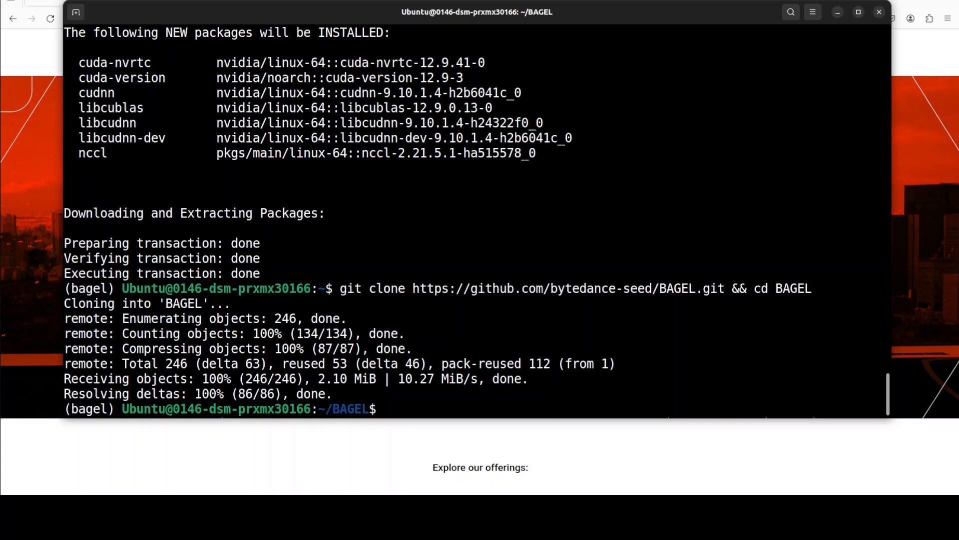
{"action": "right_click", "coordinate": [436, 245]}
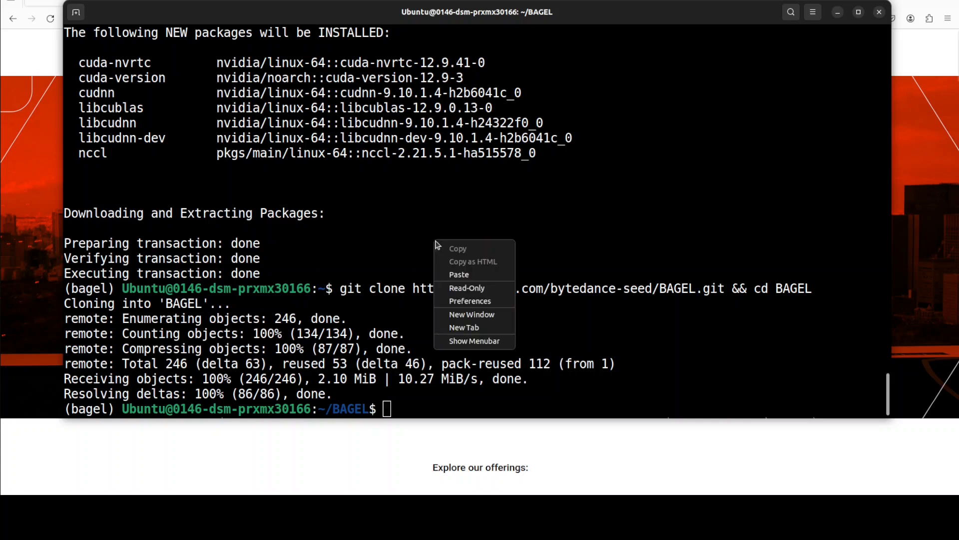
{"action": "left_click", "coordinate": [459, 274]}
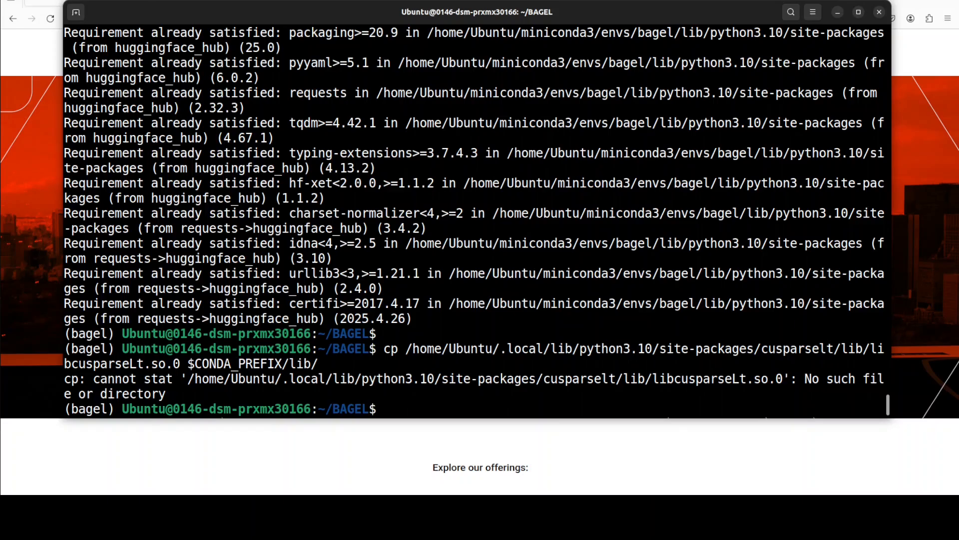
{"action": "mouse_move", "coordinate": [490, 404]}
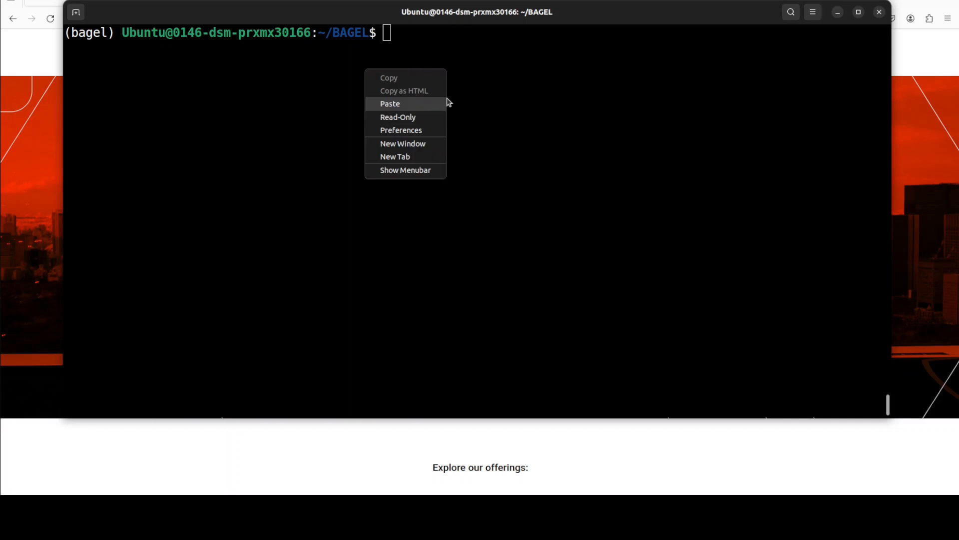
Step: Run the pasted huggingface-cli login command, then clear the terminal output
{"action": "left_click", "coordinate": [390, 103]}
{"action": "type", "text": "Y"}
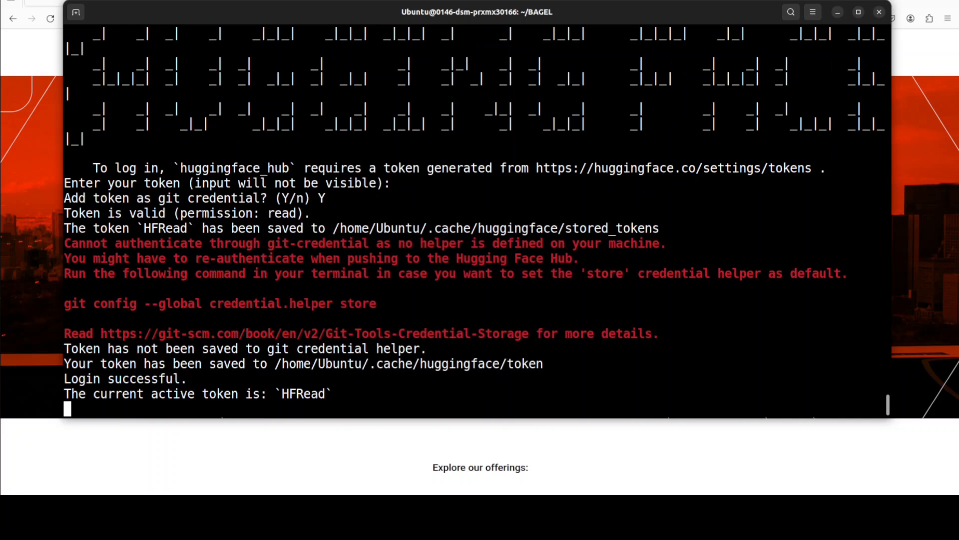
{"action": "type", "text": "clear"}
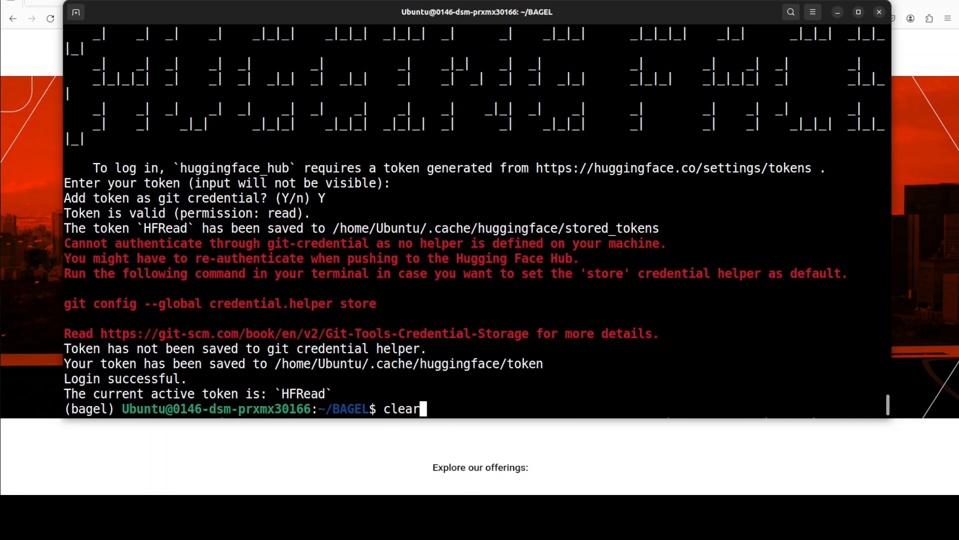
{"action": "key", "text": "Return"}
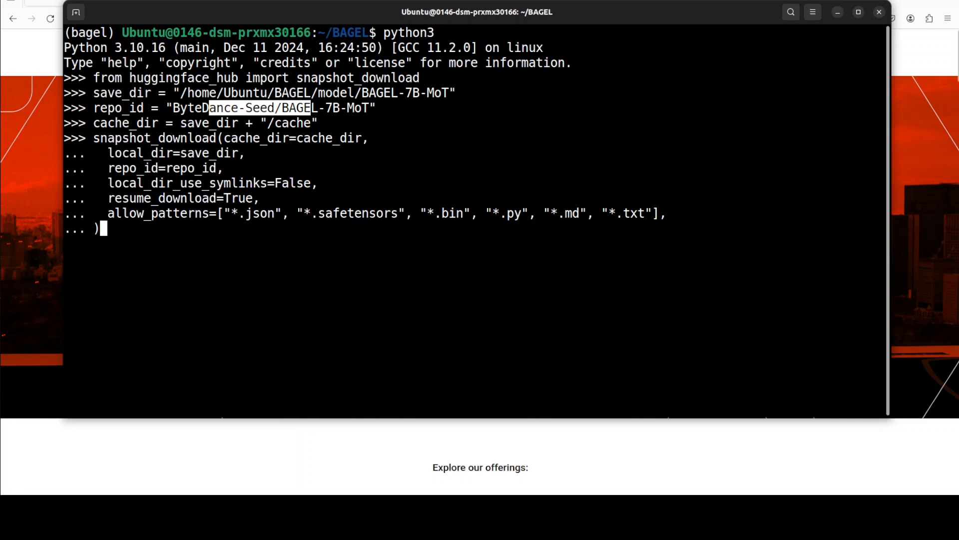
Step: Run the snapshot_download script for BAGEL-7B-MoT, wait for it, then exit() Python
{"action": "key", "text": "Return"}
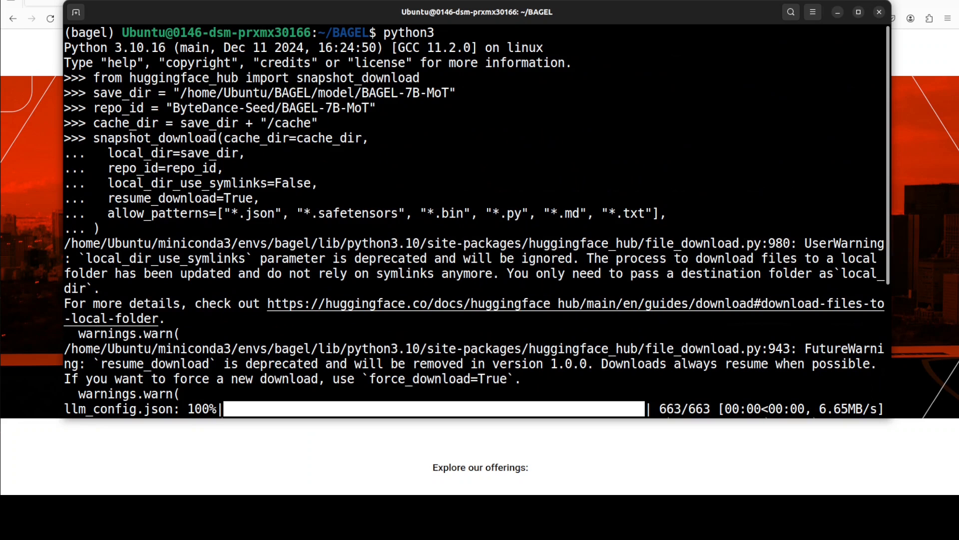
{"action": "scroll", "scroll_direction": "down", "scroll_amount": 3}
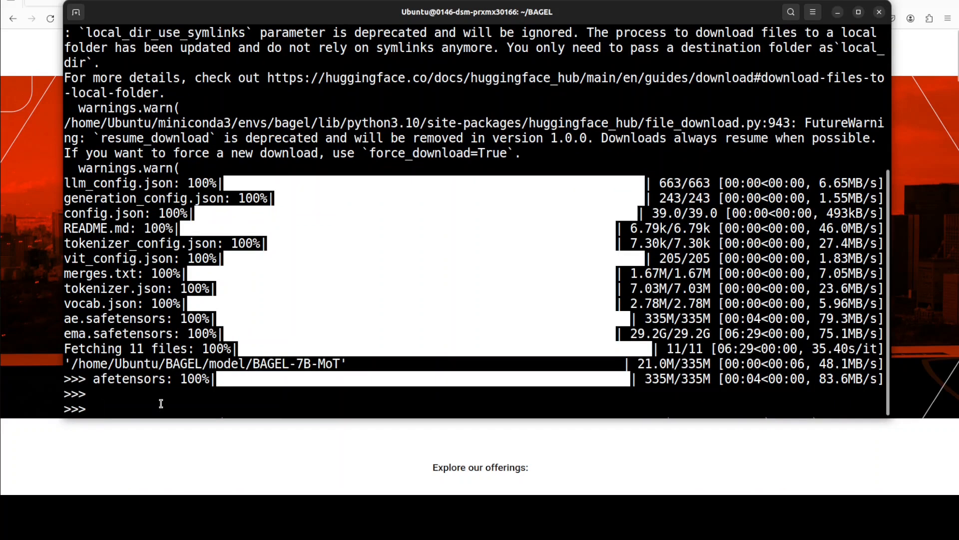
{"action": "type", "text": "exit()"}
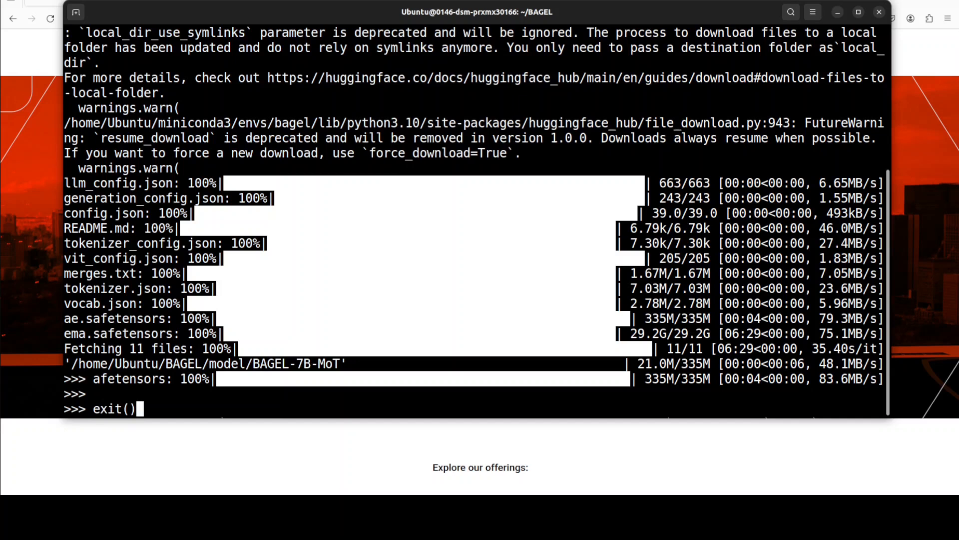
{"action": "key", "text": "Return"}
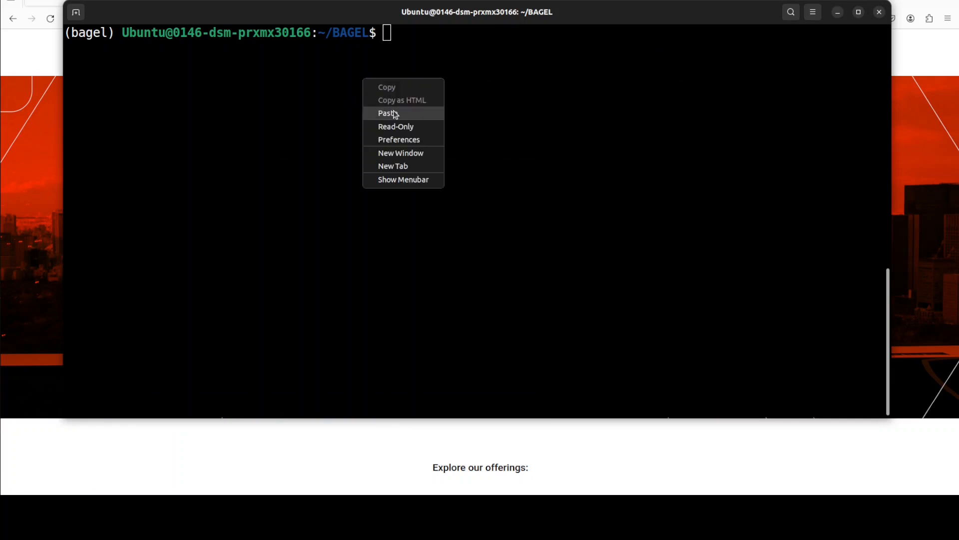
Step: Launch python app.py, which fails on the missing llm_config.json path
{"action": "left_click", "coordinate": [388, 113]}
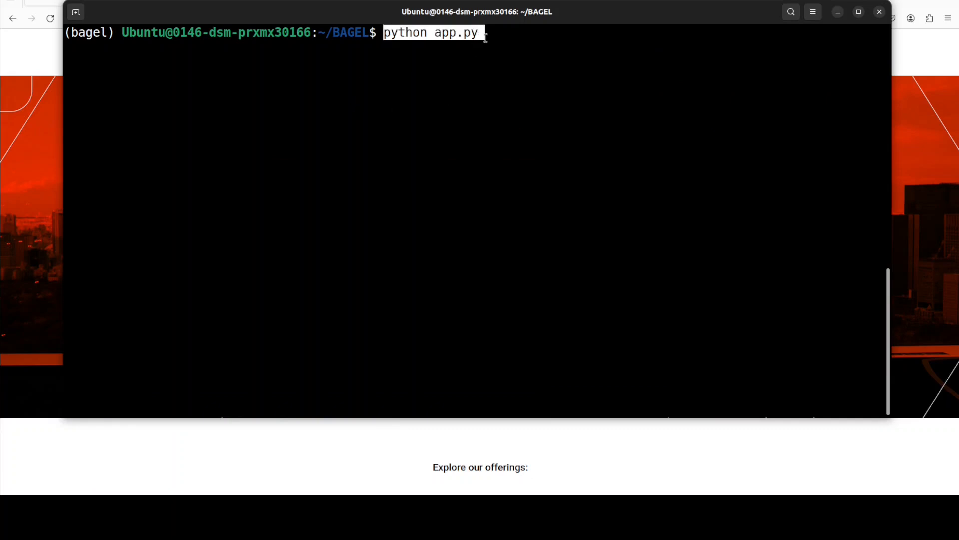
{"action": "key", "text": "Return"}
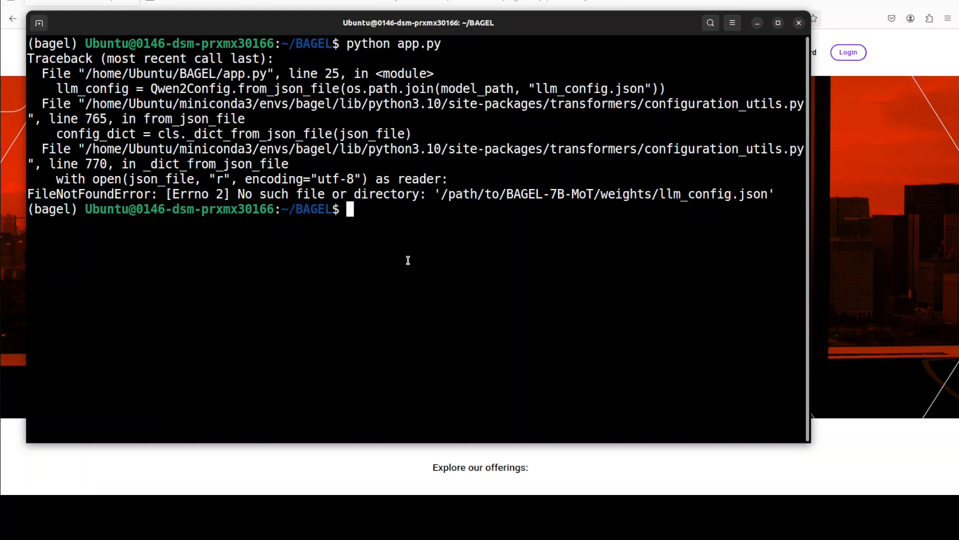
Step: Open the BAGEL folder in Visual Studio Code with 'code .'
{"action": "type", "text": "code"}
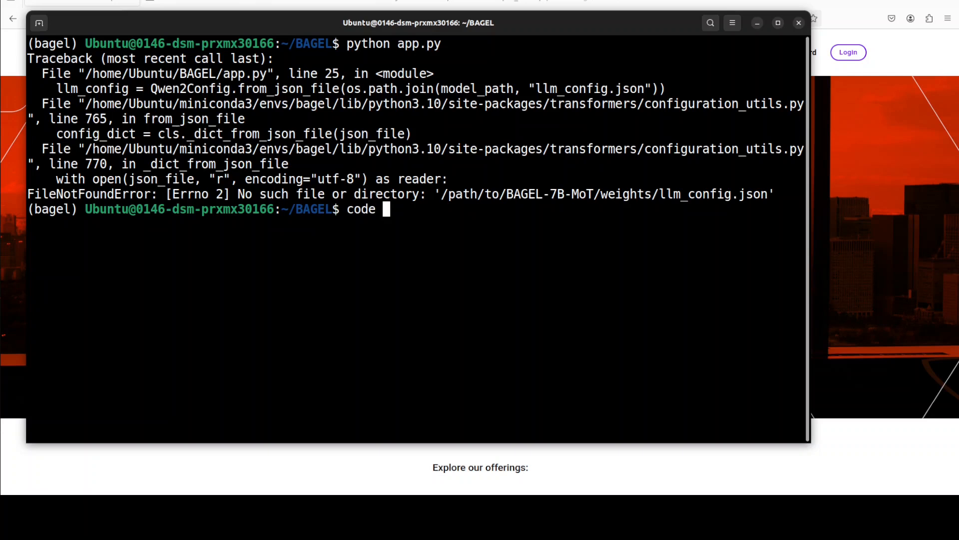
{"action": "type", "text": "."}
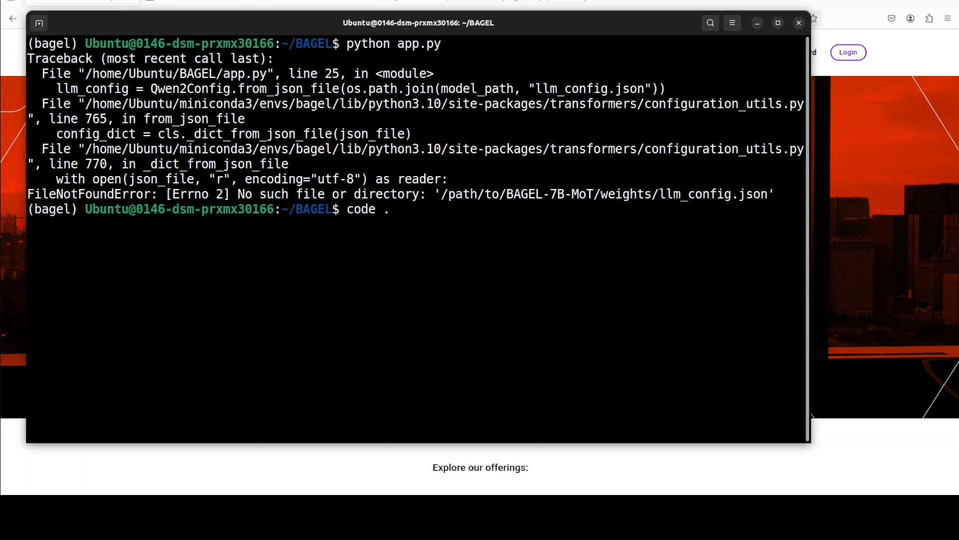
{"action": "key", "text": "Return"}
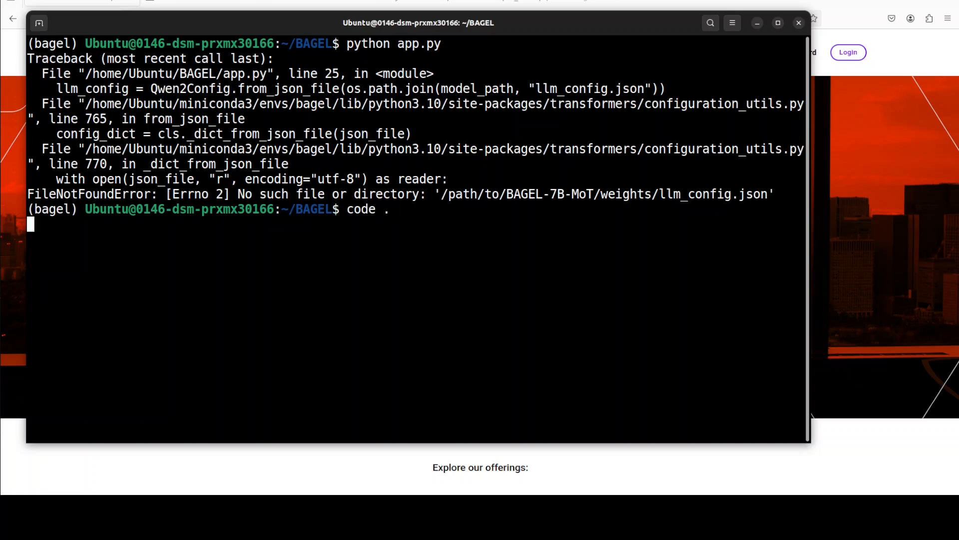
Step: Replace app.py's model_path placeholder with /home/Ubuntu/BAGEL/model/BAGEL-7B-MoT
{"action": "key", "text": "Return"}
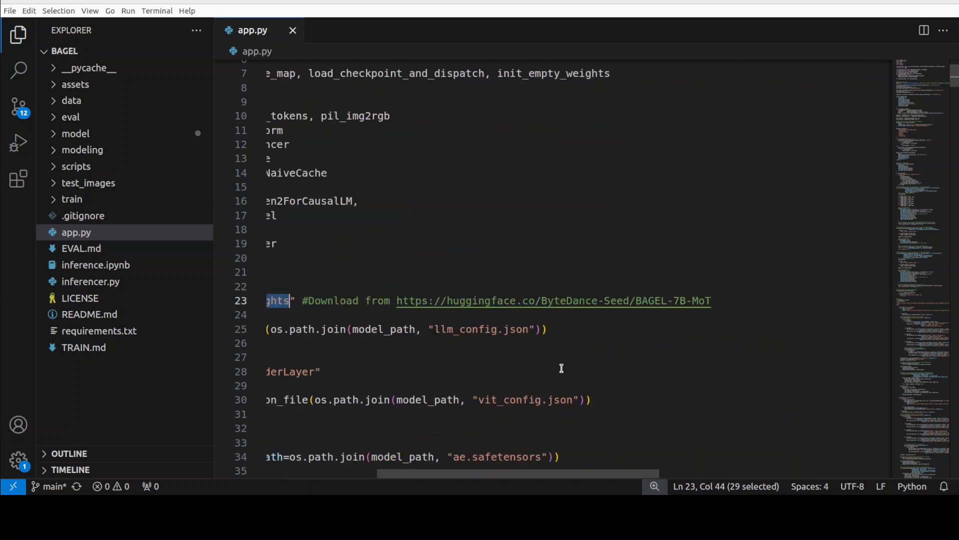
{"action": "scroll", "scroll_direction": "left", "scroll_amount": 3}
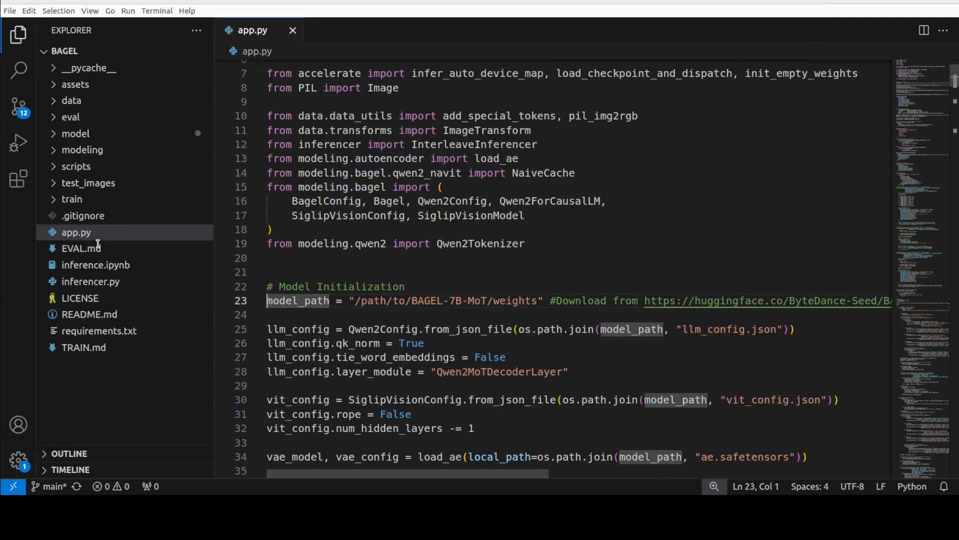
{"action": "type", "text": "/home/Ubuntu/BAGEL/model/BAGEL-7B-MoT"}
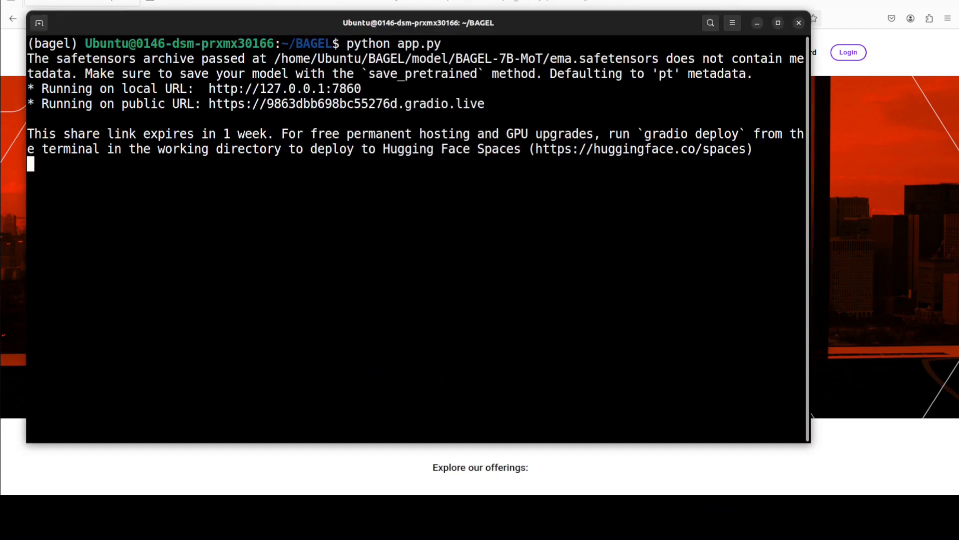
{"action": "mouse_move", "coordinate": [284, 88]}
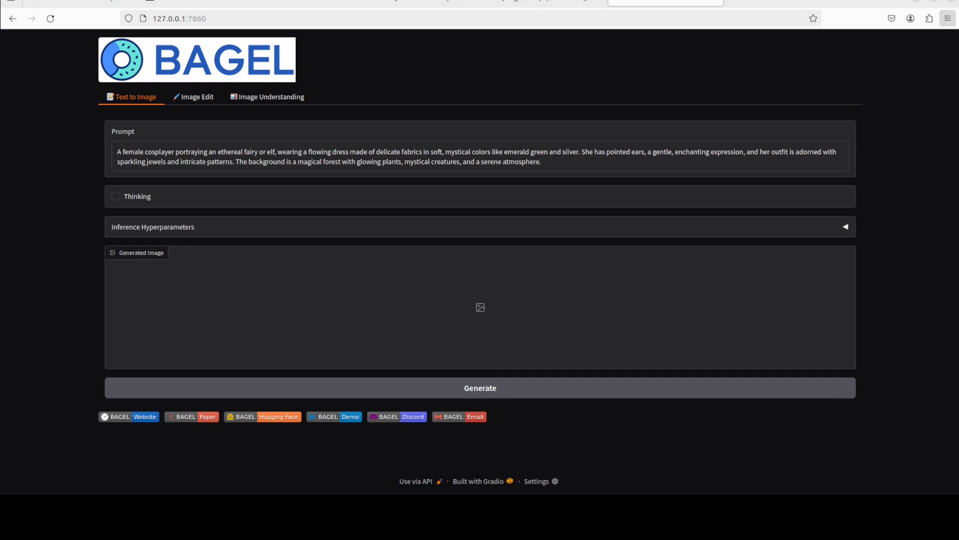
Step: Zoom the browser page in to 120 percent
{"action": "left_click", "coordinate": [947, 18]}
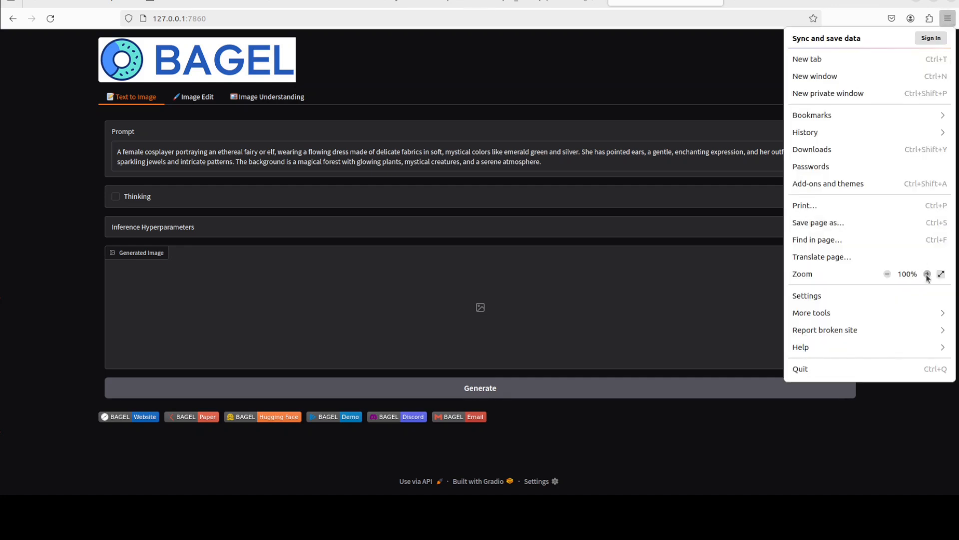
{"action": "left_click", "coordinate": [928, 274]}
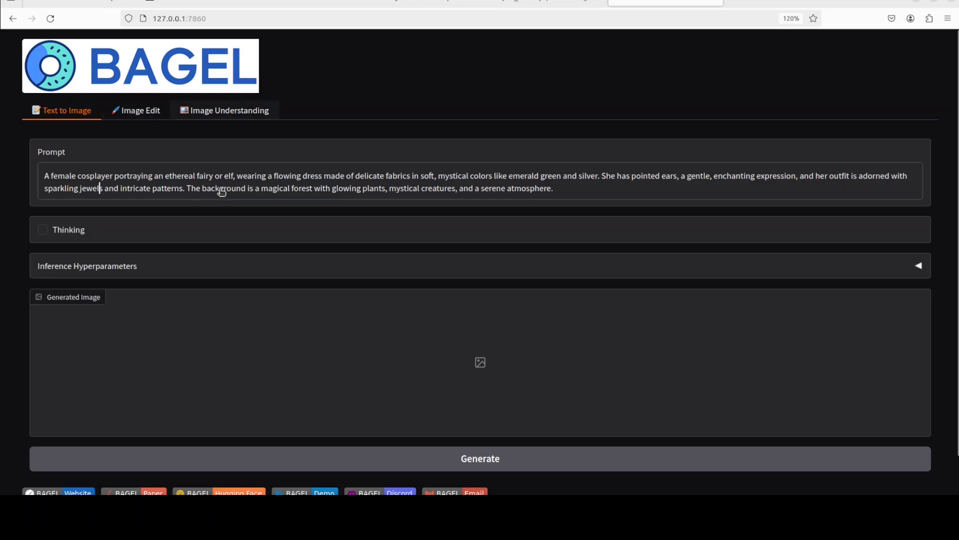
{"action": "mouse_move", "coordinate": [146, 127]}
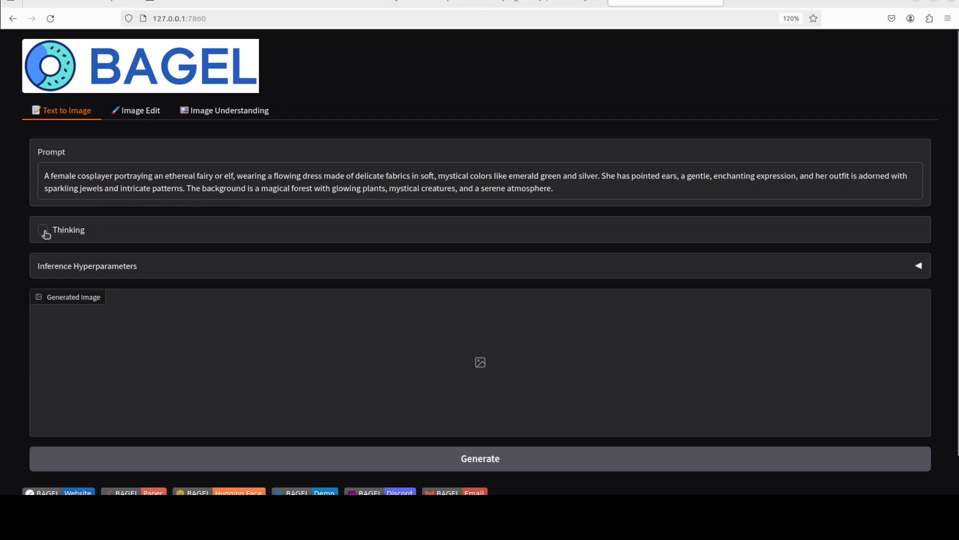
Step: With Thinking enabled, generate the ethereal fairy cosplayer image
{"action": "left_click", "coordinate": [42, 230]}
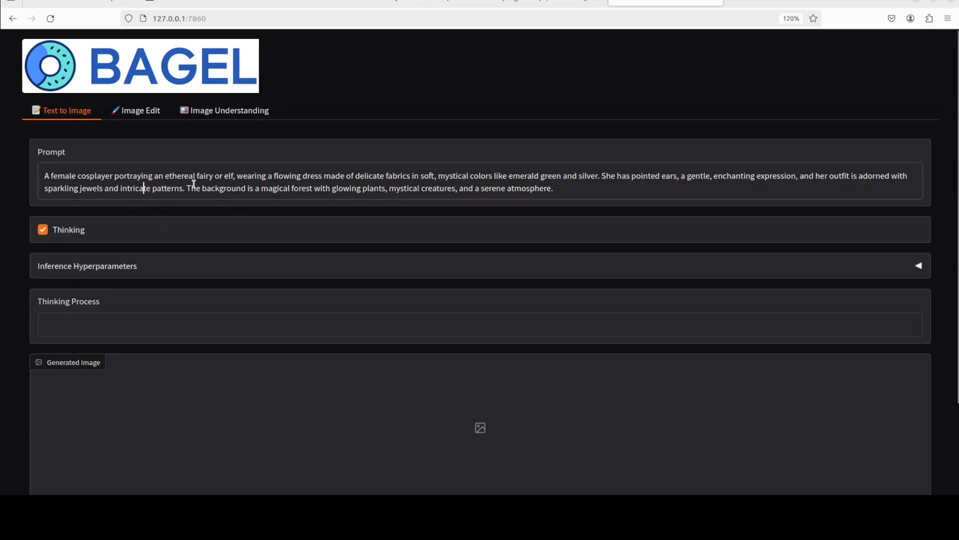
{"action": "mouse_move", "coordinate": [231, 209]}
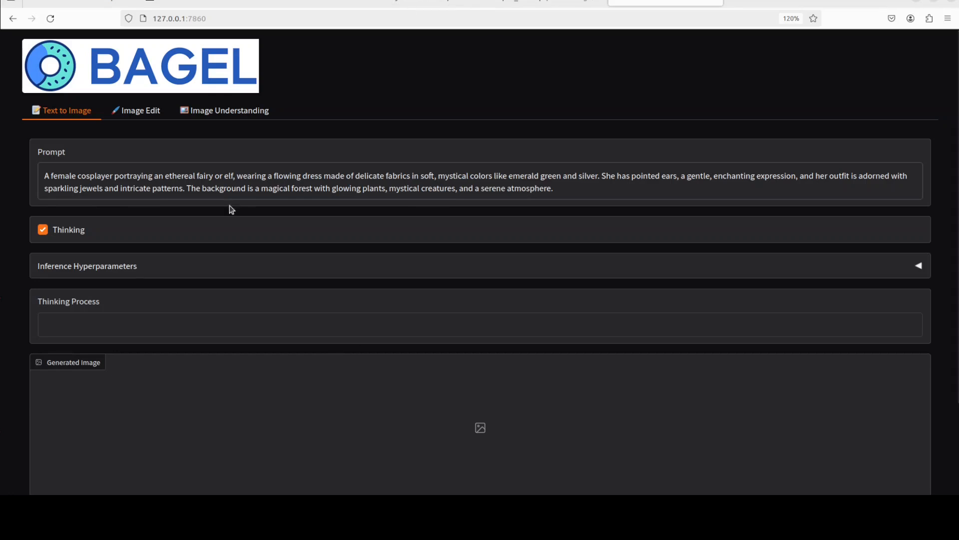
{"action": "scroll", "scroll_direction": "down", "scroll_amount": 3}
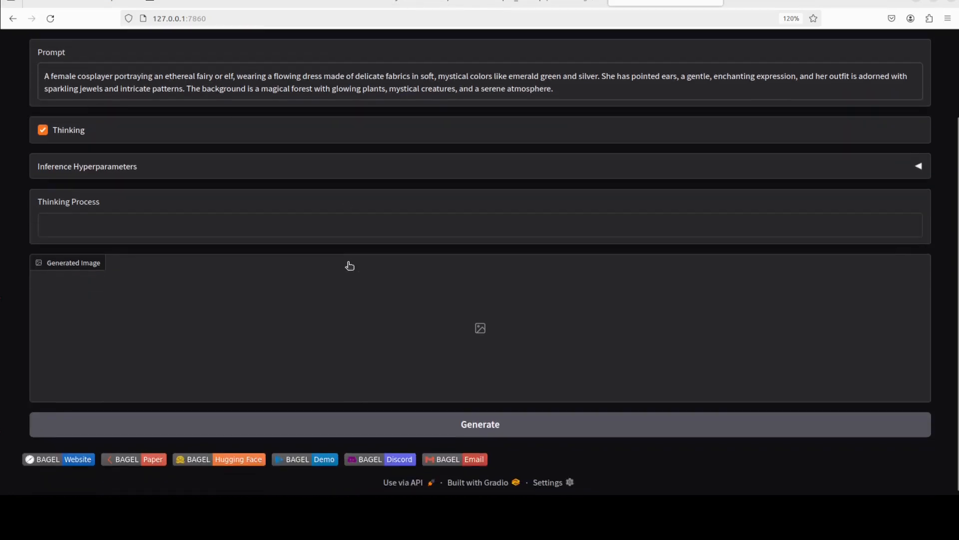
{"action": "left_click", "coordinate": [479, 424]}
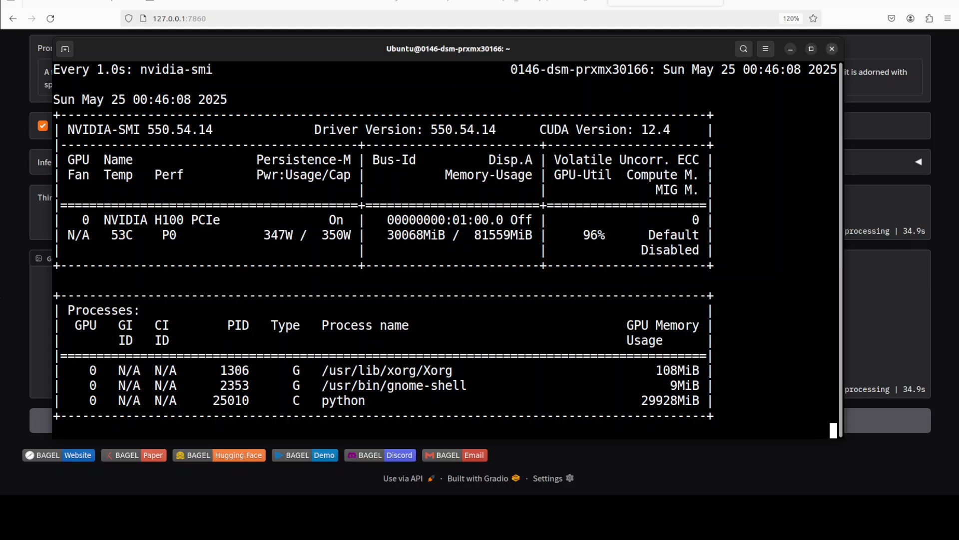
Step: Close the nvidia-smi terminal, confirming the running process stops
{"action": "left_click", "coordinate": [831, 49]}
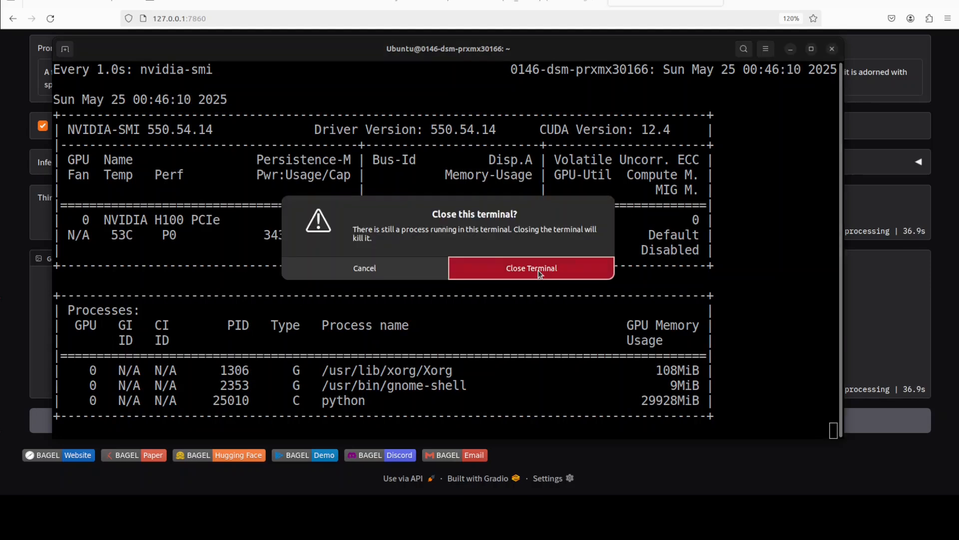
{"action": "left_click", "coordinate": [531, 268]}
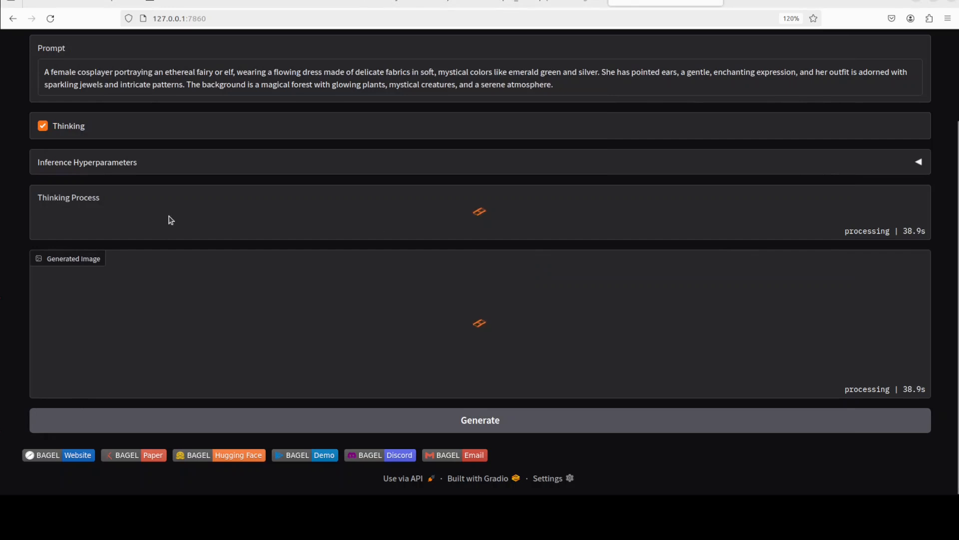
{"action": "mouse_move", "coordinate": [297, 218]}
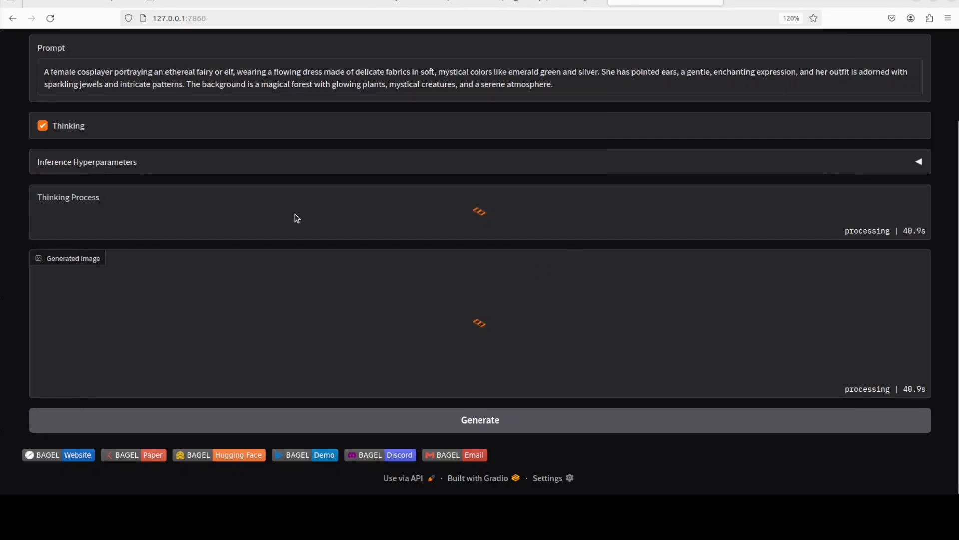
{"action": "mouse_move", "coordinate": [239, 222]}
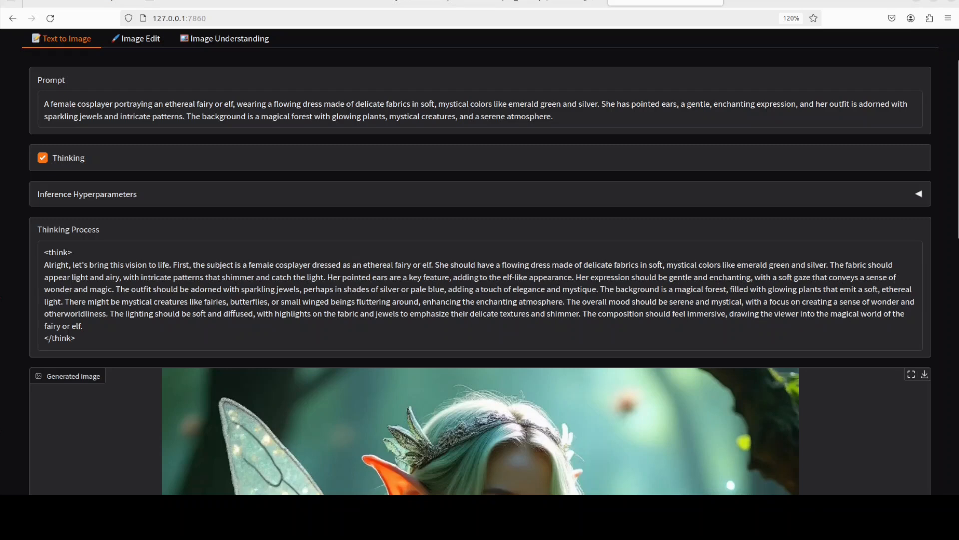
Step: Scroll through the fairy cosplayer's Thinking Process text and the generated image
{"action": "scroll", "scroll_direction": "down", "scroll_amount": 3}
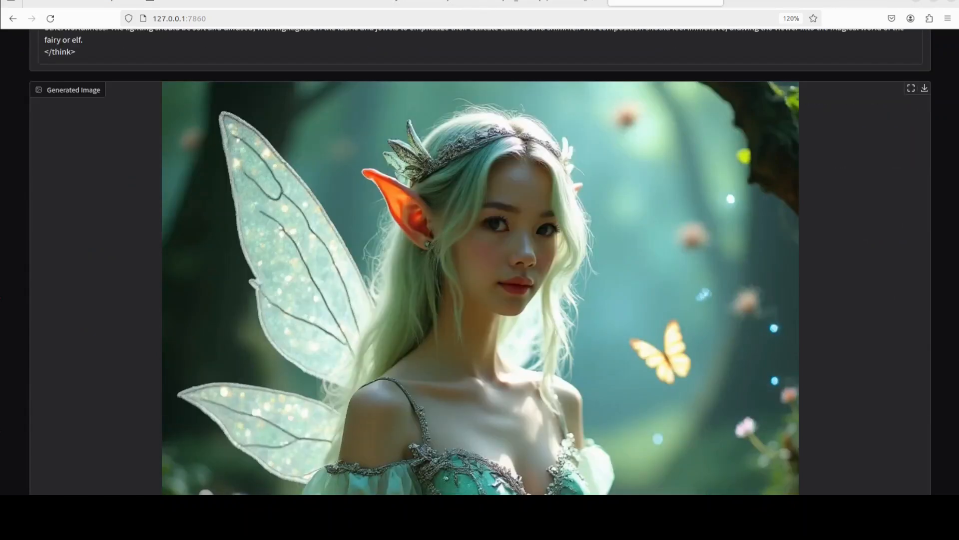
{"action": "scroll", "scroll_direction": "down", "scroll_amount": 3}
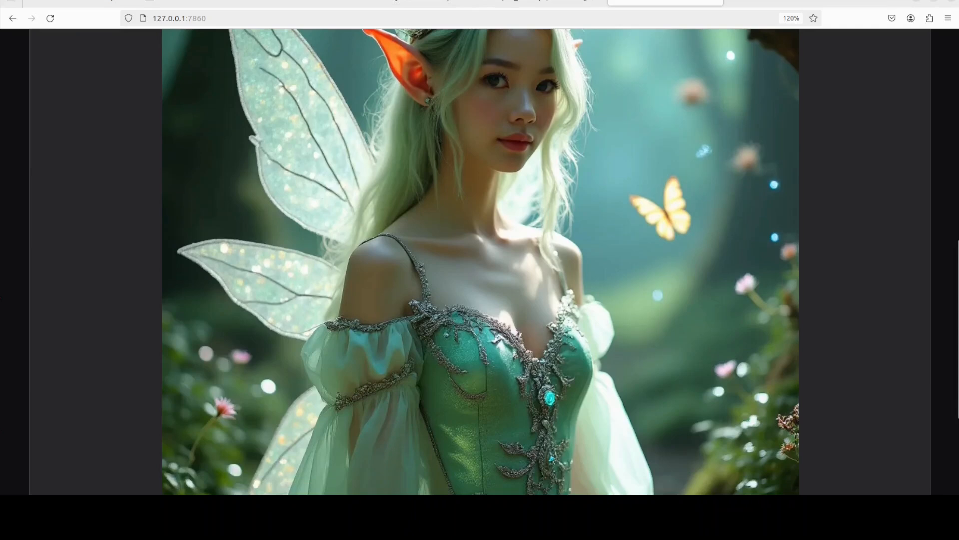
{"action": "scroll", "scroll_direction": "down", "scroll_amount": 3}
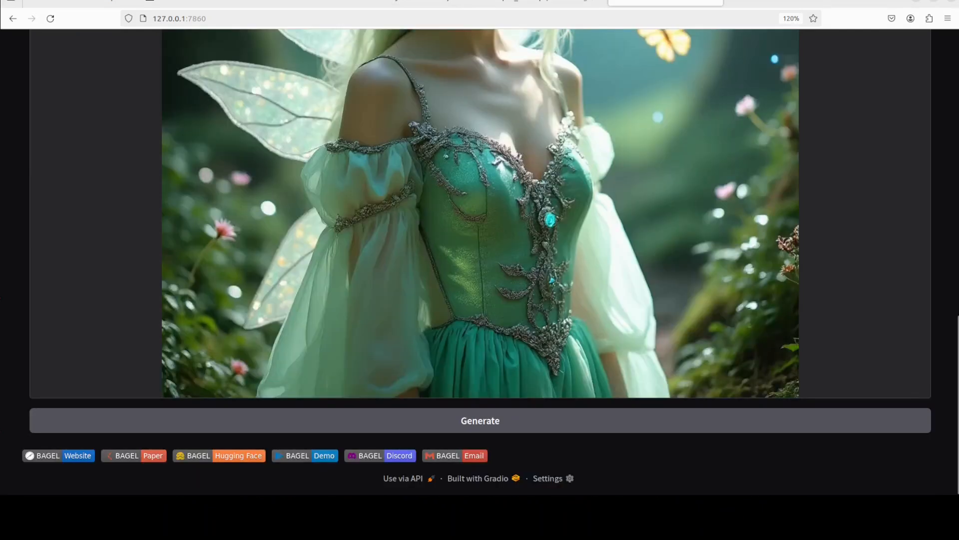
{"action": "scroll", "scroll_direction": "up", "scroll_amount": 3}
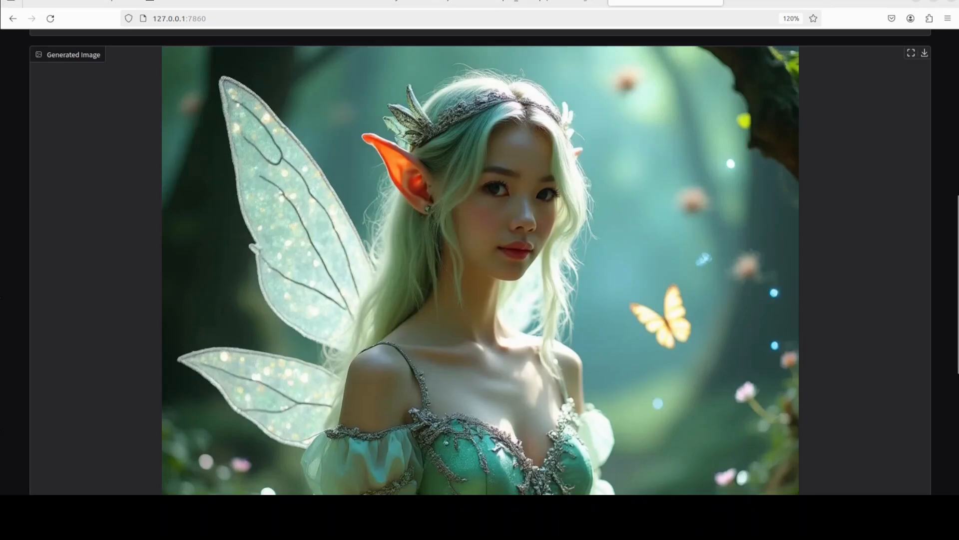
{"action": "scroll", "scroll_direction": "up", "scroll_amount": 3}
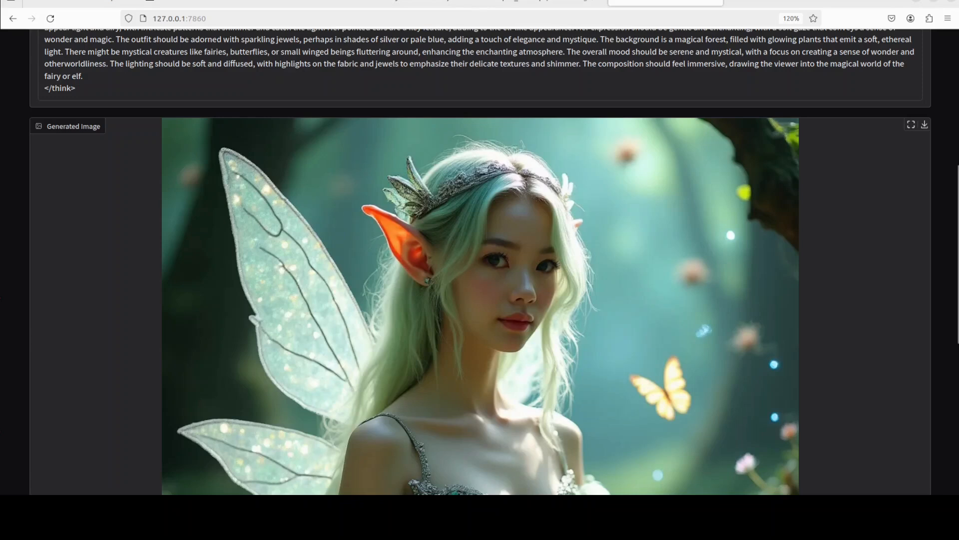
{"action": "scroll", "scroll_direction": "down", "scroll_amount": 3}
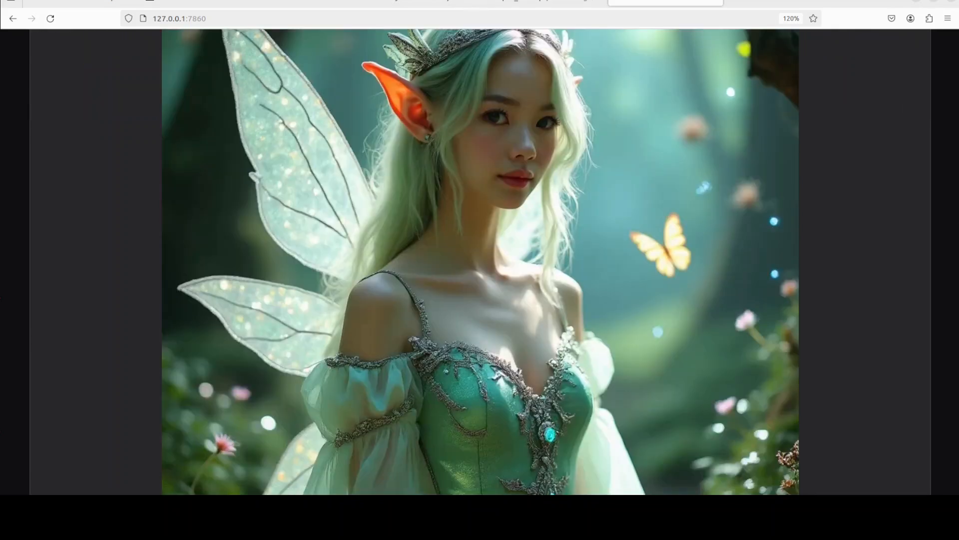
{"action": "scroll", "scroll_direction": "down", "scroll_amount": 3}
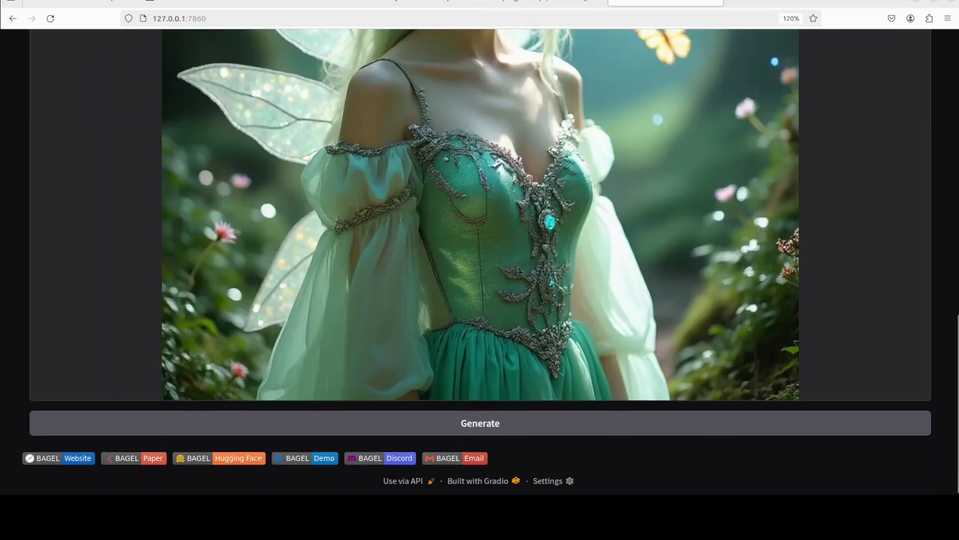
{"action": "scroll", "scroll_direction": "up", "scroll_amount": 3}
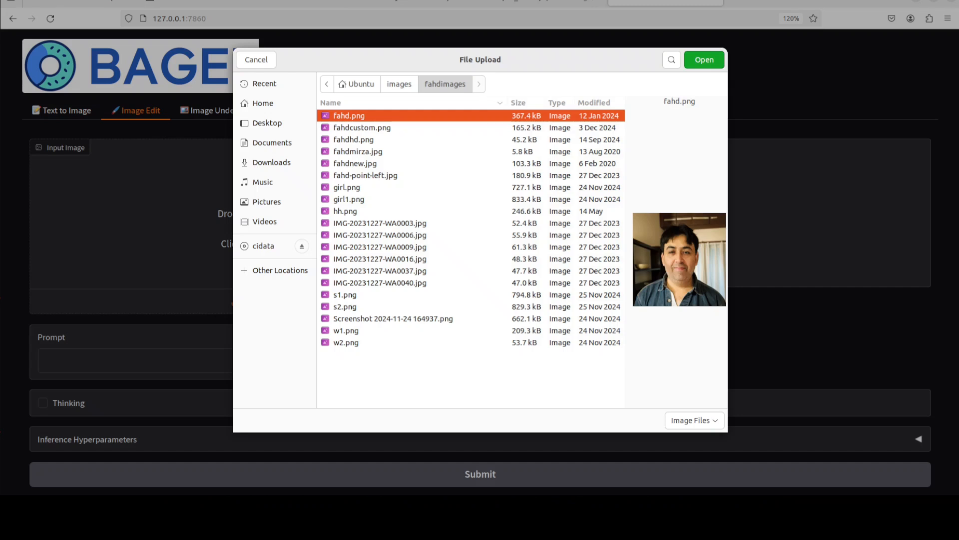
Step: Load the man's portrait photo as the Image Edit input
{"action": "left_click", "coordinate": [703, 59]}
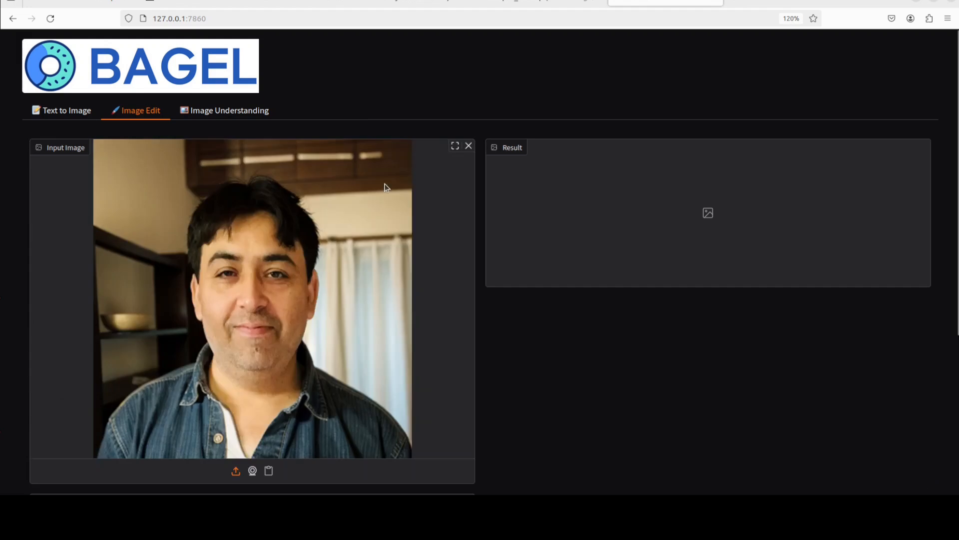
{"action": "scroll", "scroll_direction": "down", "scroll_amount": 3}
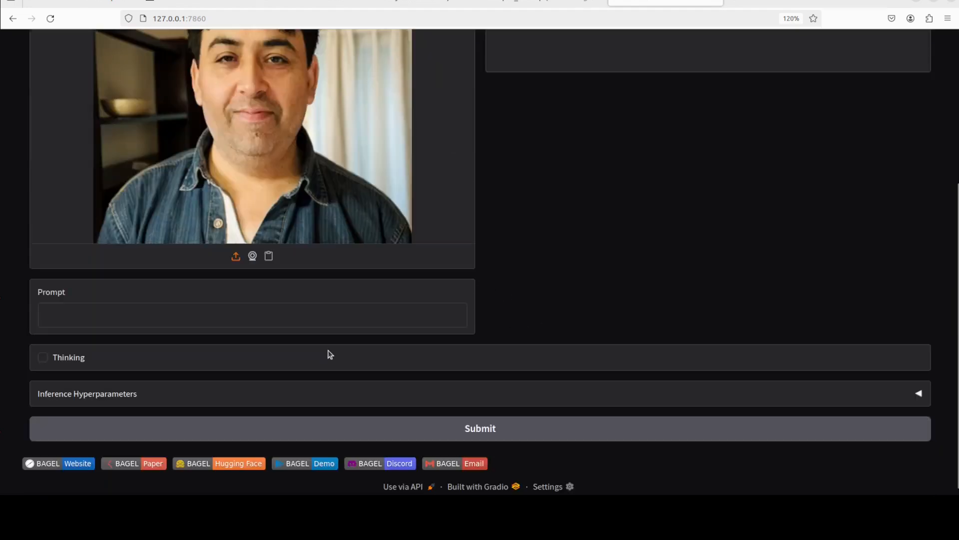
{"action": "scroll", "scroll_direction": "down", "scroll_amount": 3}
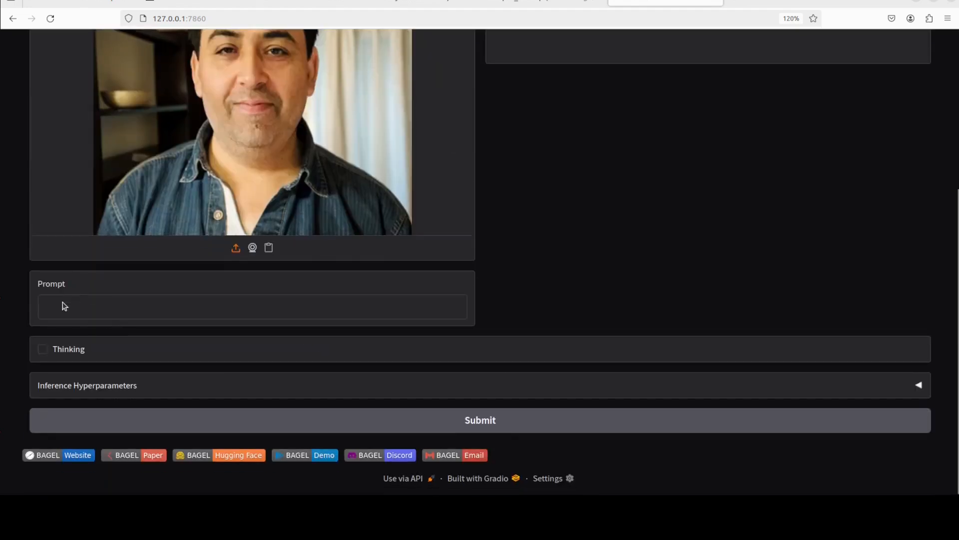
Step: Enter the subway newspaper-reading prompt, enable Thinking, and submit the edit
{"action": "type", "text": "He boards a modern subway, quietly reading a folded newspaper, wearing the same clothes."}
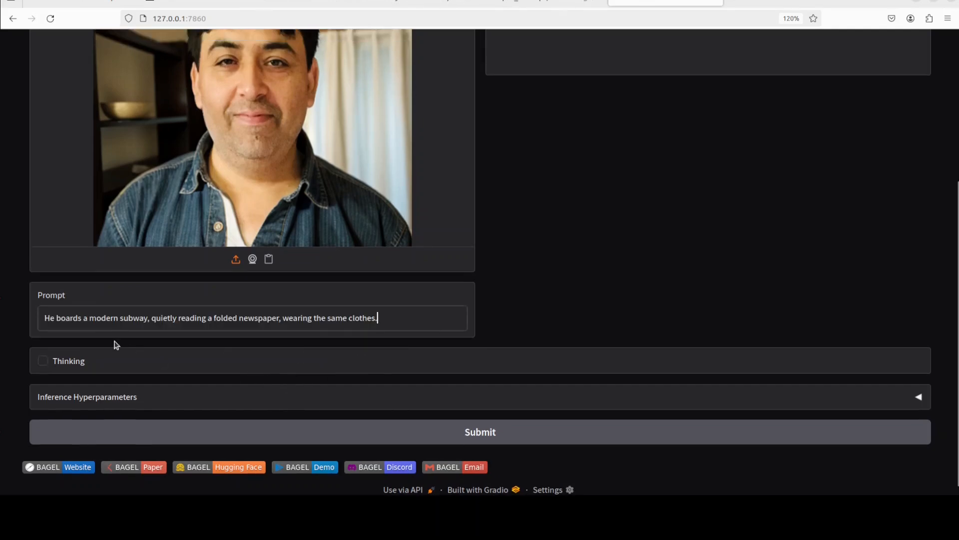
{"action": "mouse_move", "coordinate": [256, 335]}
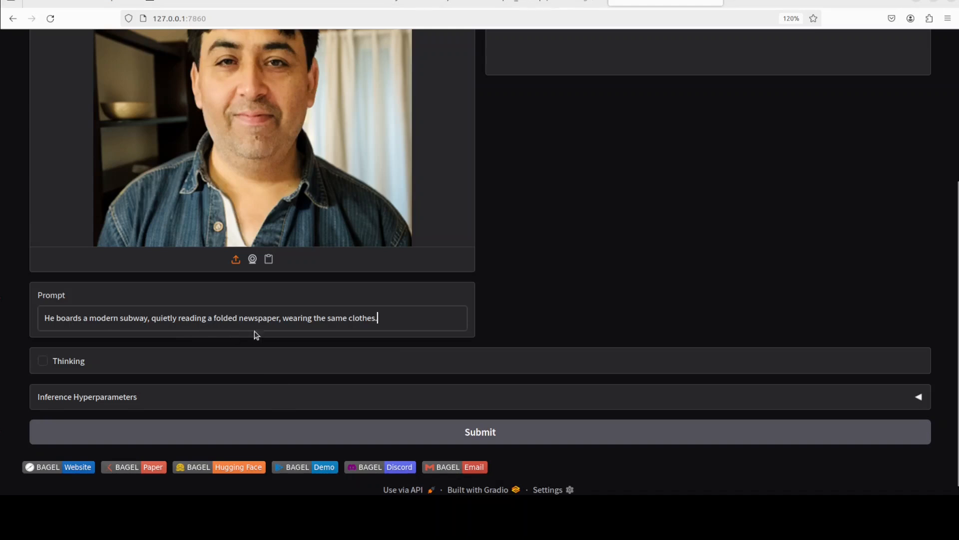
{"action": "left_click", "coordinate": [43, 361]}
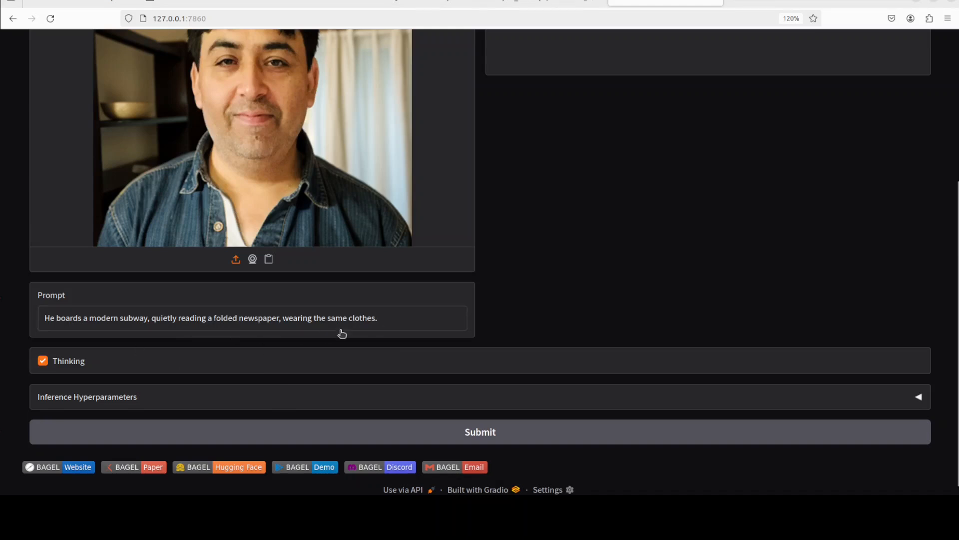
{"action": "left_click", "coordinate": [479, 432]}
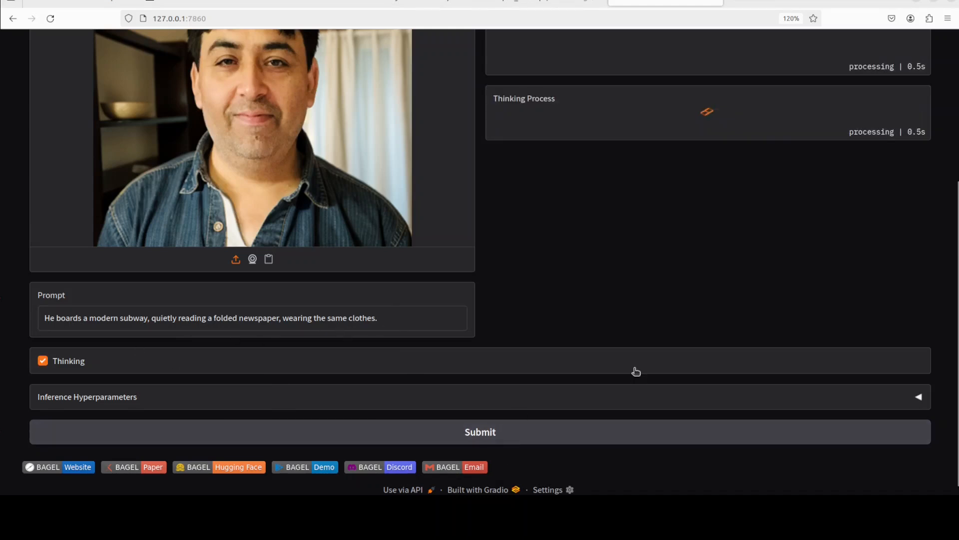
Step: Review the subway newspaper edit result and reasoning, then switch to Image Understanding
{"action": "scroll", "scroll_direction": "up", "scroll_amount": 3}
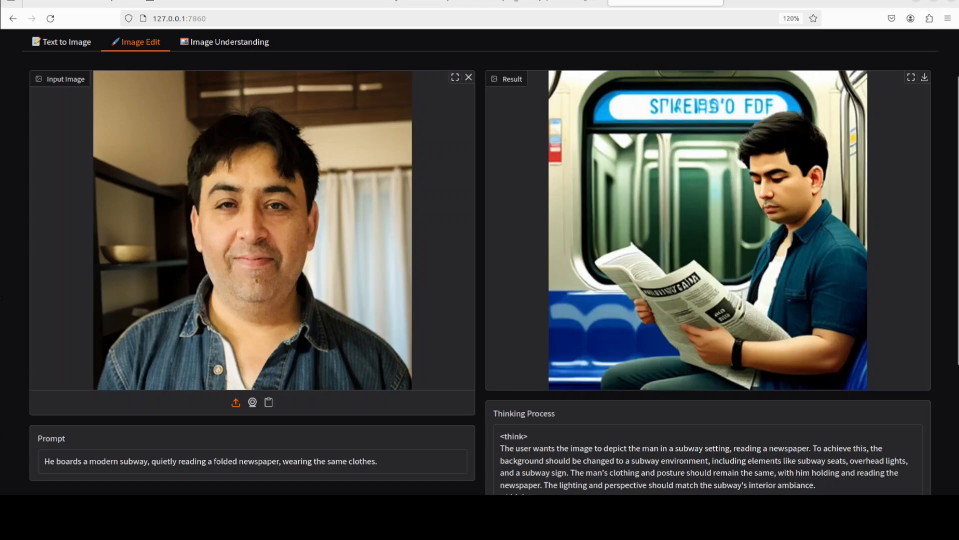
{"action": "scroll", "scroll_direction": "down", "scroll_amount": 3}
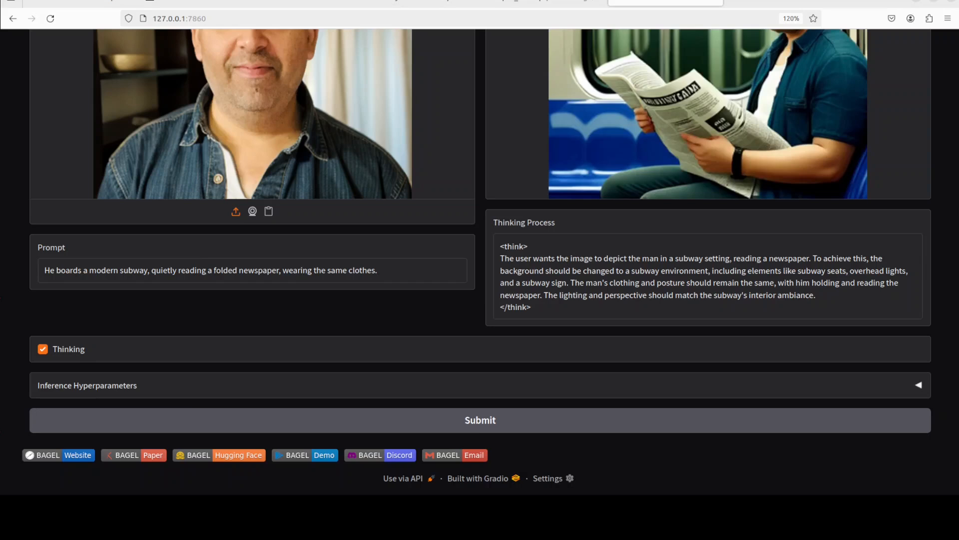
{"action": "scroll", "scroll_direction": "up", "scroll_amount": 3}
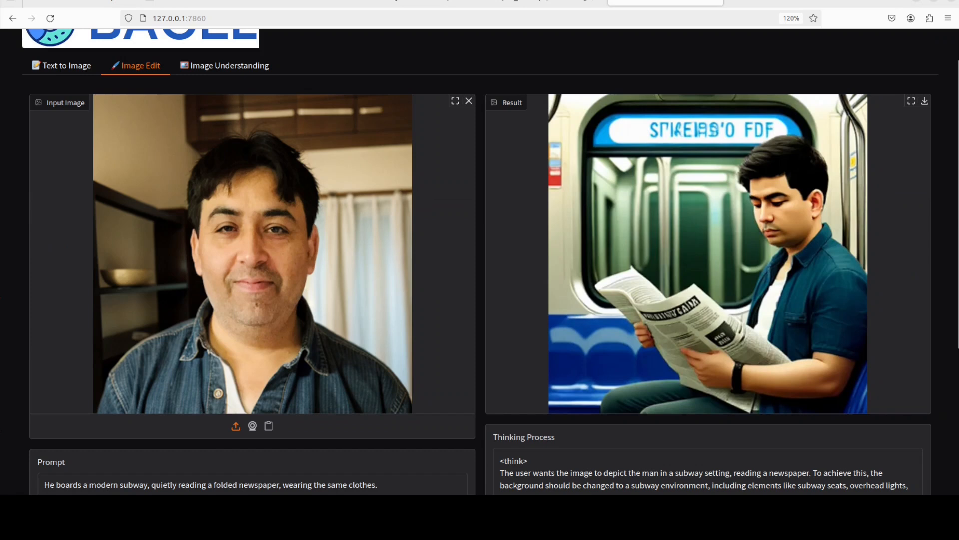
{"action": "left_click", "coordinate": [229, 66]}
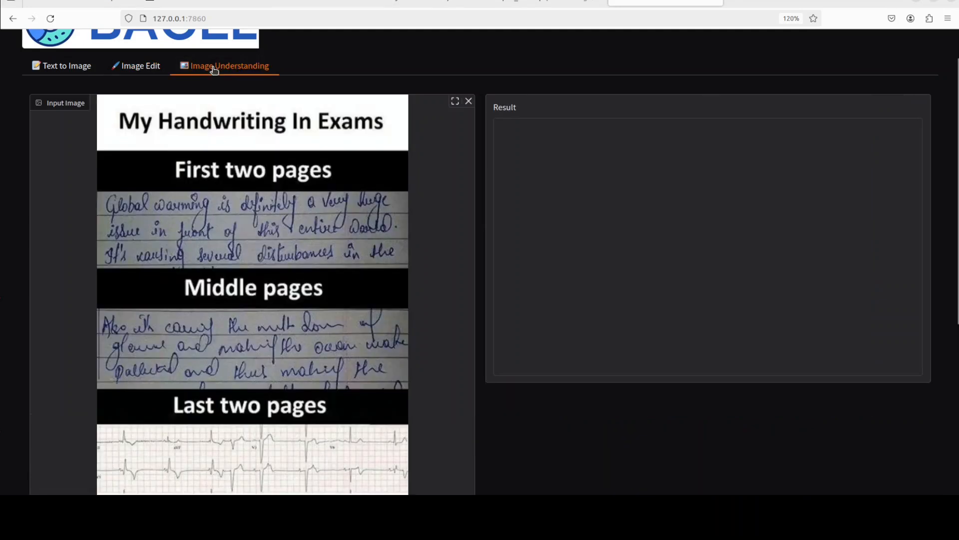
{"action": "mouse_move", "coordinate": [354, 331]}
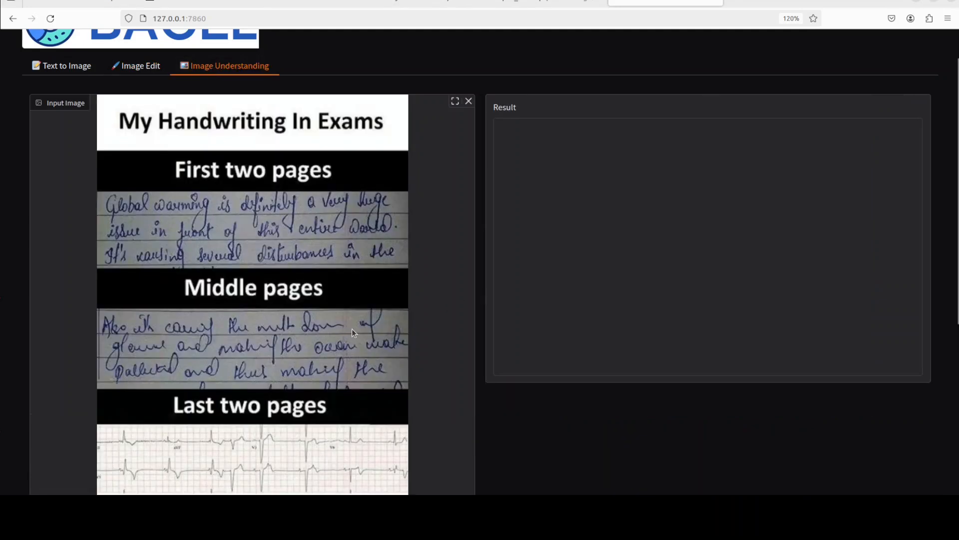
{"action": "mouse_move", "coordinate": [468, 101]}
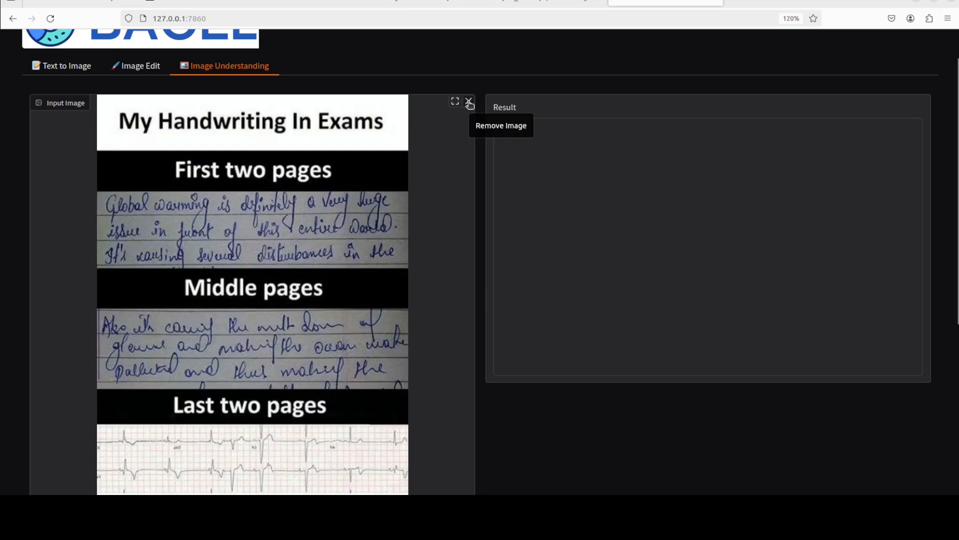
Step: Remove the handwriting meme and load the multilingual text image with an 'extract the text' prompt
{"action": "scroll", "scroll_direction": "down", "scroll_amount": 3}
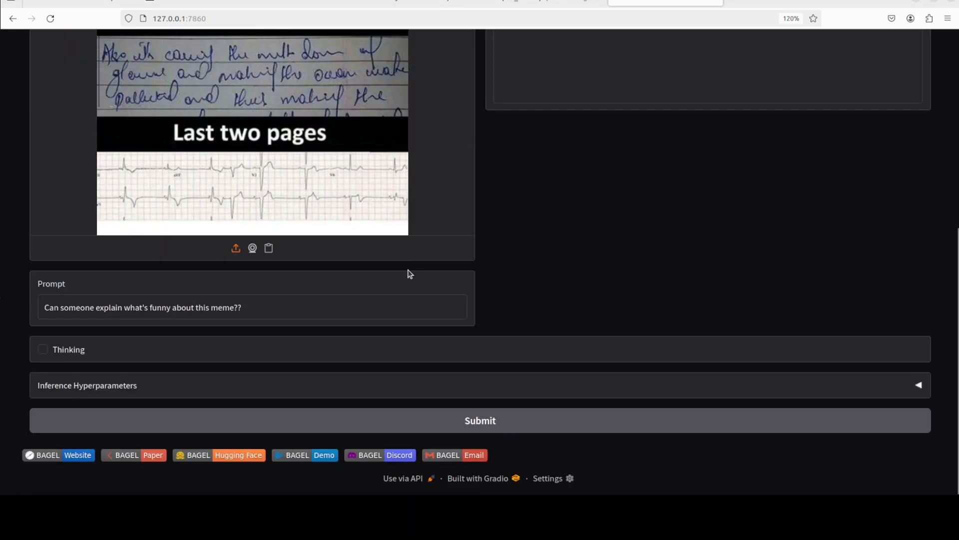
{"action": "scroll", "scroll_direction": "up", "scroll_amount": 3}
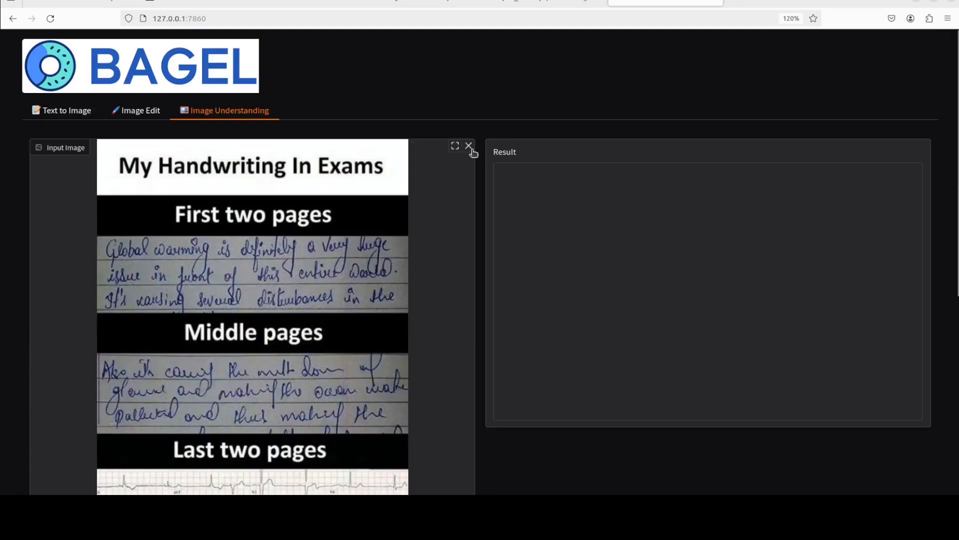
{"action": "left_click", "coordinate": [468, 146]}
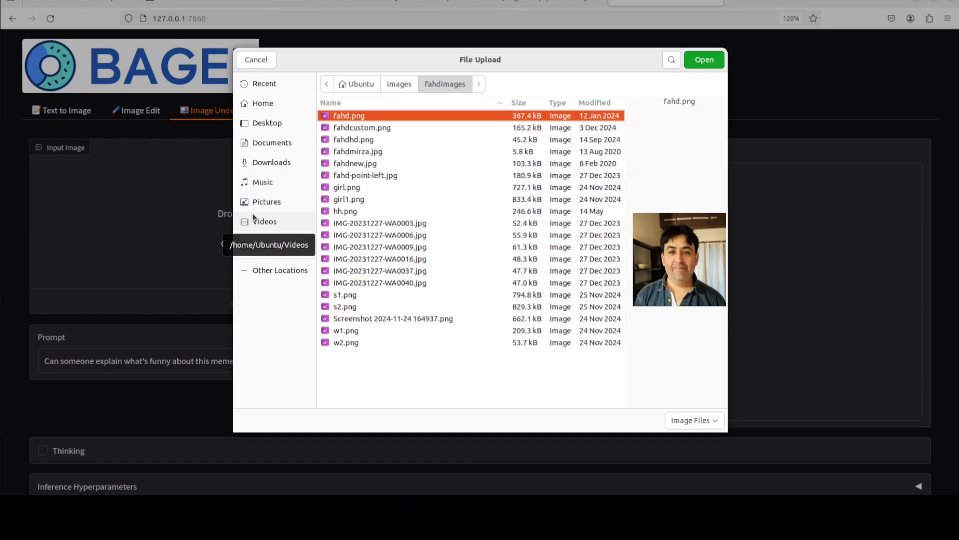
{"action": "mouse_move", "coordinate": [257, 61]}
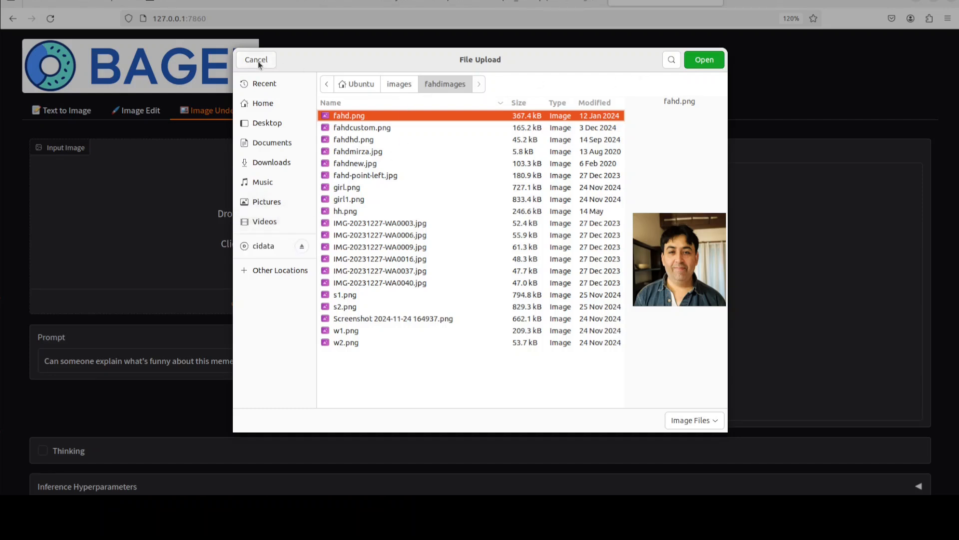
{"action": "mouse_move", "coordinate": [336, 116]}
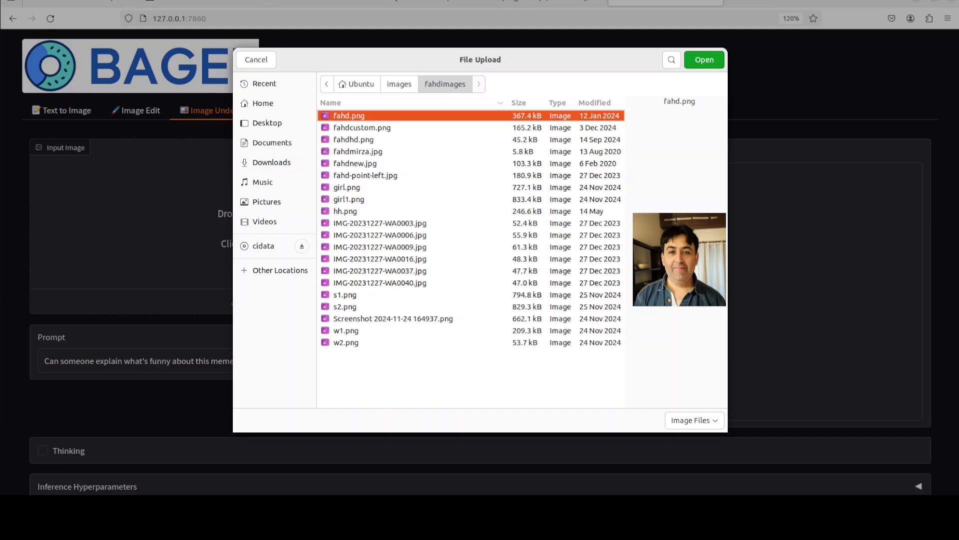
{"action": "left_click", "coordinate": [702, 59]}
{"action": "type", "text": "extract the text from this image"}
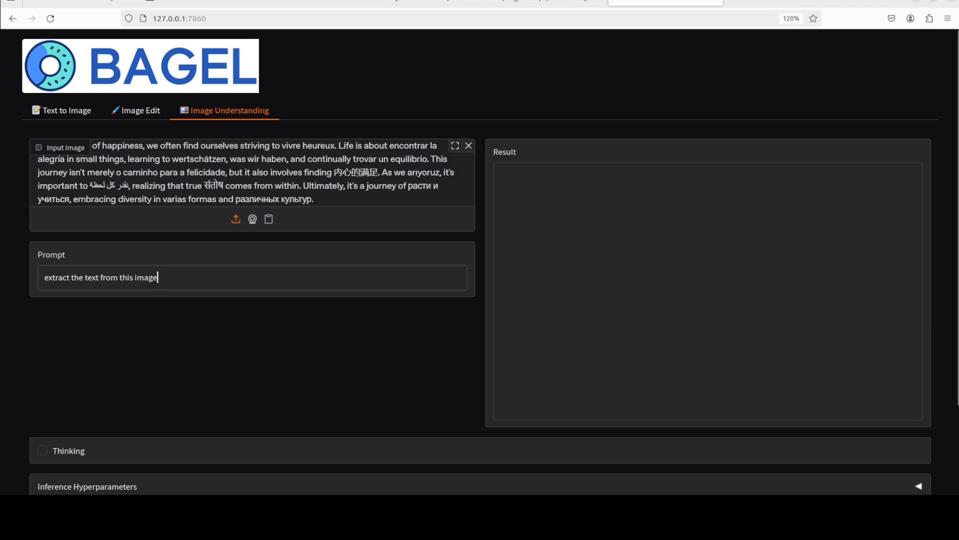
Step: Submit the multilingual text image and get its paragraph transcribed in the Result box
{"action": "scroll", "scroll_direction": "down", "scroll_amount": 3}
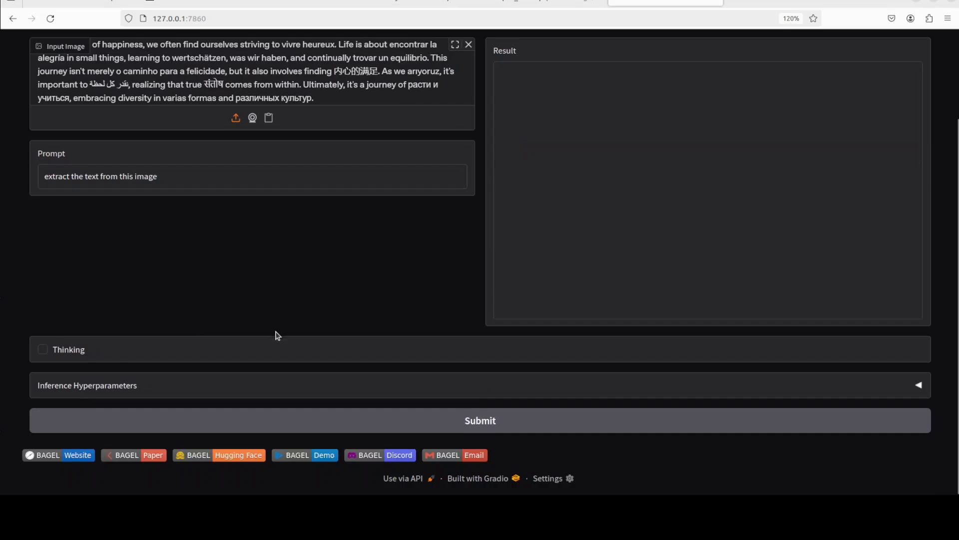
{"action": "left_click", "coordinate": [479, 421]}
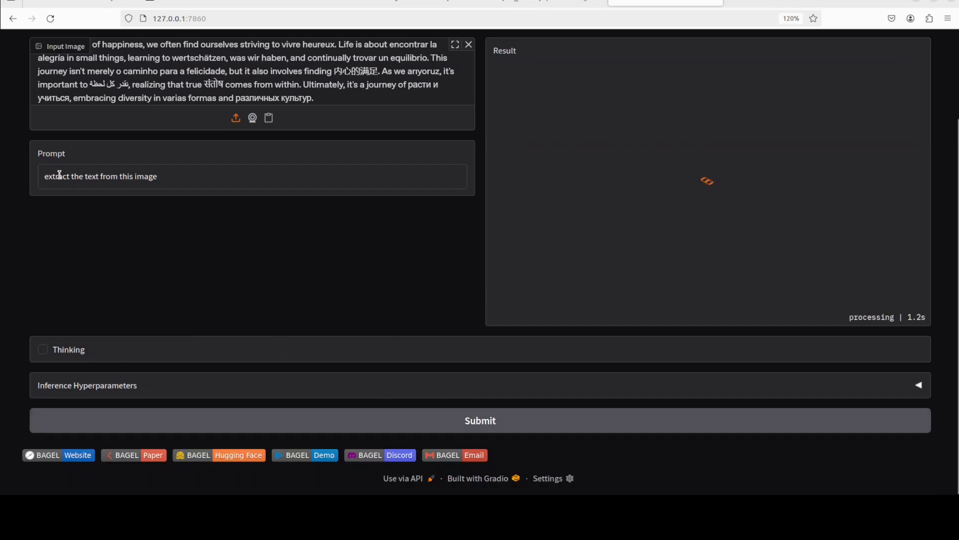
{"action": "scroll", "scroll_direction": "up", "scroll_amount": 3}
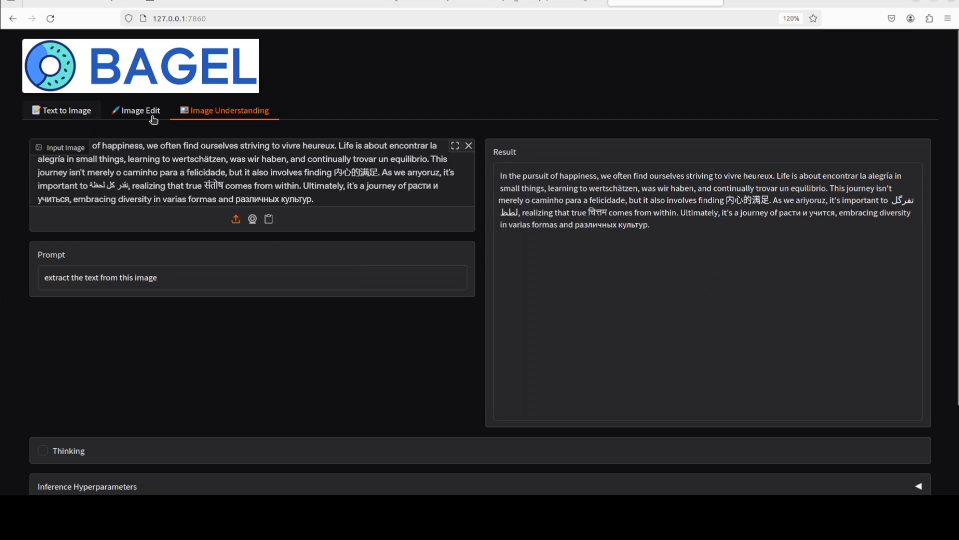
{"action": "mouse_move", "coordinate": [686, 265]}
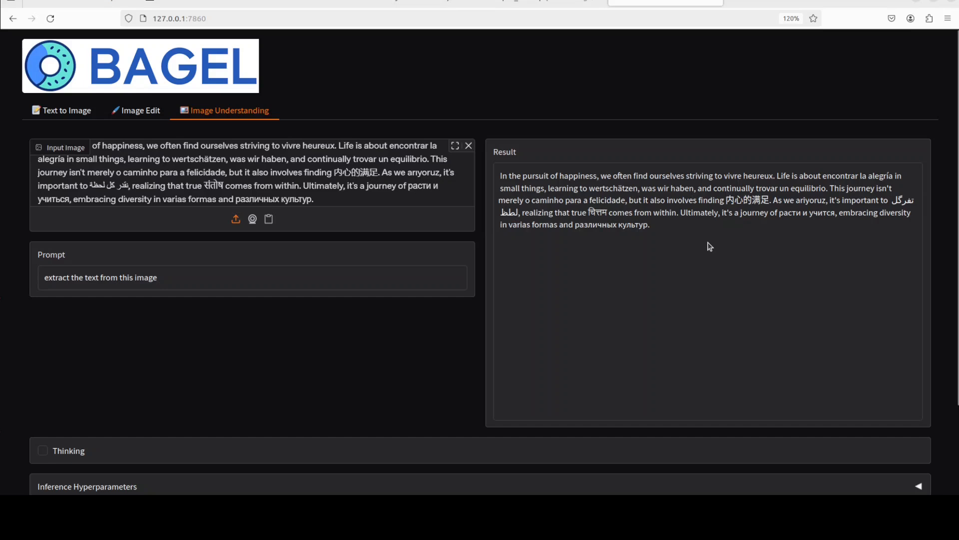
{"action": "mouse_move", "coordinate": [844, 223]}
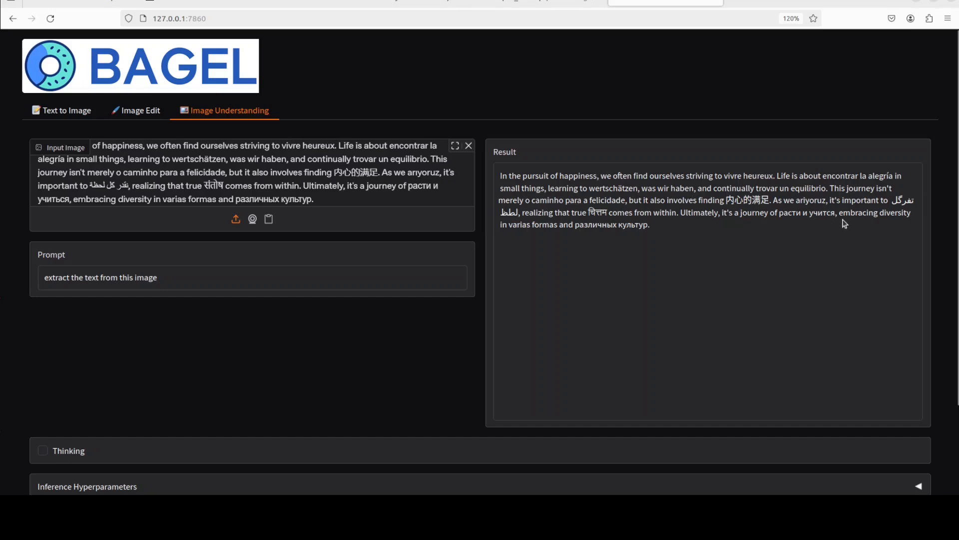
{"action": "mouse_move", "coordinate": [899, 224]}
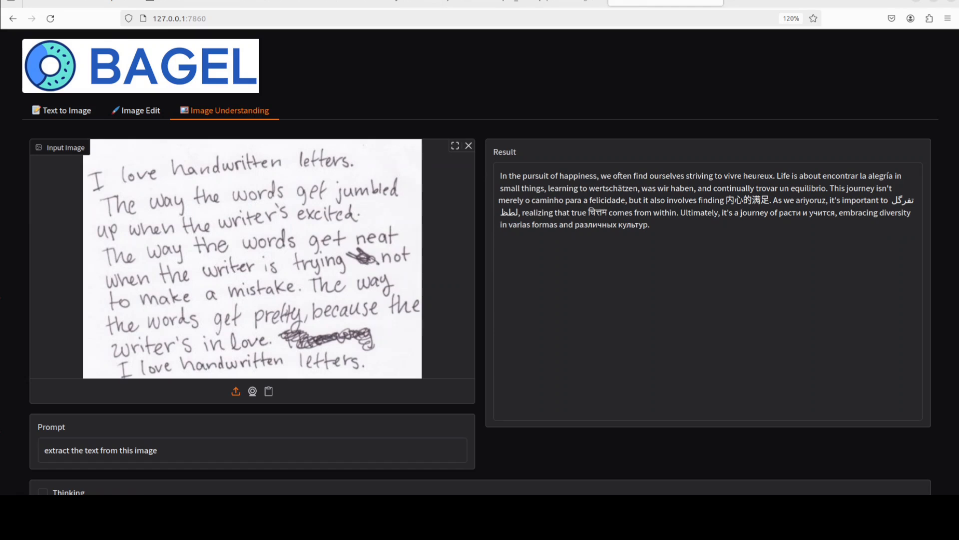
Step: Submit the handwritten letter image and get its four sentences transcribed
{"action": "scroll", "scroll_direction": "down", "scroll_amount": 3}
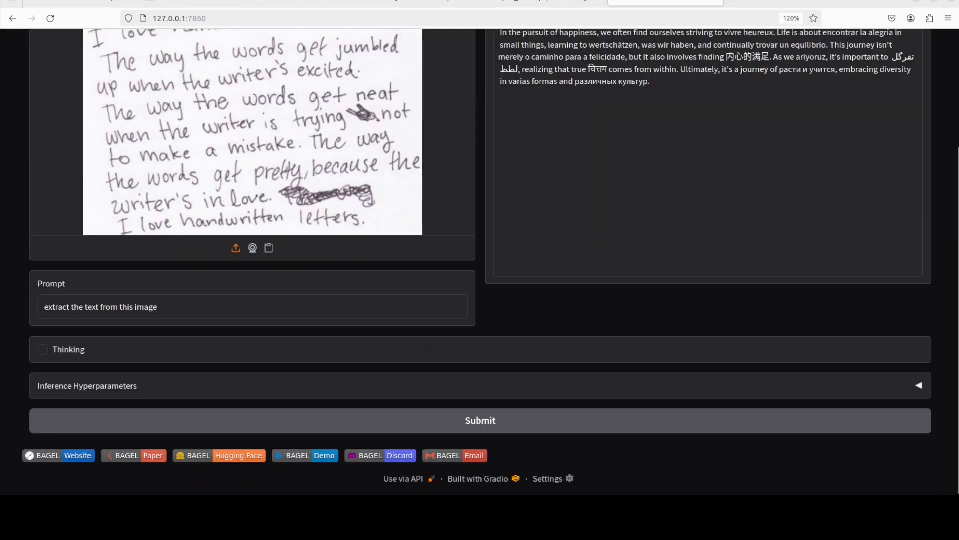
{"action": "left_click", "coordinate": [480, 420]}
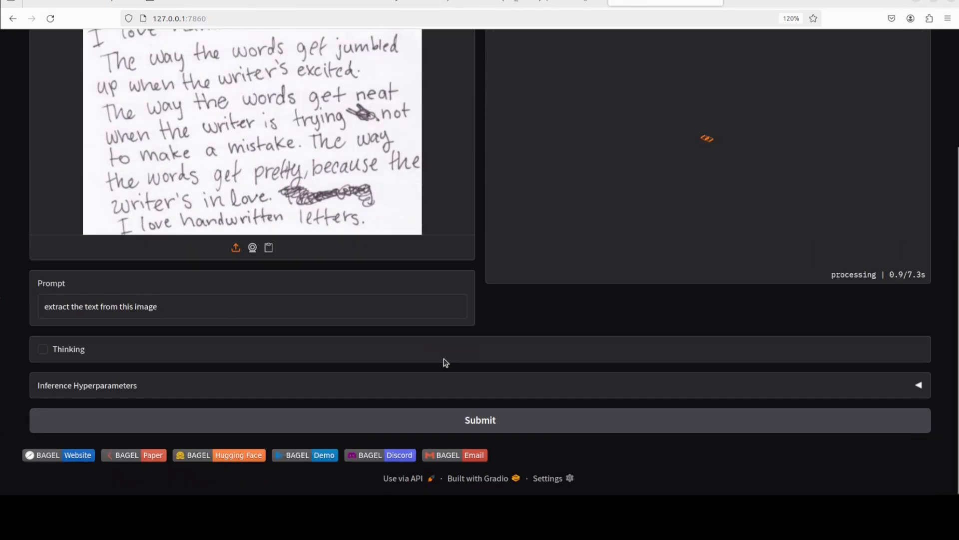
{"action": "scroll", "scroll_direction": "up", "scroll_amount": 3}
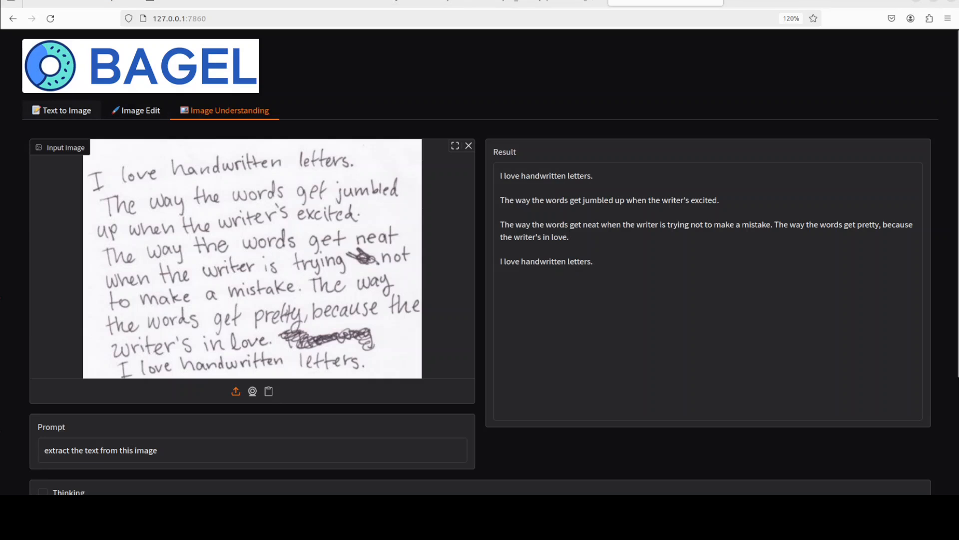
Step: Generate the ice-cube water glass image in Text to Image and review its reasoning text
{"action": "left_click", "coordinate": [66, 110]}
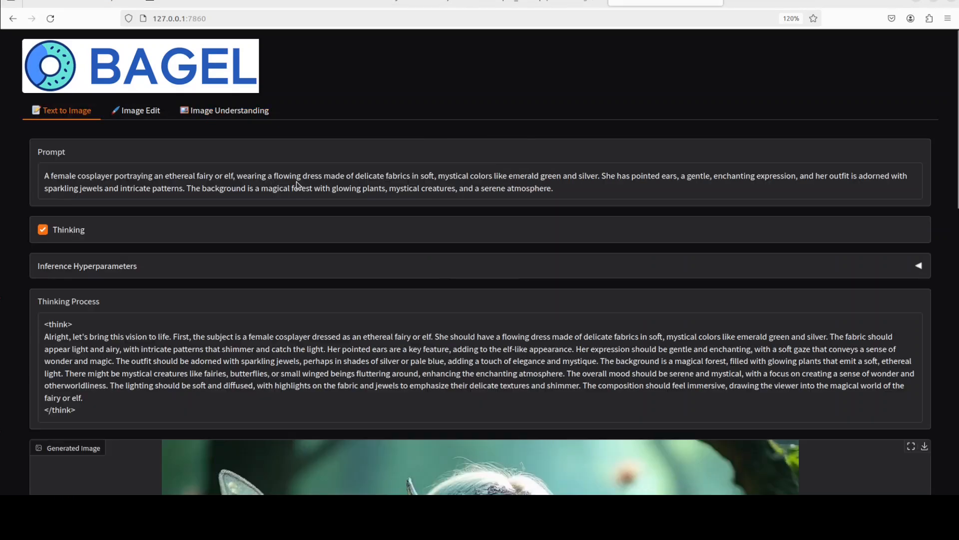
{"action": "mouse_move", "coordinate": [205, 227]}
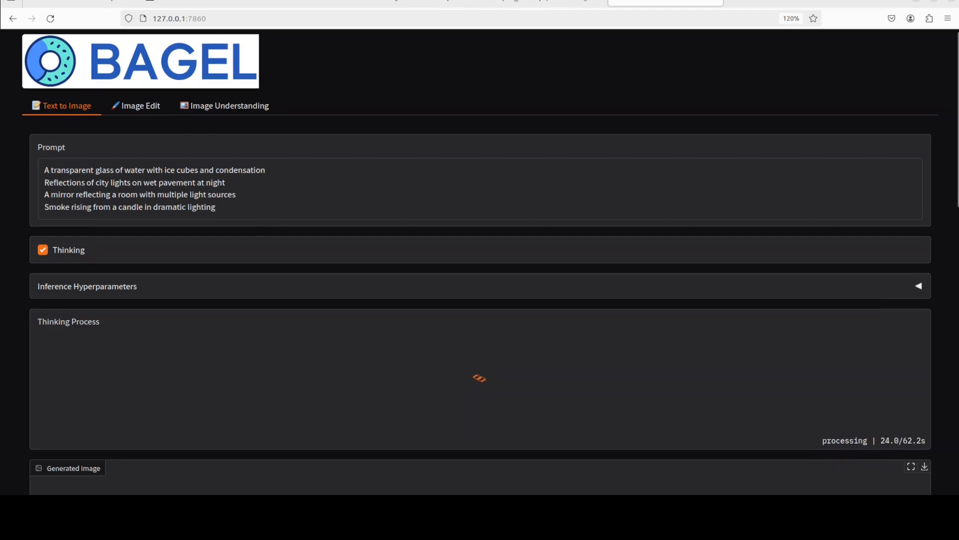
{"action": "scroll", "scroll_direction": "down", "scroll_amount": 3}
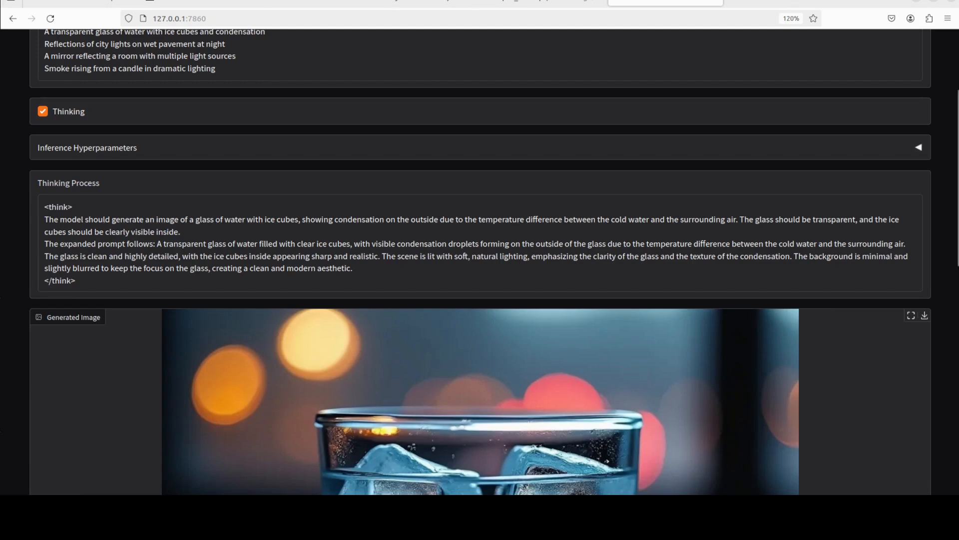
{"action": "scroll", "scroll_direction": "down", "scroll_amount": 3}
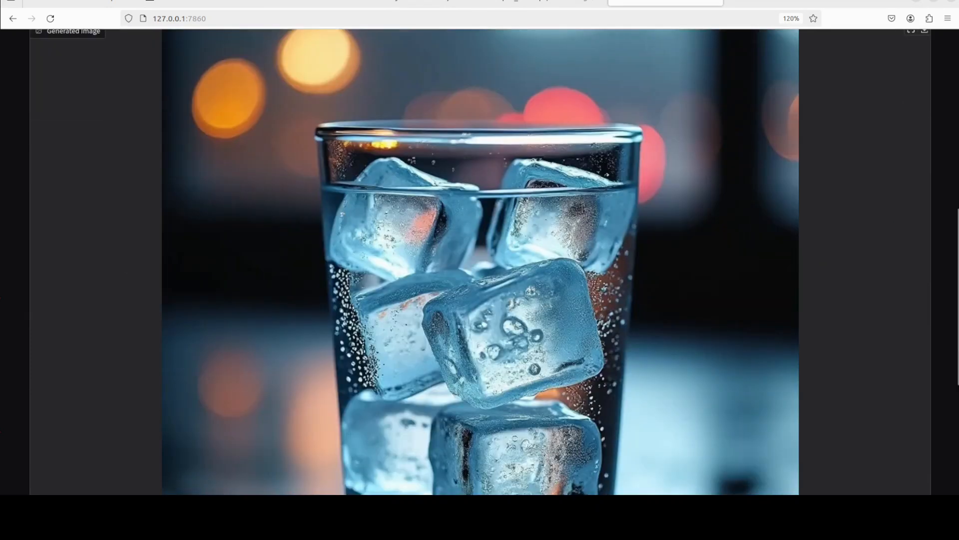
{"action": "scroll", "scroll_direction": "down", "scroll_amount": 3}
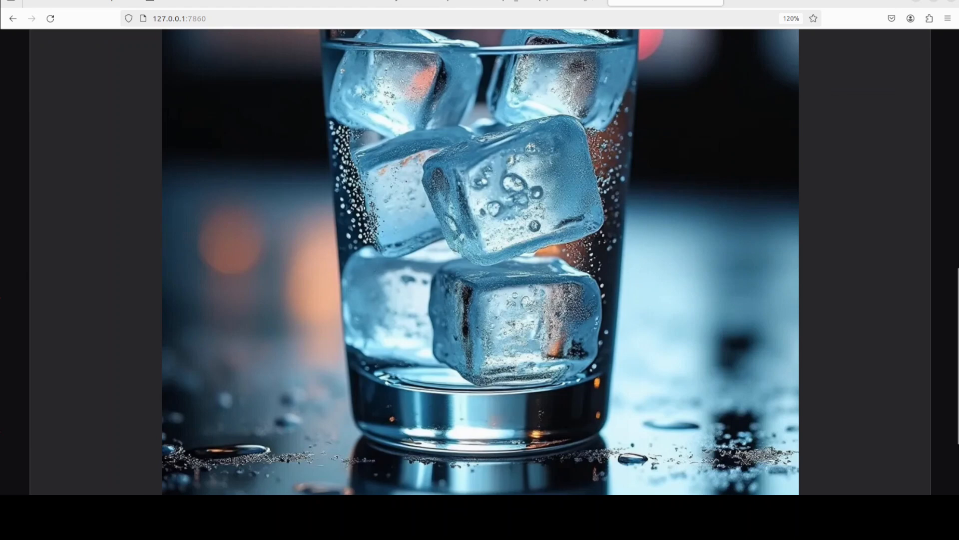
{"action": "scroll", "scroll_direction": "down", "scroll_amount": 3}
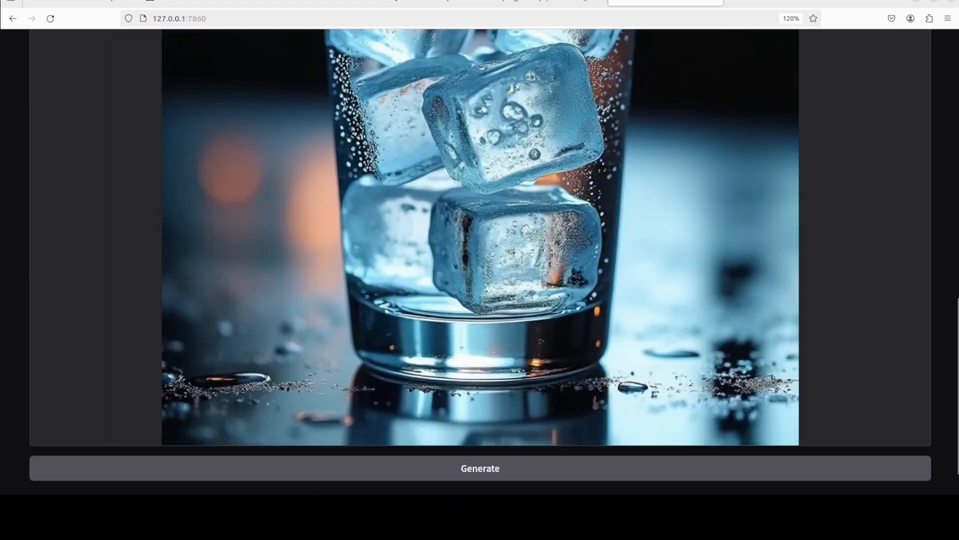
{"action": "left_click", "coordinate": [480, 468]}
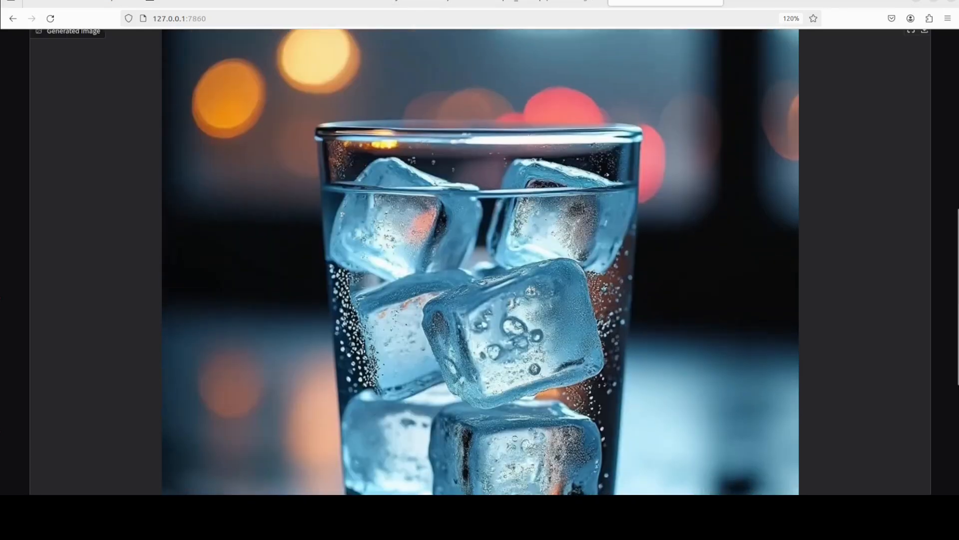
{"action": "scroll", "scroll_direction": "up", "scroll_amount": 3}
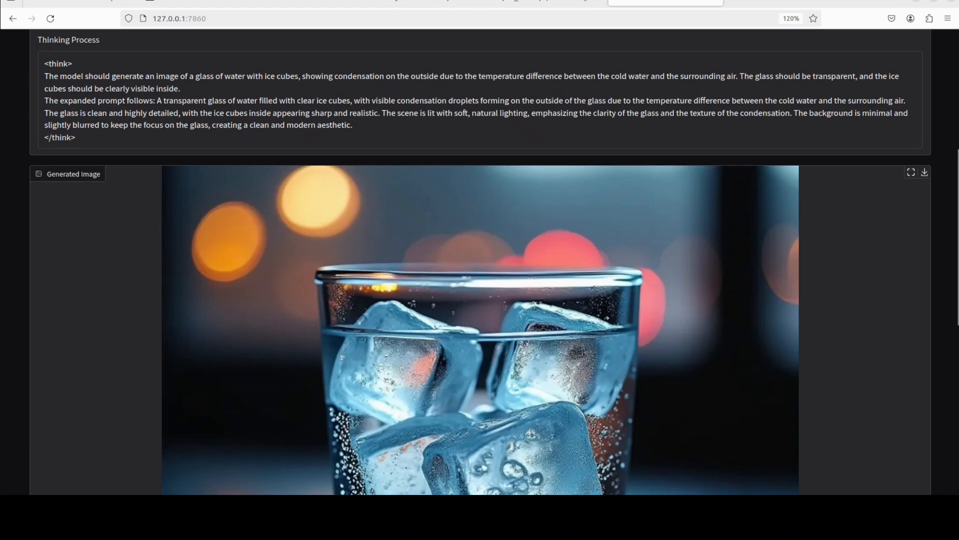
{"action": "scroll", "scroll_direction": "up", "scroll_amount": 3}
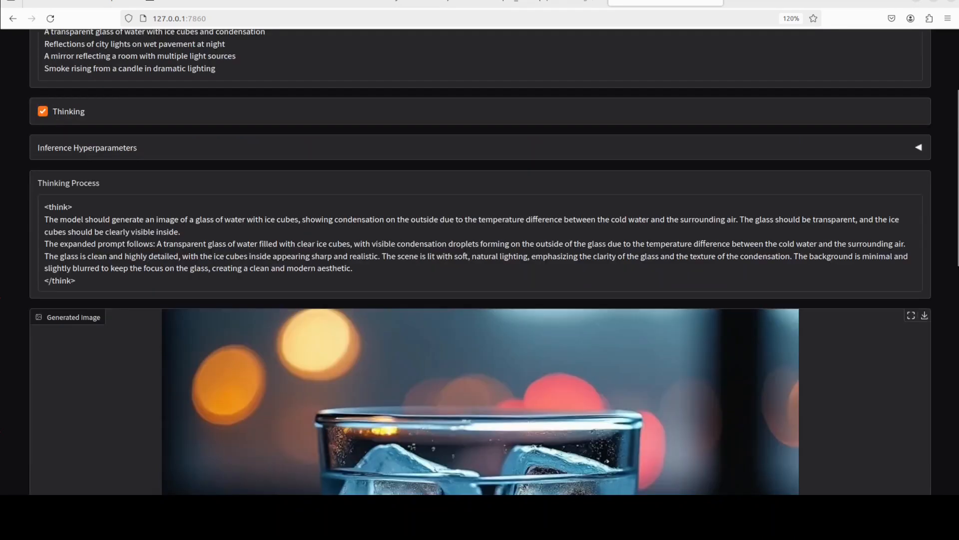
{"action": "scroll", "scroll_direction": "up", "scroll_amount": 3}
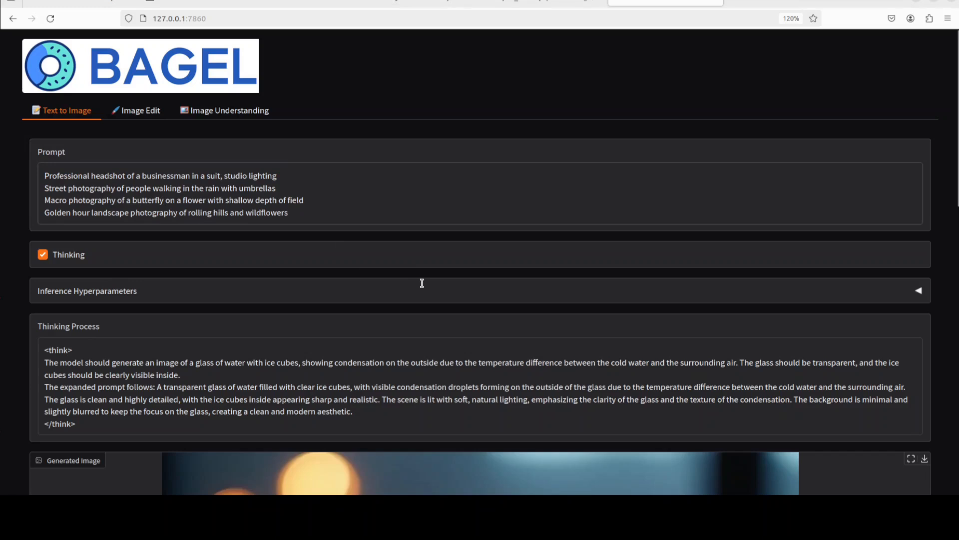
Step: Start the thinking-enabled generation for the businessman headshot prompt
{"action": "scroll", "scroll_direction": "down", "scroll_amount": 3}
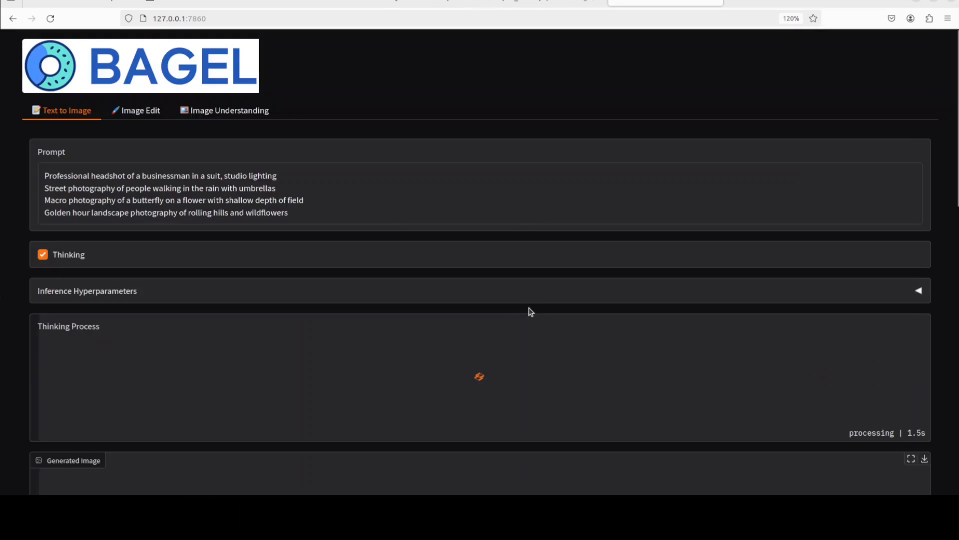
{"action": "mouse_move", "coordinate": [384, 190]}
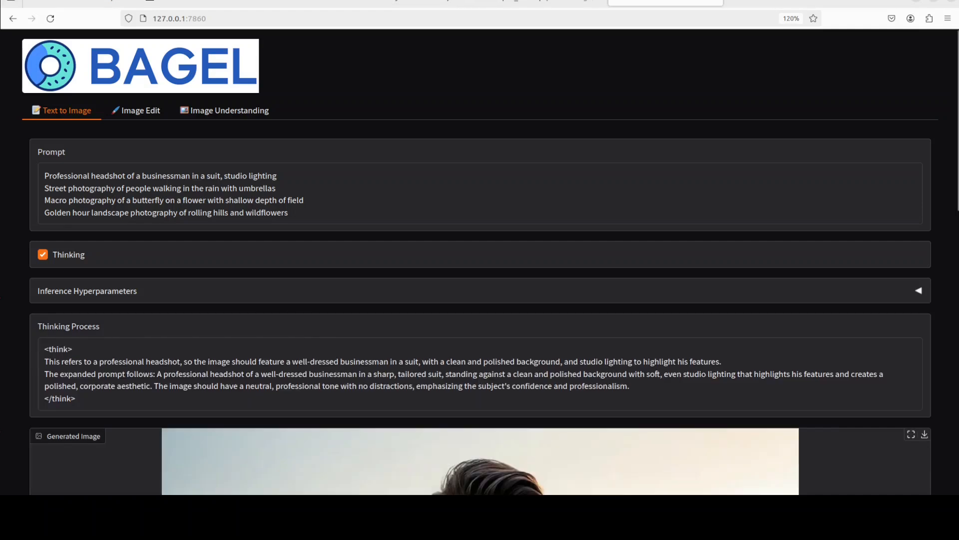
{"action": "scroll", "scroll_direction": "down", "scroll_amount": 3}
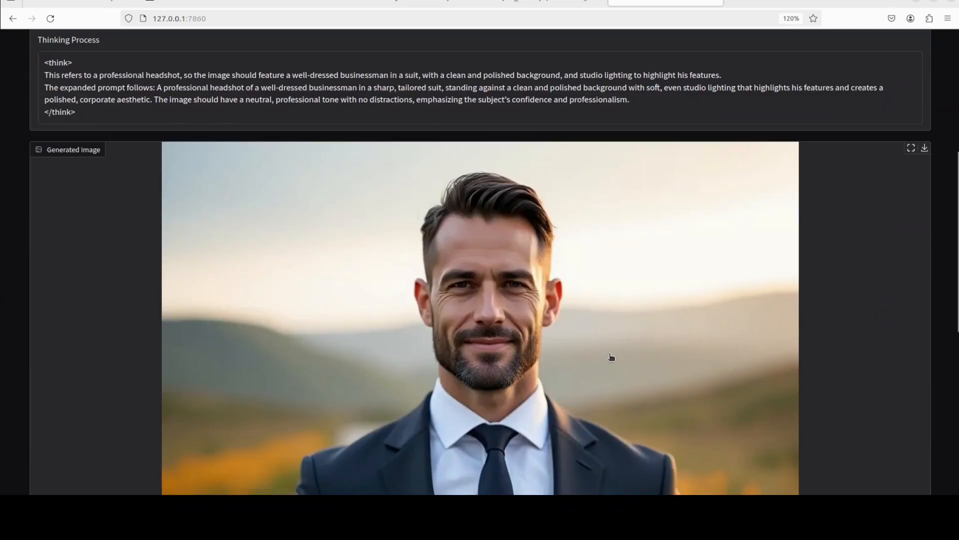
{"action": "scroll", "scroll_direction": "down", "scroll_amount": 3}
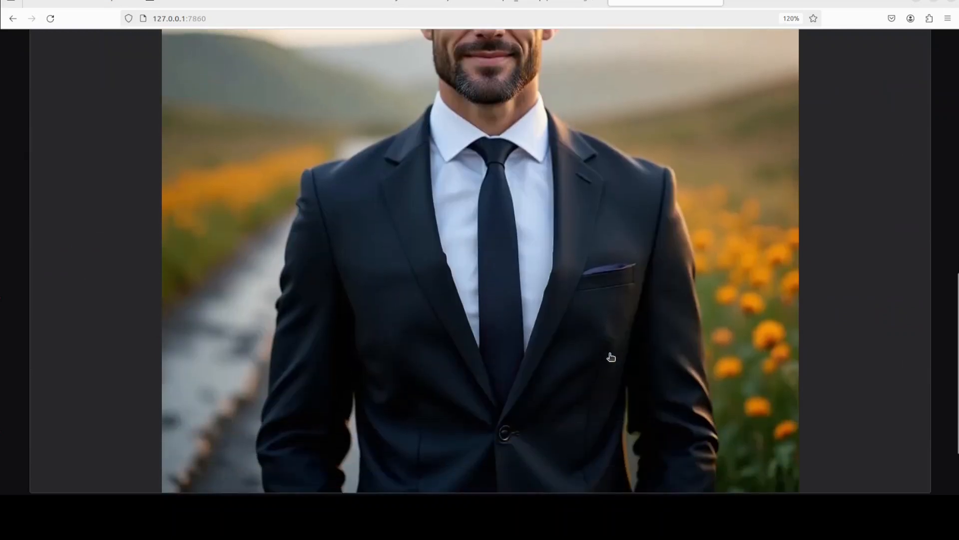
{"action": "scroll", "scroll_direction": "up", "scroll_amount": 3}
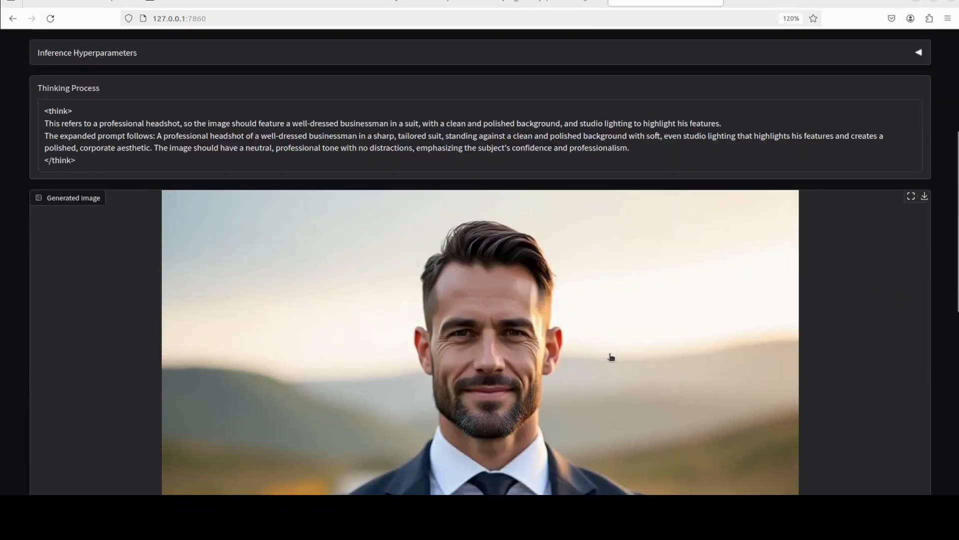
{"action": "scroll", "scroll_direction": "down", "scroll_amount": 3}
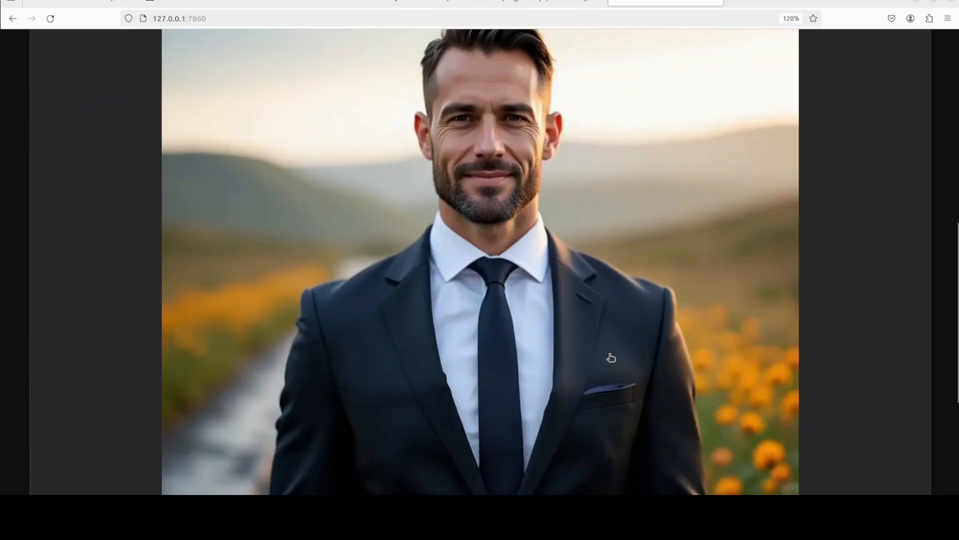
{"action": "scroll", "scroll_direction": "up", "scroll_amount": 3}
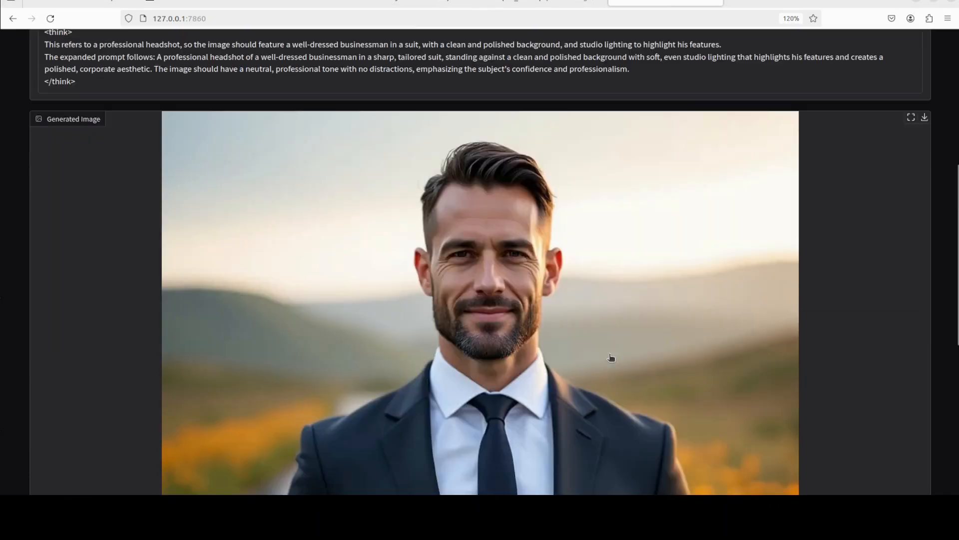
{"action": "scroll", "scroll_direction": "up", "scroll_amount": 3}
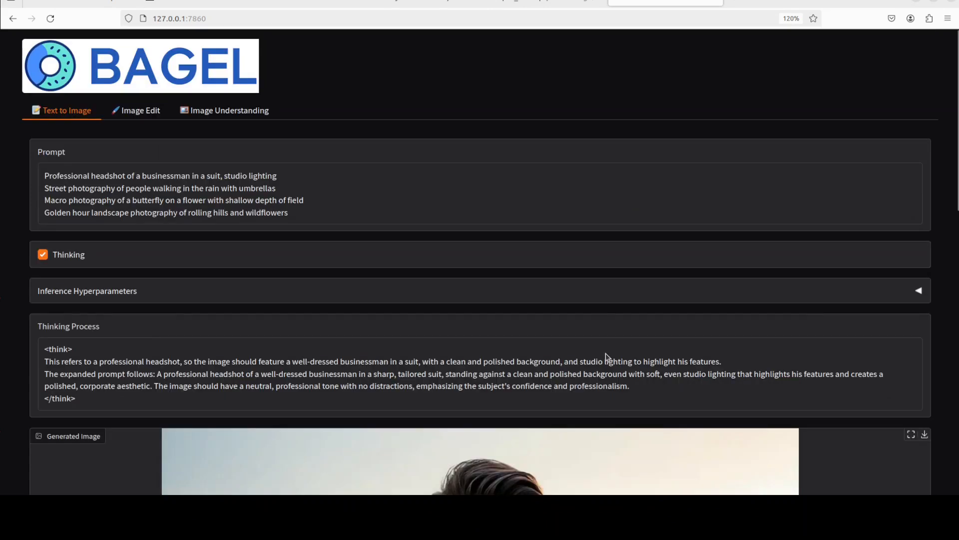
{"action": "left_click", "coordinate": [158, 194]}
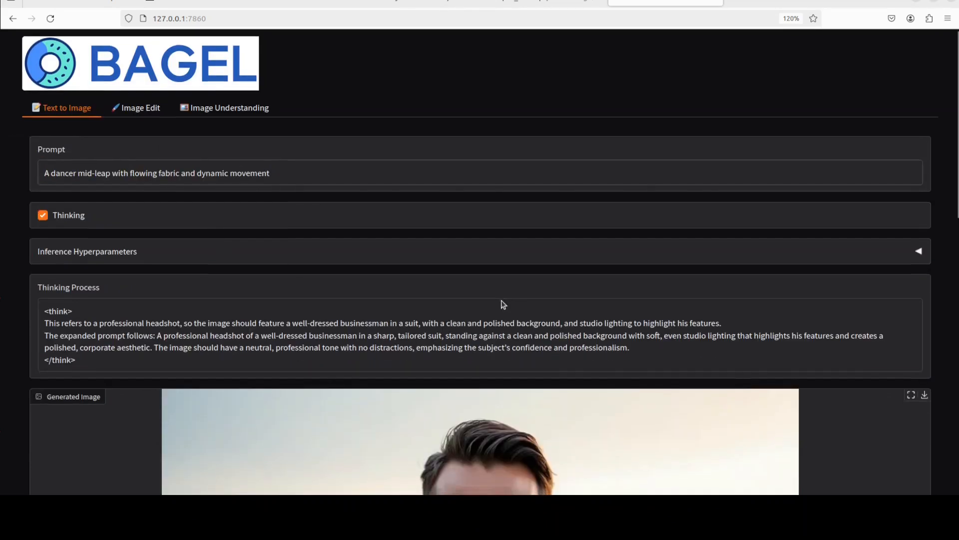
Step: Generate the dancer mid-leap image with flowing fabric and its expanded reasoning
{"action": "scroll", "scroll_direction": "down", "scroll_amount": 3}
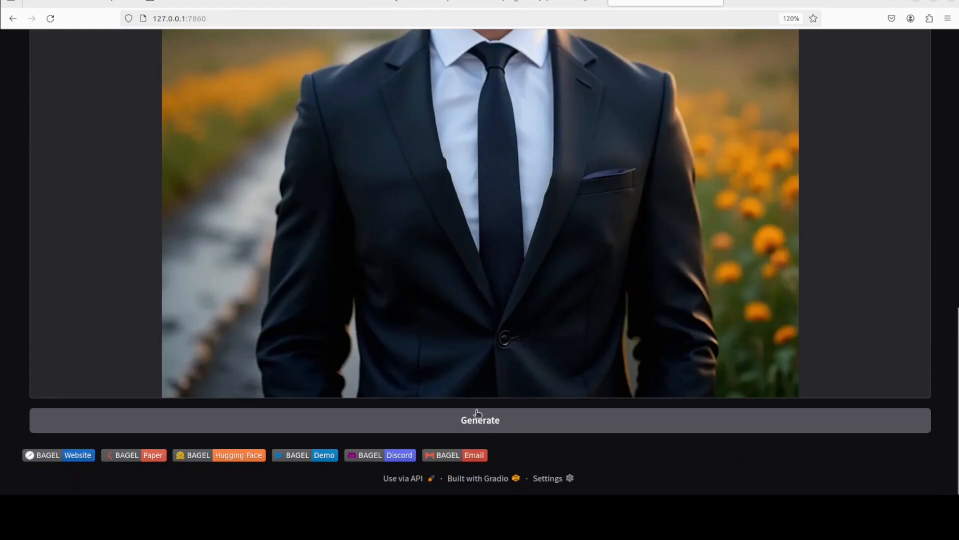
{"action": "left_click", "coordinate": [479, 420]}
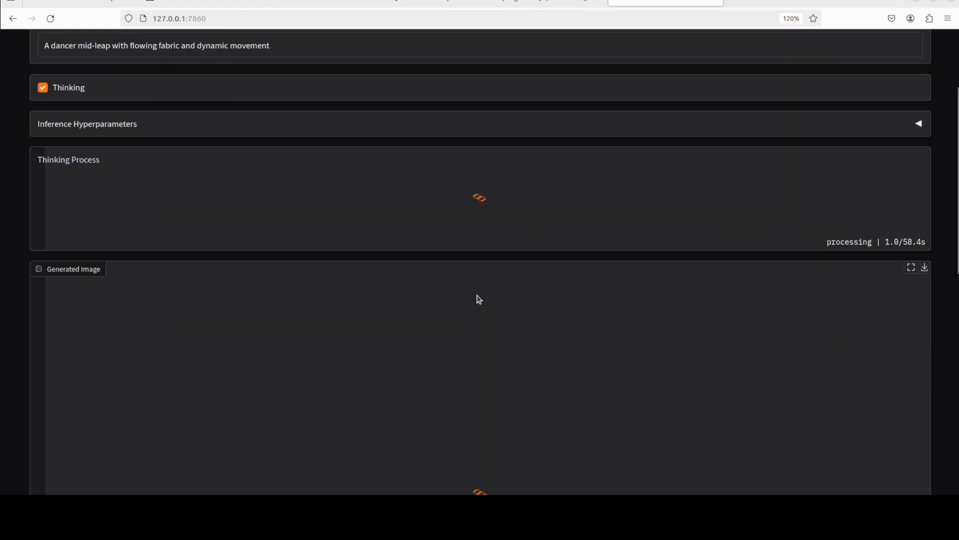
{"action": "scroll", "scroll_direction": "up", "scroll_amount": 3}
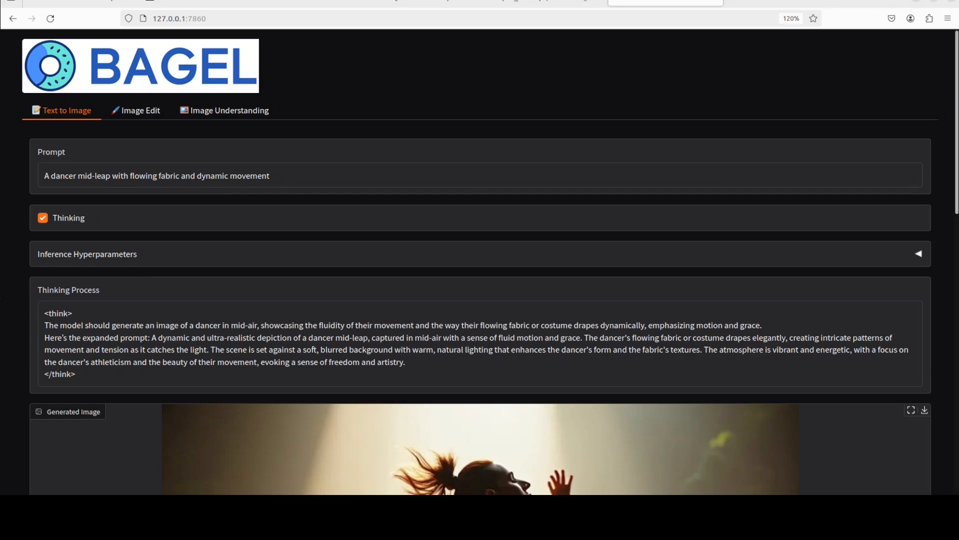
{"action": "scroll", "scroll_direction": "down", "scroll_amount": 3}
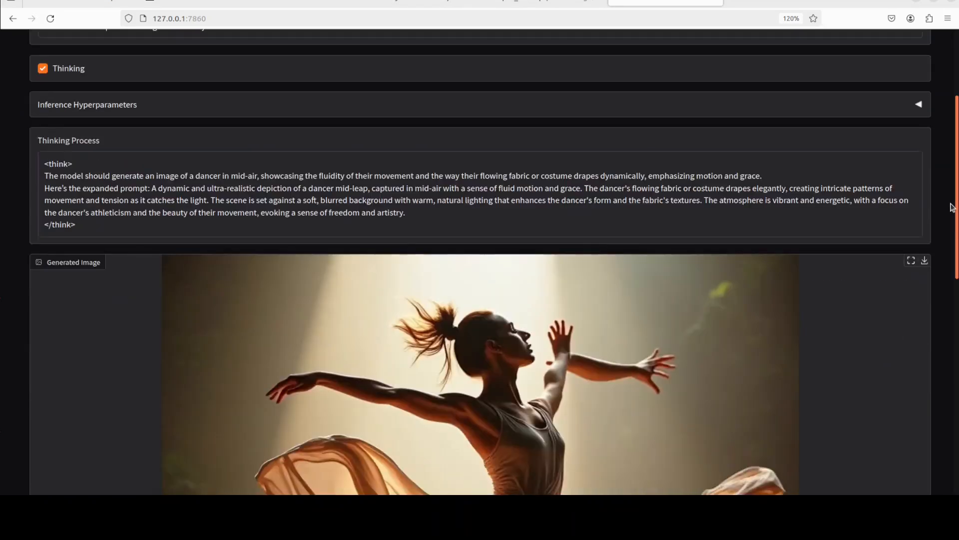
{"action": "scroll", "scroll_direction": "down", "scroll_amount": 3}
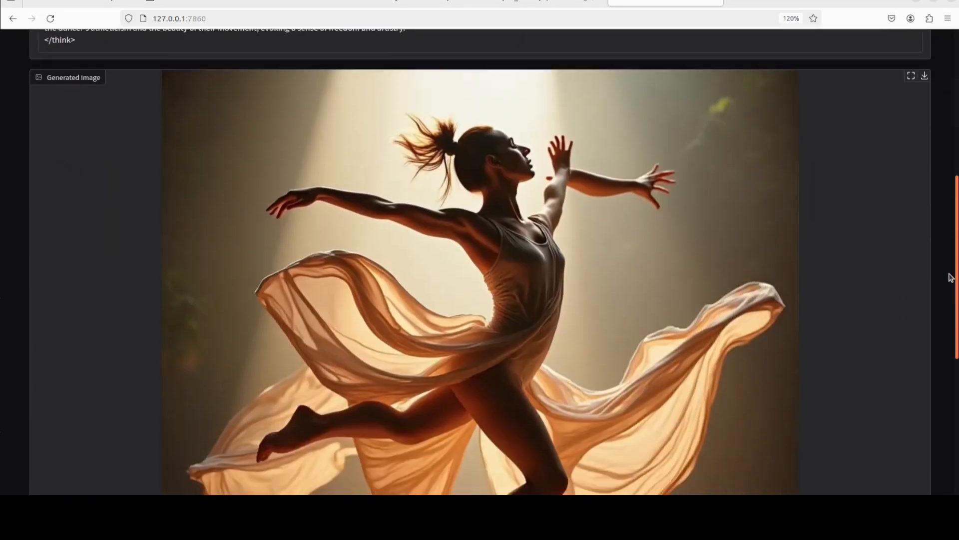
{"action": "scroll", "scroll_direction": "down", "scroll_amount": 3}
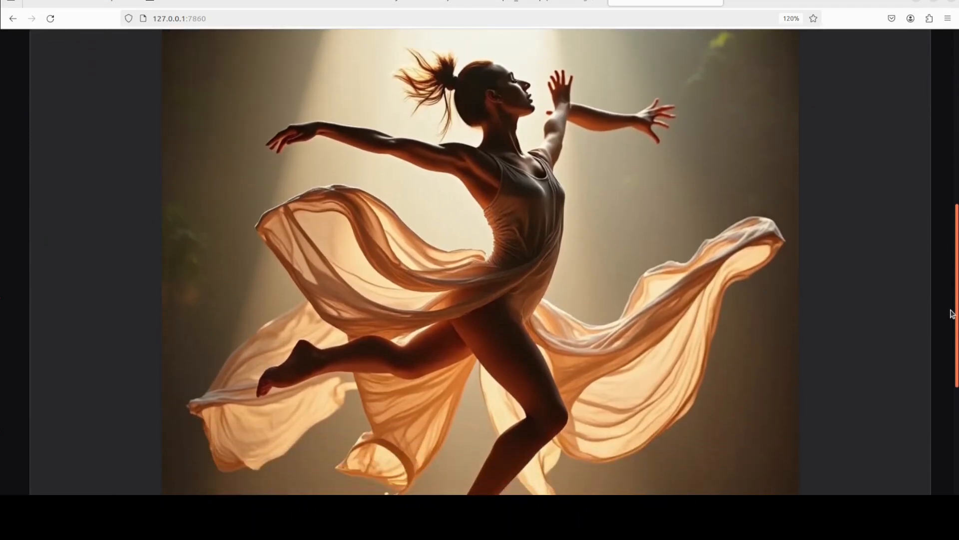
{"action": "scroll", "scroll_direction": "down", "scroll_amount": 3}
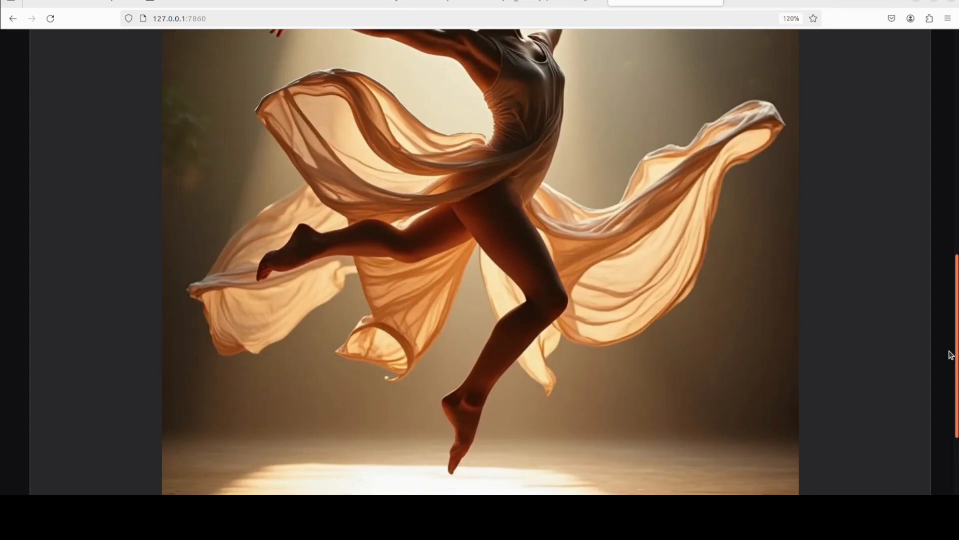
{"action": "mouse_move", "coordinate": [942, 341]}
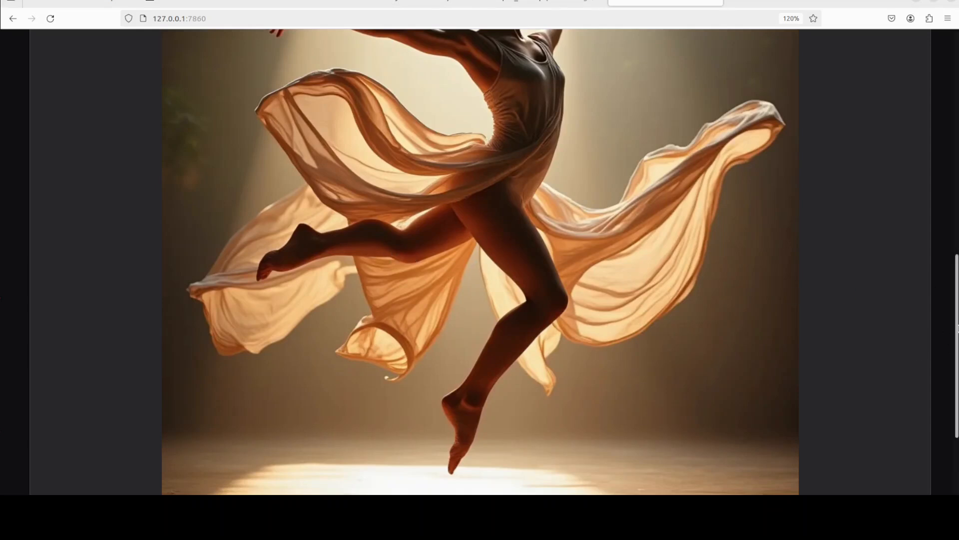
{"action": "scroll", "scroll_direction": "up", "scroll_amount": 3}
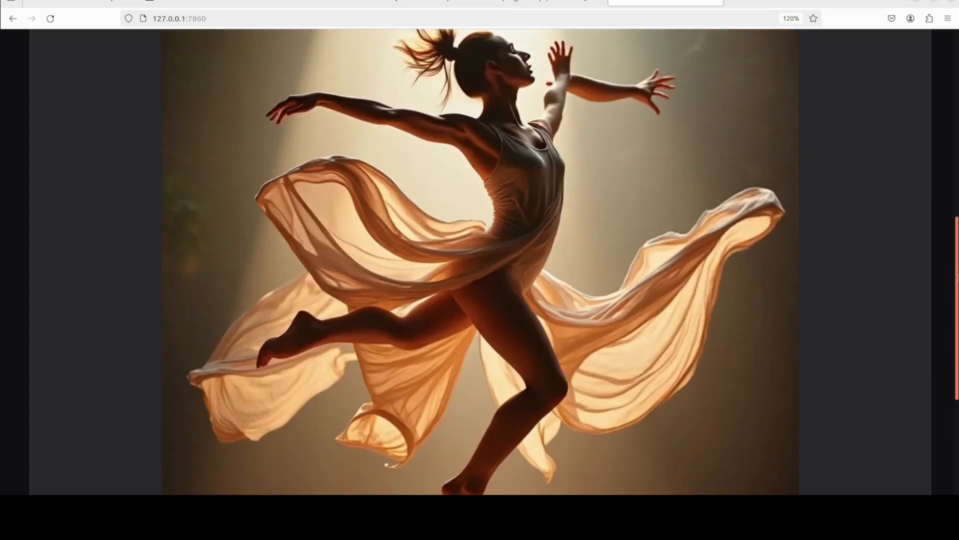
{"action": "scroll", "scroll_direction": "up", "scroll_amount": 3}
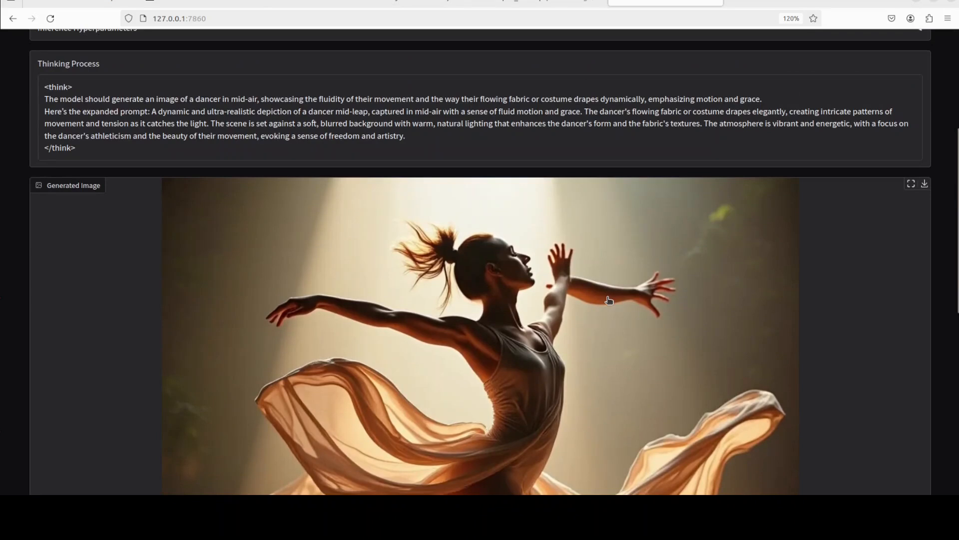
{"action": "mouse_move", "coordinate": [663, 304]}
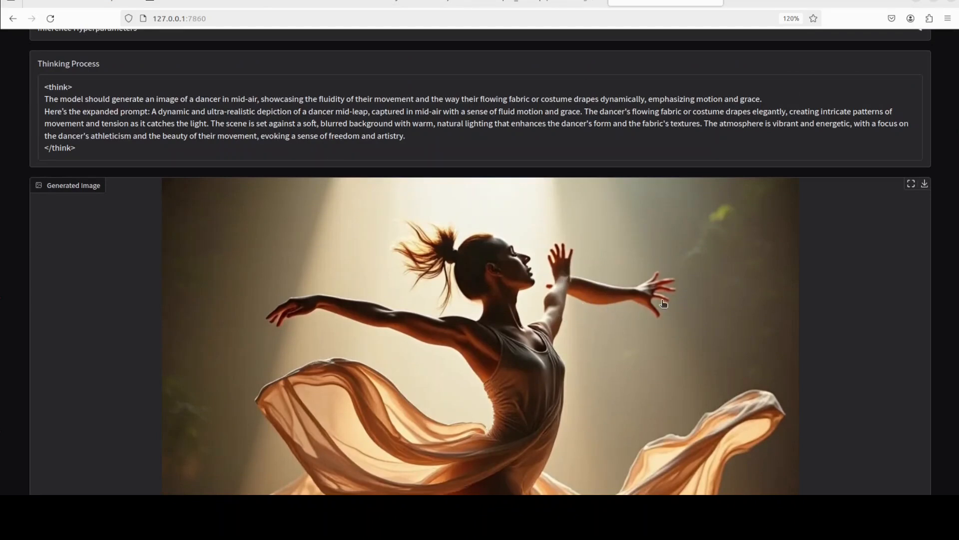
{"action": "mouse_move", "coordinate": [561, 331]}
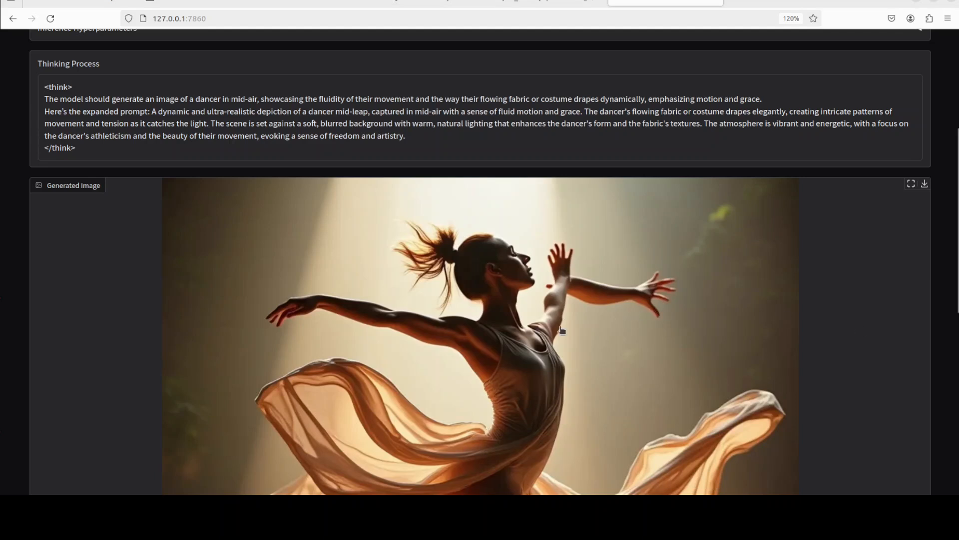
{"action": "scroll", "scroll_direction": "up", "scroll_amount": 3}
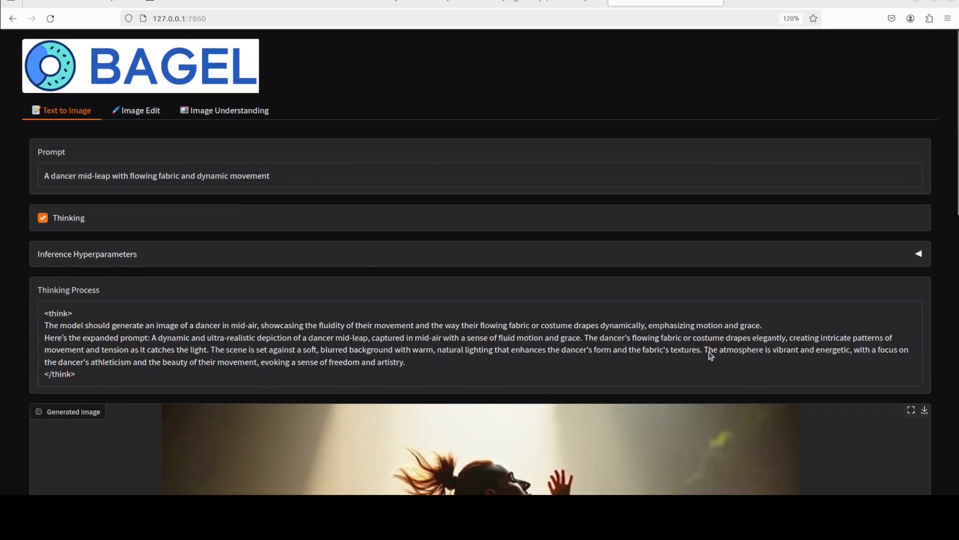
Step: Replace the prompt with 'A steampunk airship flying through cloudy skies' and generate it
{"action": "triple_click", "coordinate": [156, 176]}
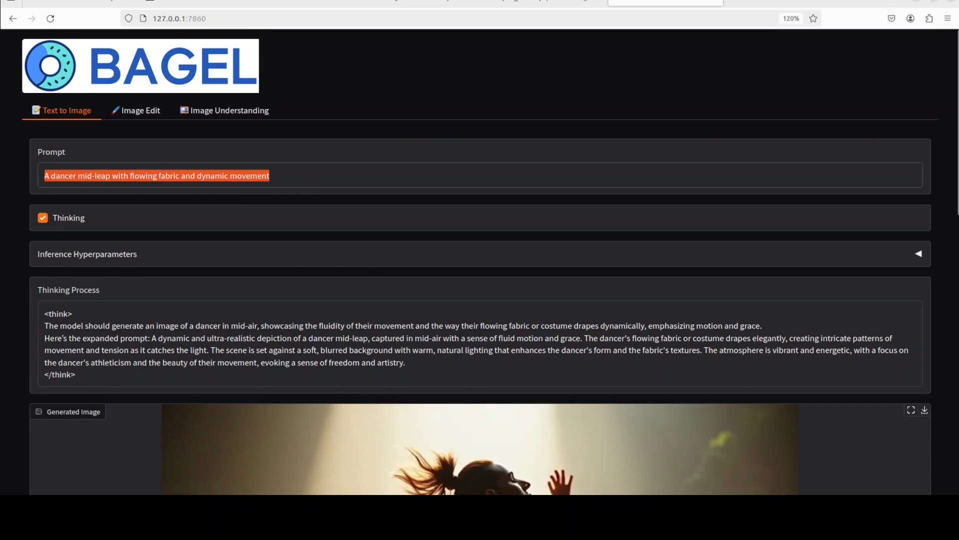
{"action": "type", "text": "A steampunk airship flying through cloudy skies"}
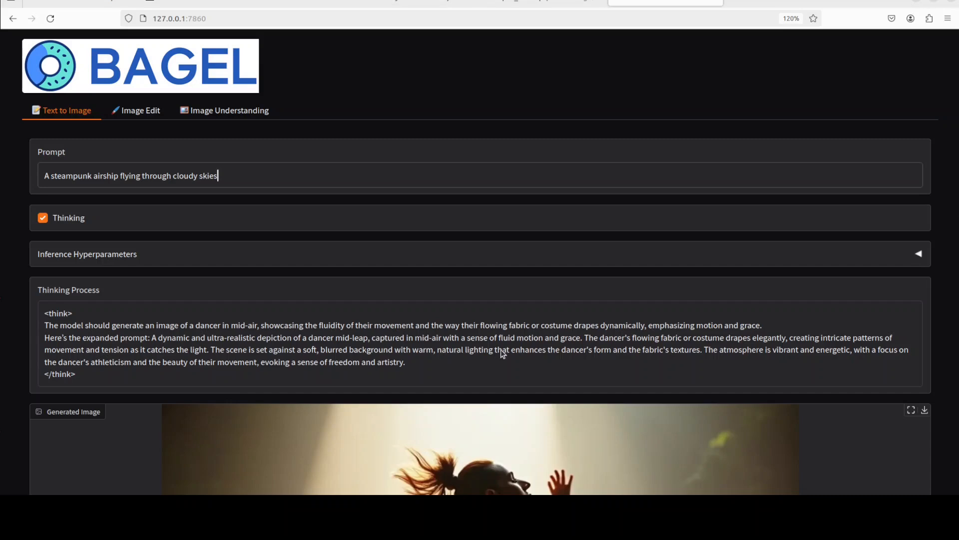
{"action": "left_click", "coordinate": [910, 410]}
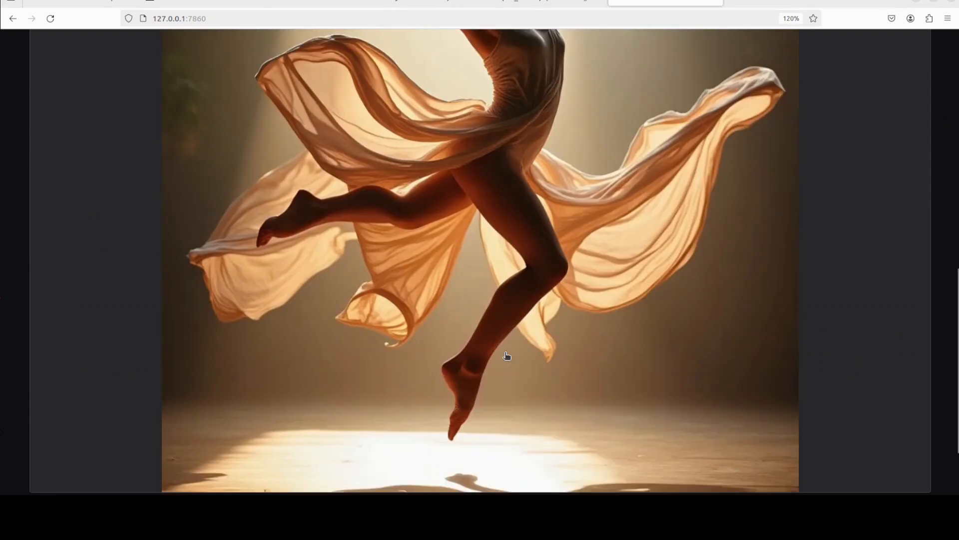
{"action": "scroll", "scroll_direction": "down", "scroll_amount": 3}
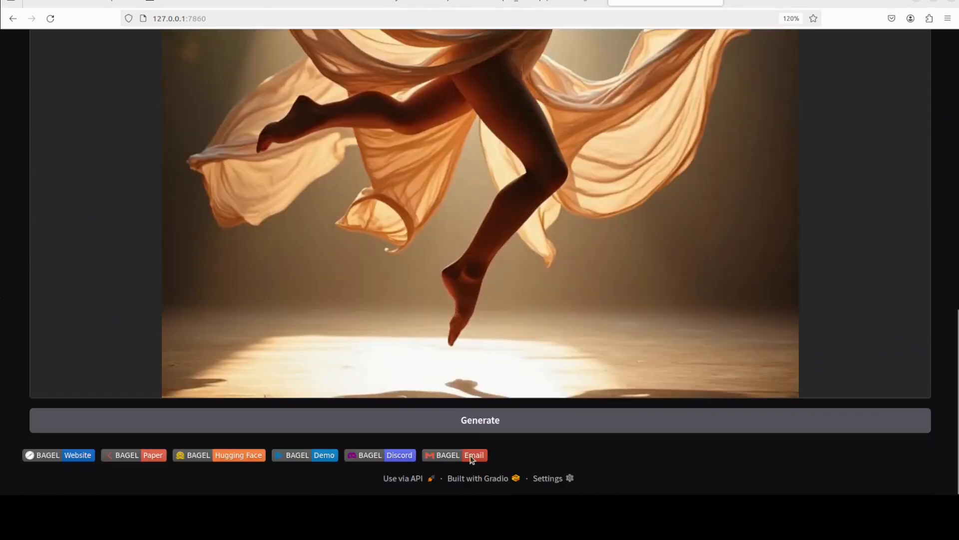
{"action": "left_click", "coordinate": [480, 420]}
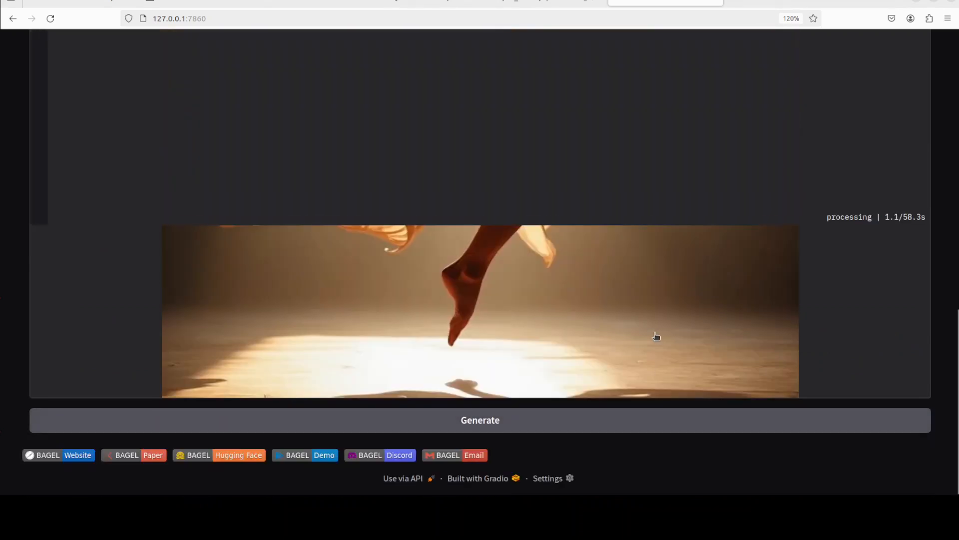
{"action": "mouse_move", "coordinate": [468, 313]}
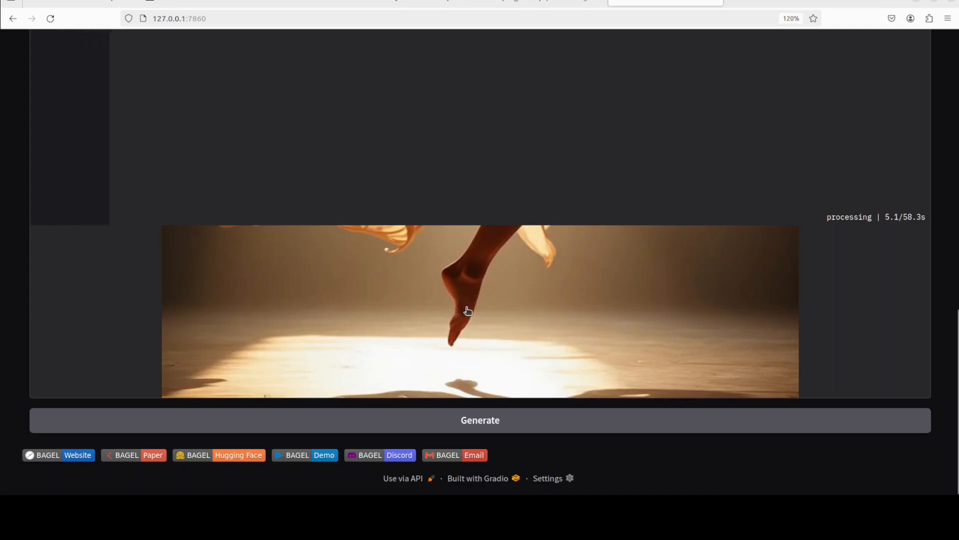
{"action": "scroll", "scroll_direction": "up", "scroll_amount": 3}
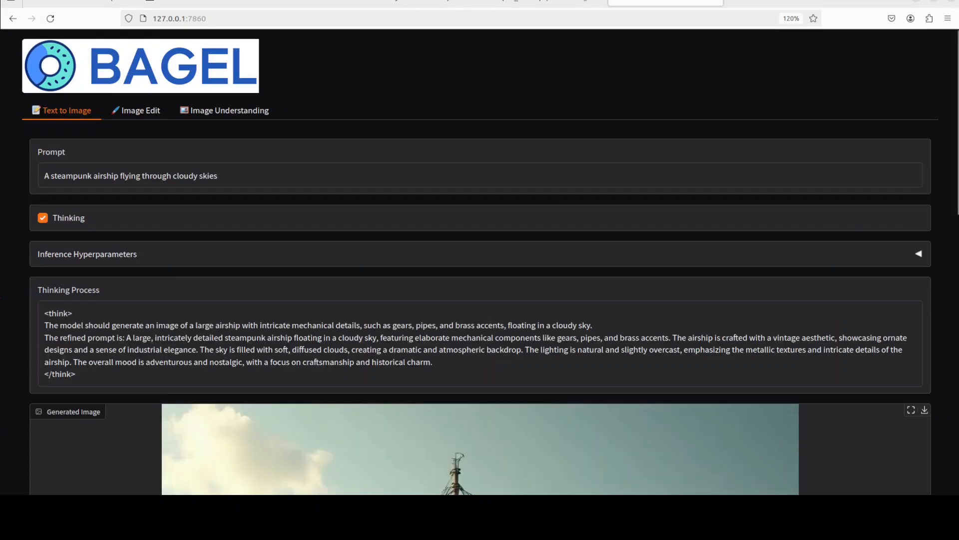
Step: Scroll through the airship result before entering the hands-and-flower prompt
{"action": "scroll", "scroll_direction": "down", "scroll_amount": 3}
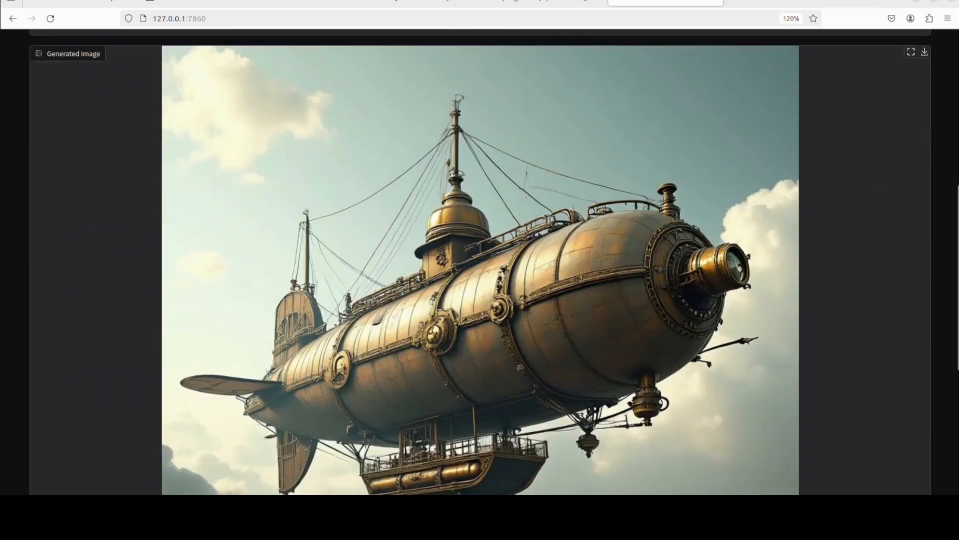
{"action": "scroll", "scroll_direction": "down", "scroll_amount": 3}
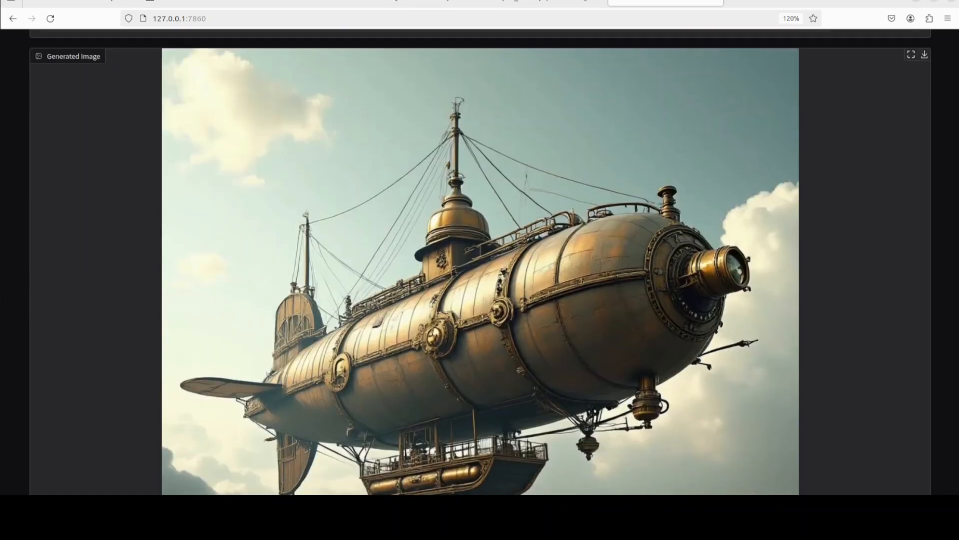
{"action": "scroll", "scroll_direction": "up", "scroll_amount": 3}
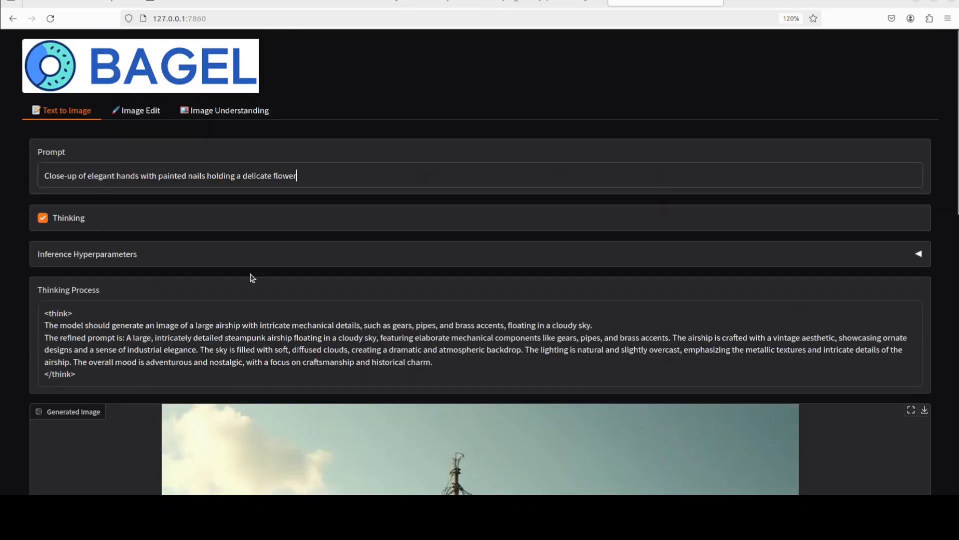
Step: Generate the painted-nail hands holding a white flower and review the image and reasoning
{"action": "scroll", "scroll_direction": "down", "scroll_amount": 3}
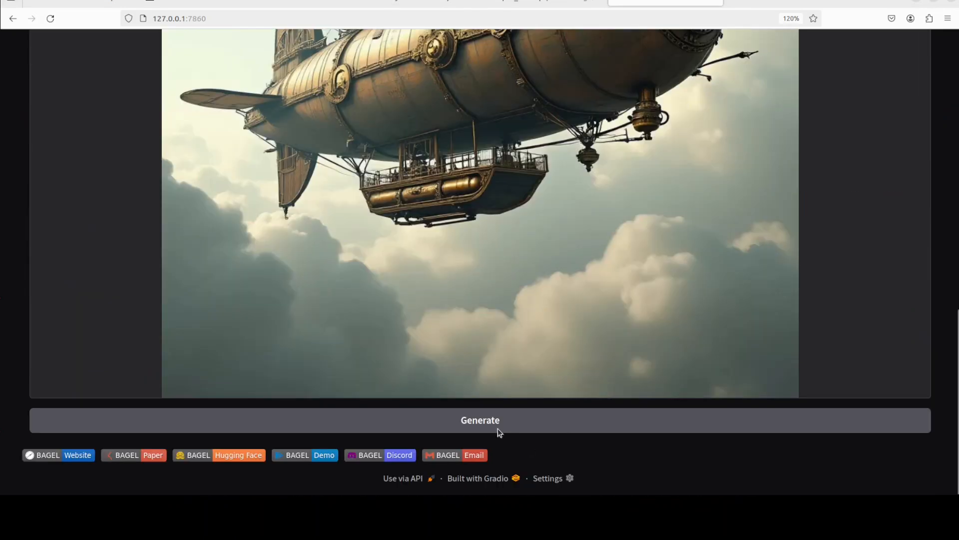
{"action": "left_click", "coordinate": [480, 419]}
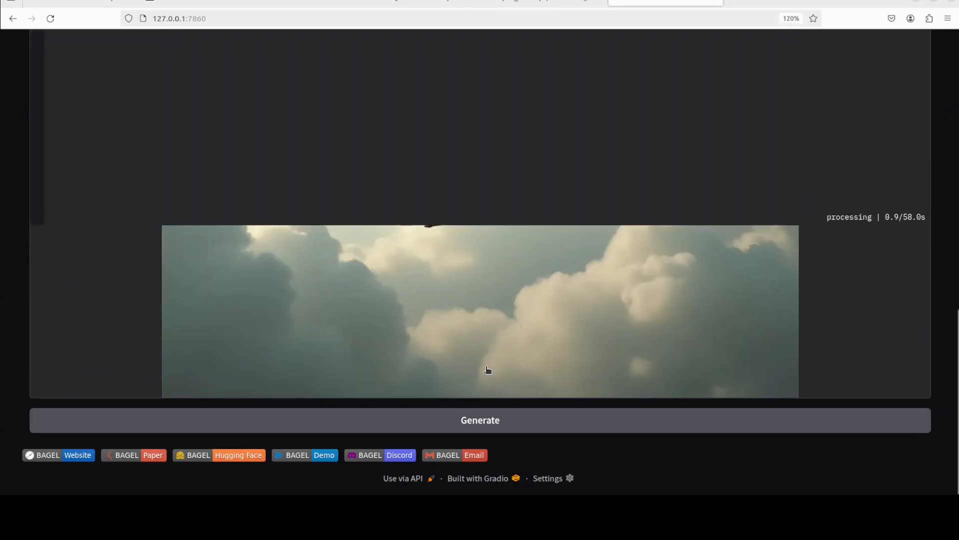
{"action": "scroll", "scroll_direction": "up", "scroll_amount": 3}
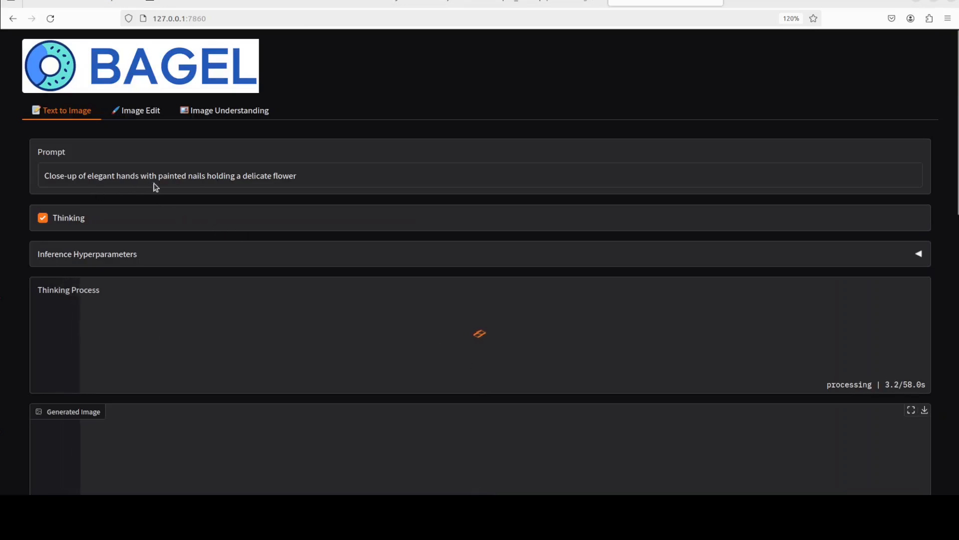
{"action": "mouse_move", "coordinate": [289, 193]}
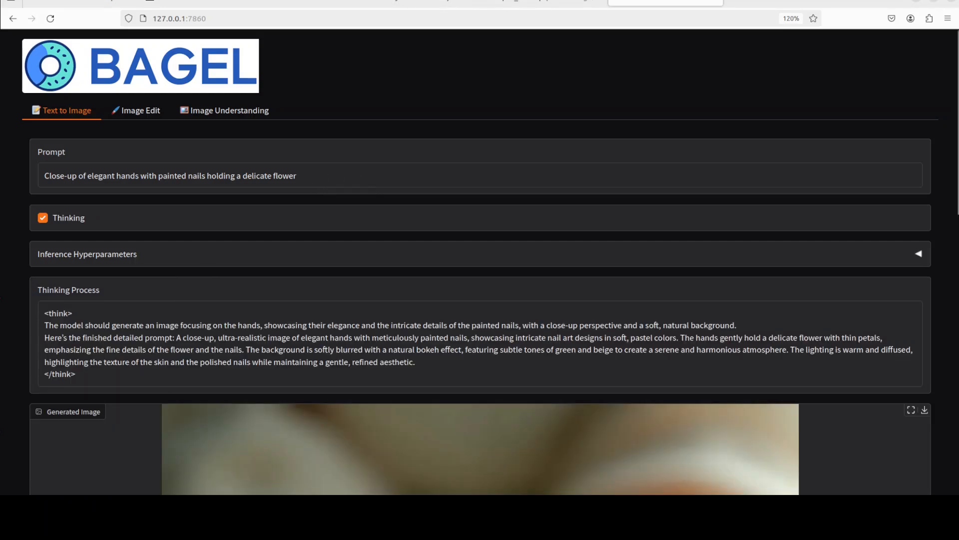
{"action": "scroll", "scroll_direction": "down", "scroll_amount": 3}
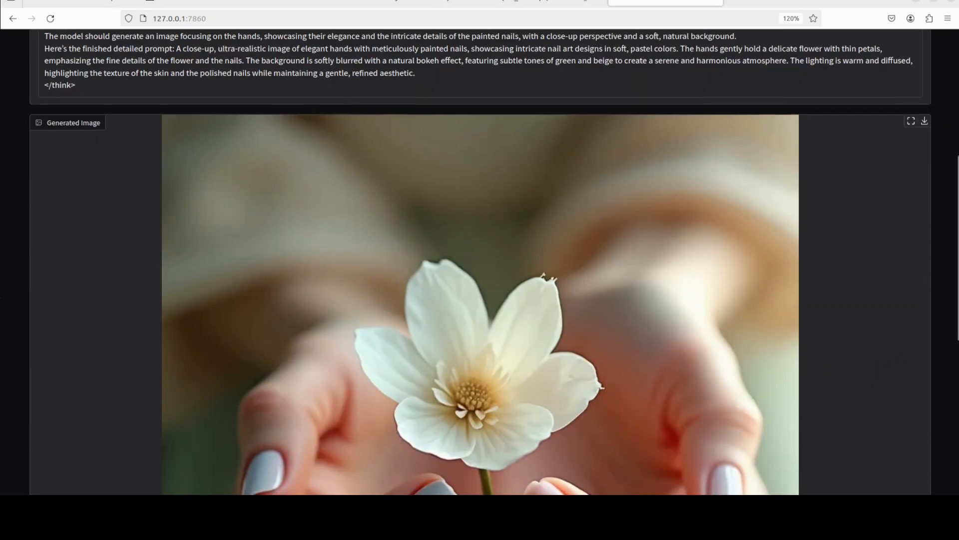
{"action": "scroll", "scroll_direction": "down", "scroll_amount": 3}
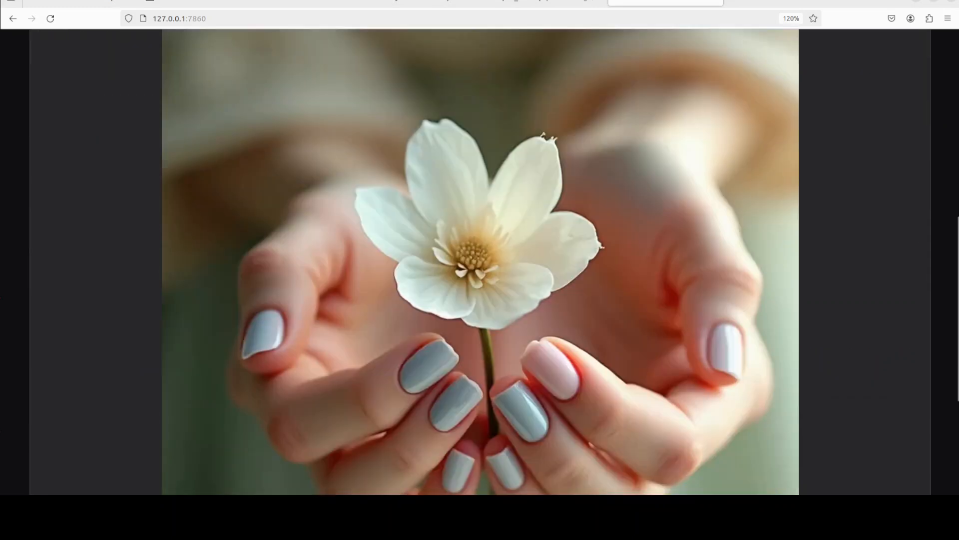
{"action": "scroll", "scroll_direction": "down", "scroll_amount": 3}
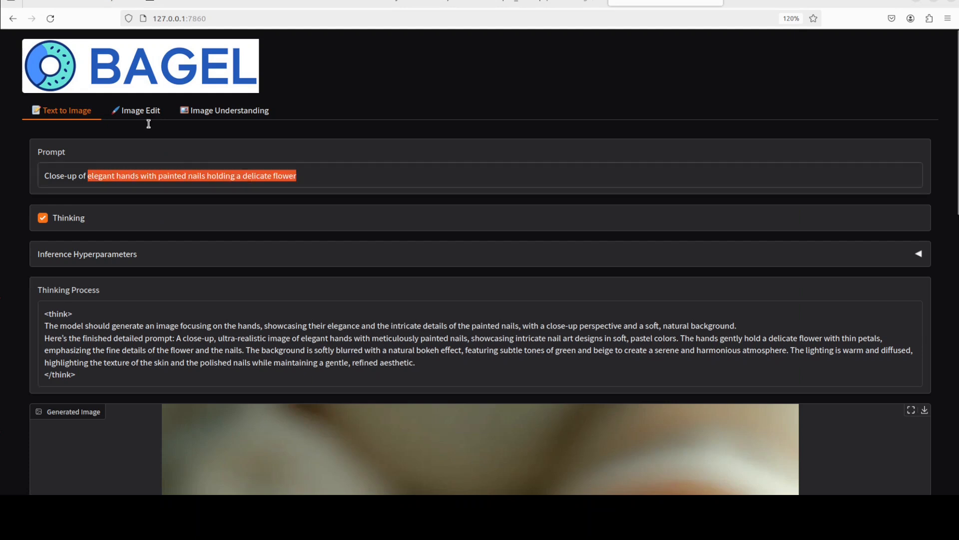
Step: Switch to Image Edit and upload the picture of two women around a crystal ball
{"action": "left_click", "coordinate": [140, 110]}
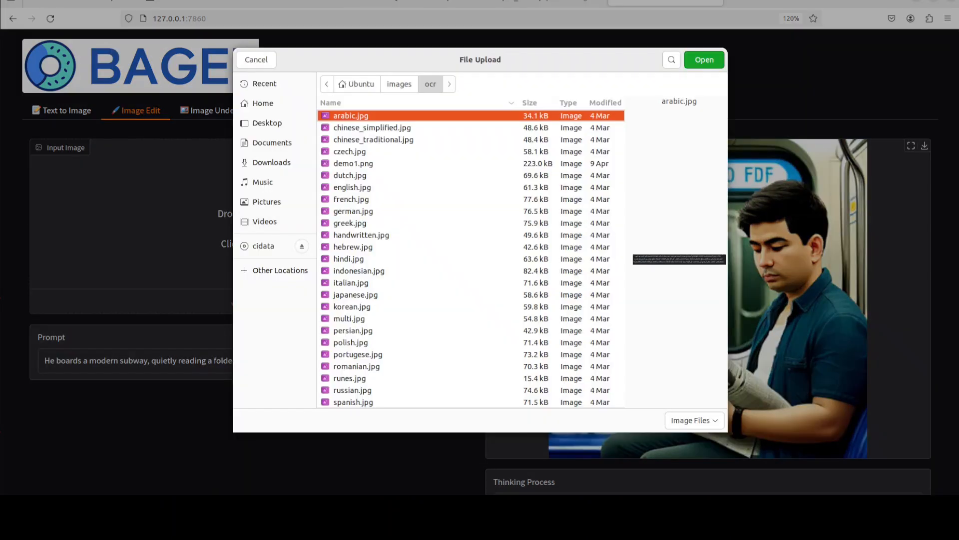
{"action": "left_click", "coordinate": [703, 59]}
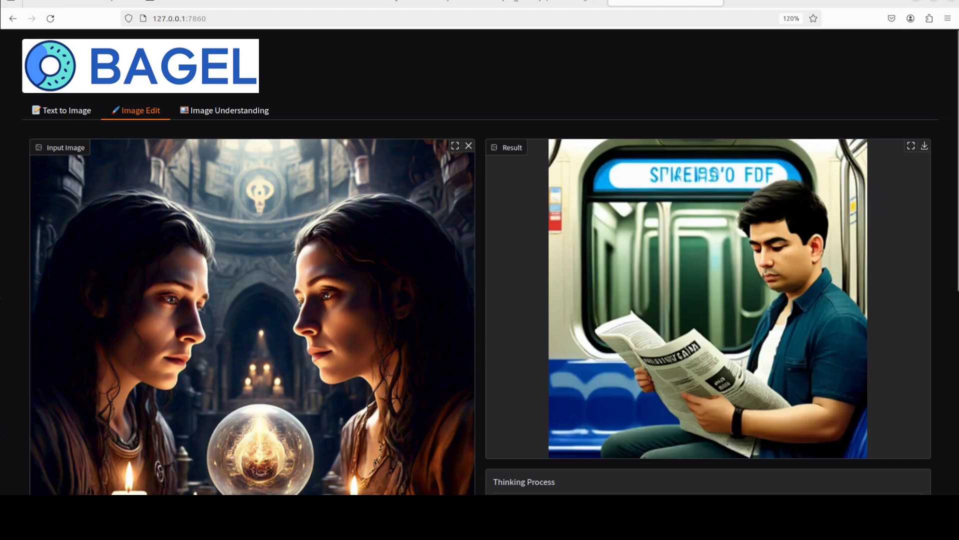
{"action": "scroll", "scroll_direction": "down", "scroll_amount": 3}
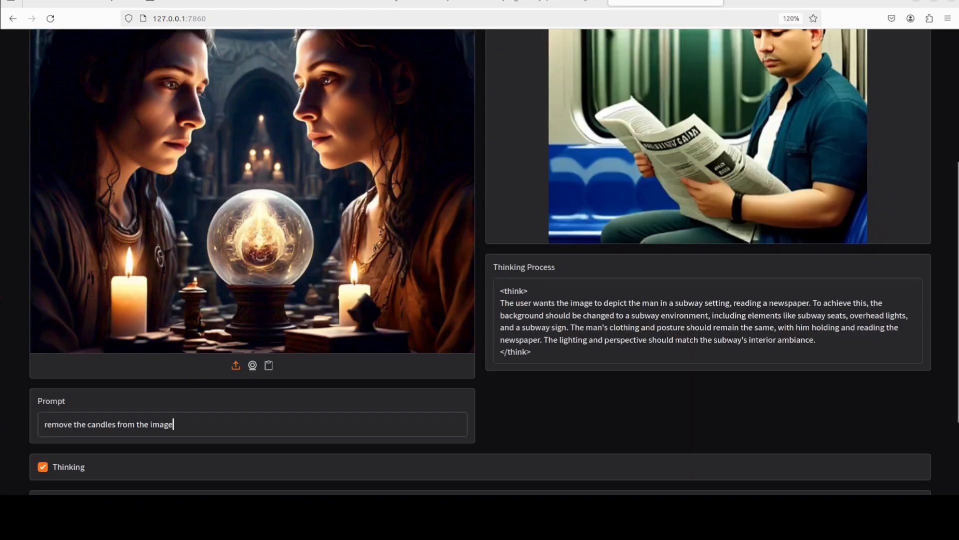
{"action": "scroll", "scroll_direction": "down", "scroll_amount": 3}
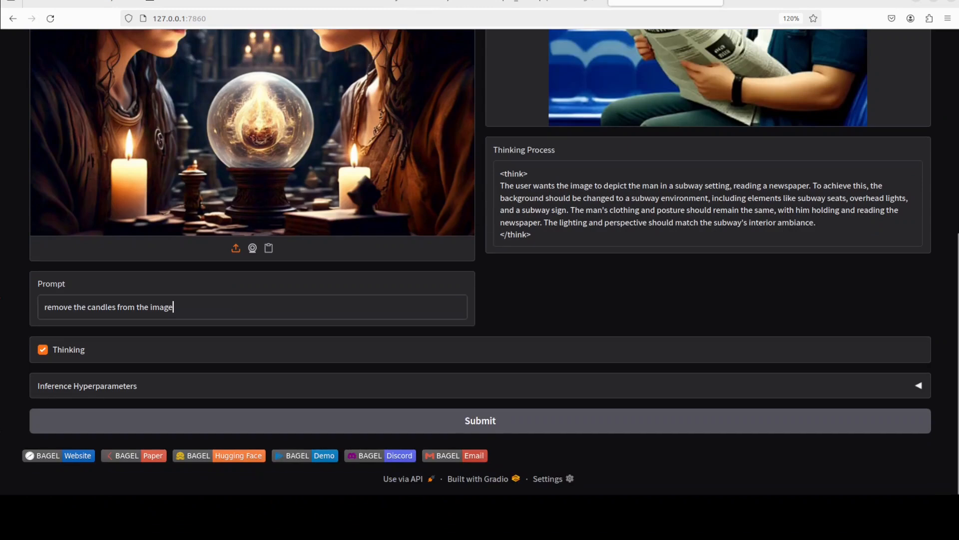
Step: Submit the candle-removal edit and review the result with the model's reasoning
{"action": "left_click", "coordinate": [479, 421]}
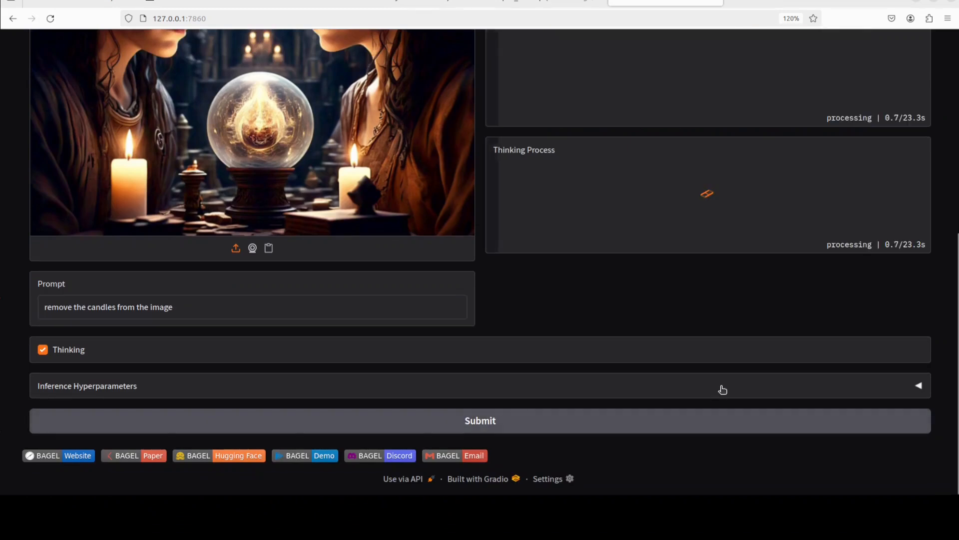
{"action": "scroll", "scroll_direction": "up", "scroll_amount": 3}
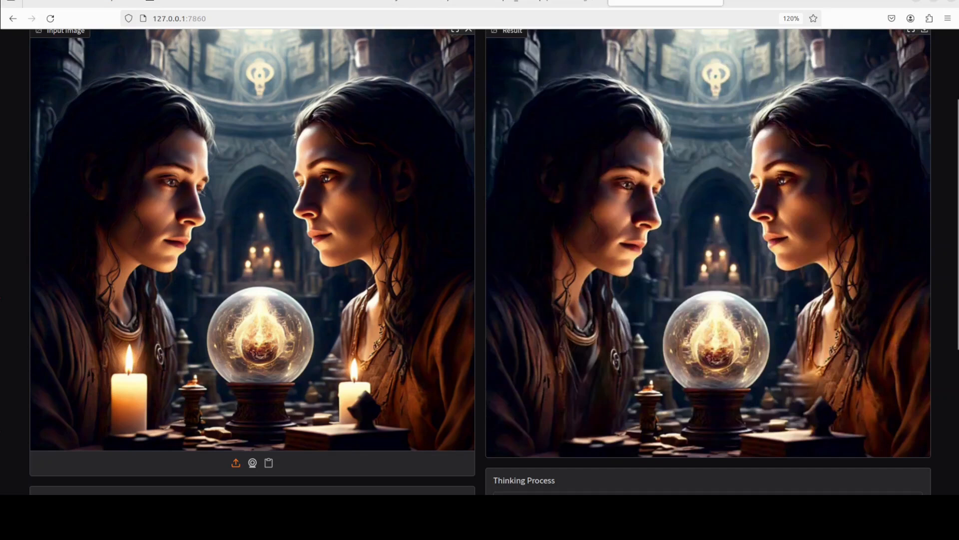
{"action": "scroll", "scroll_direction": "down", "scroll_amount": 3}
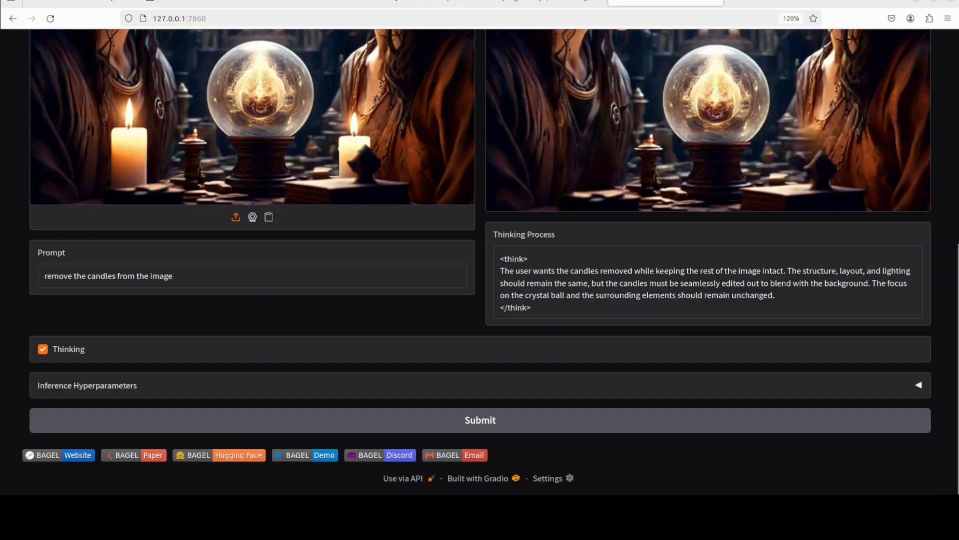
{"action": "triple_click", "coordinate": [108, 275]}
{"action": "type", "text": "remove the"}
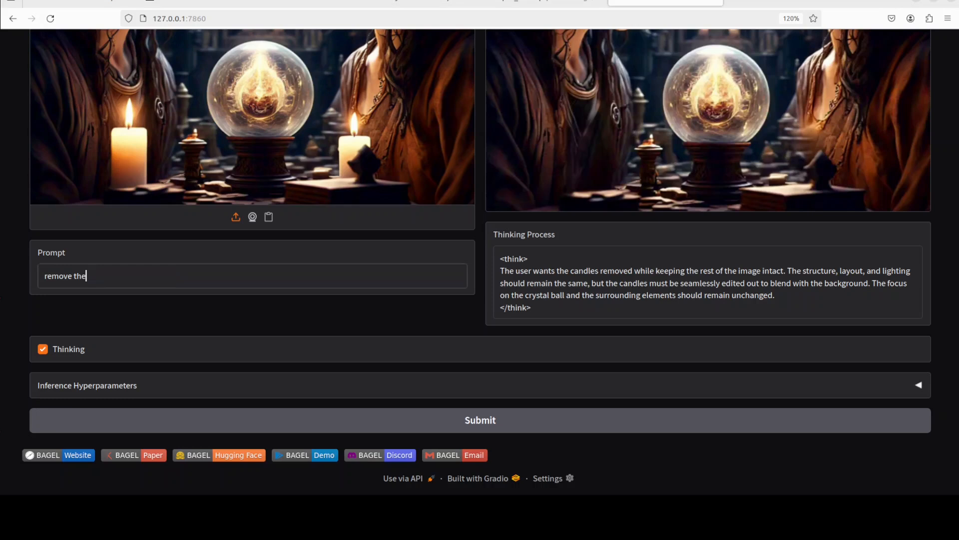
Step: Submit the edit prompt 'replace left woman with a fish' and view the resulting image
{"action": "type", "text": "rep"}
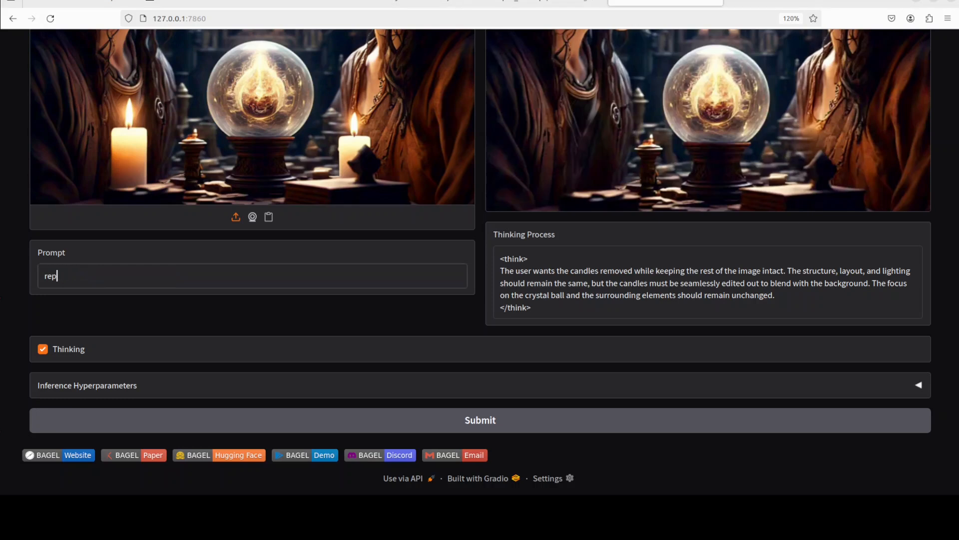
{"action": "type", "text": "lace left wo"}
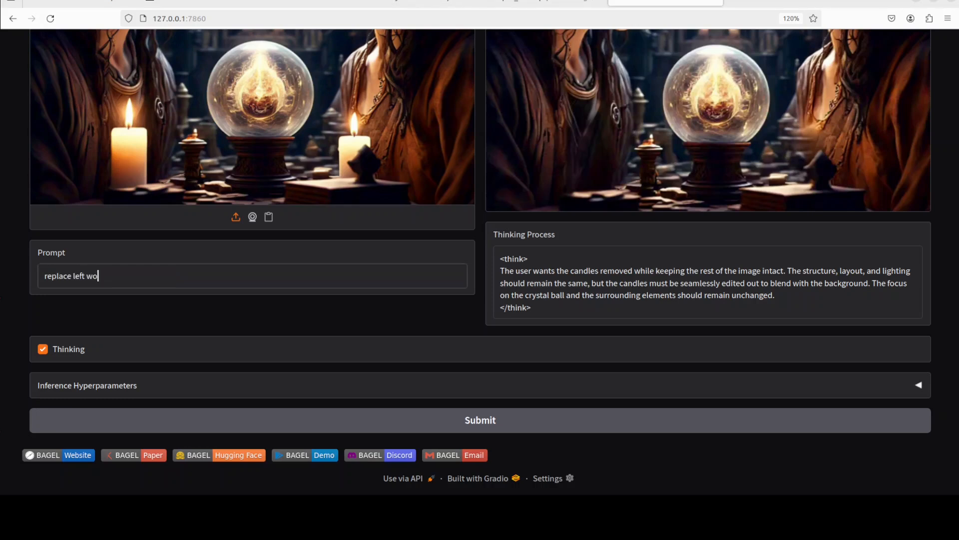
{"action": "type", "text": "man with a"}
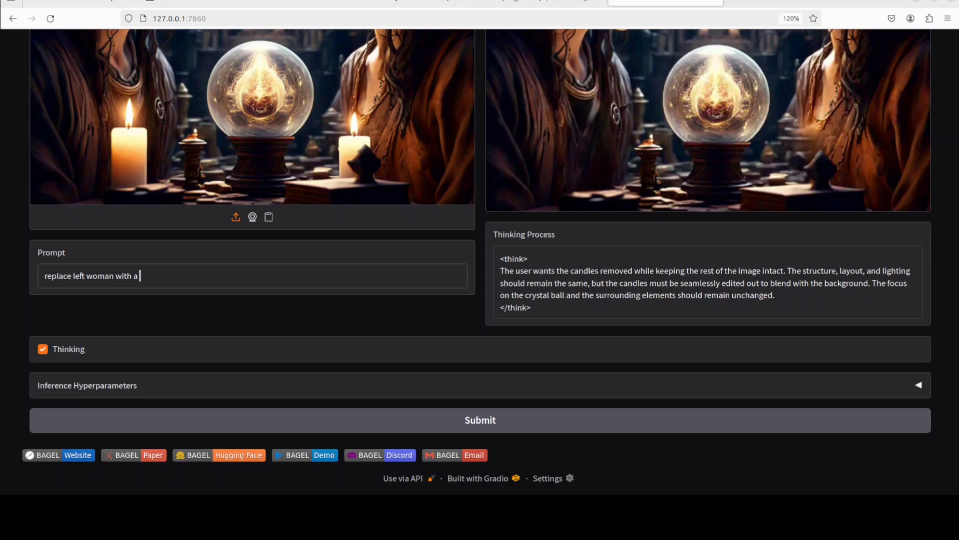
{"action": "type", "text": "fish"}
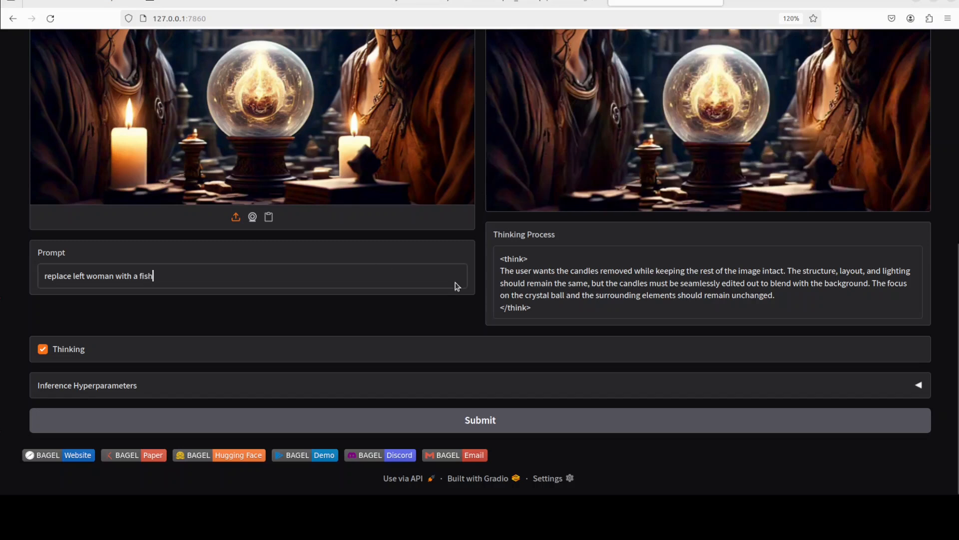
{"action": "left_click", "coordinate": [480, 420]}
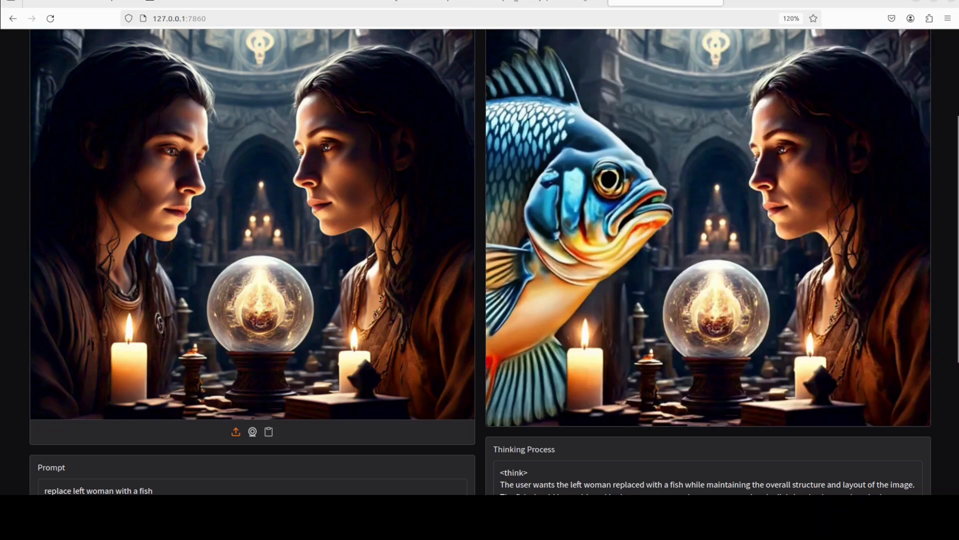
{"action": "scroll", "scroll_direction": "up", "scroll_amount": 3}
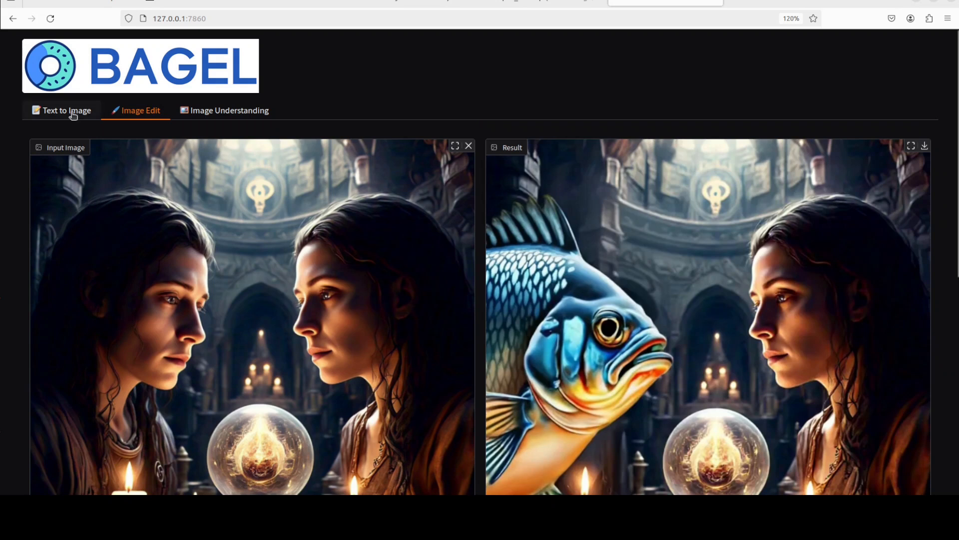
{"action": "left_click", "coordinate": [66, 110]}
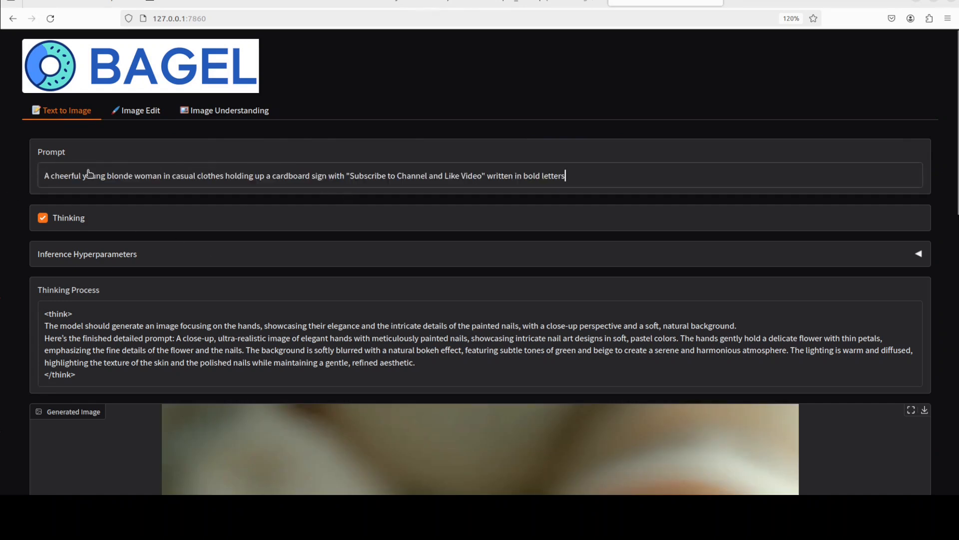
Step: Generate the blonde woman holding the 'Subscribe to Channel and Like Video' sign and inspect the output
{"action": "left_click", "coordinate": [910, 409]}
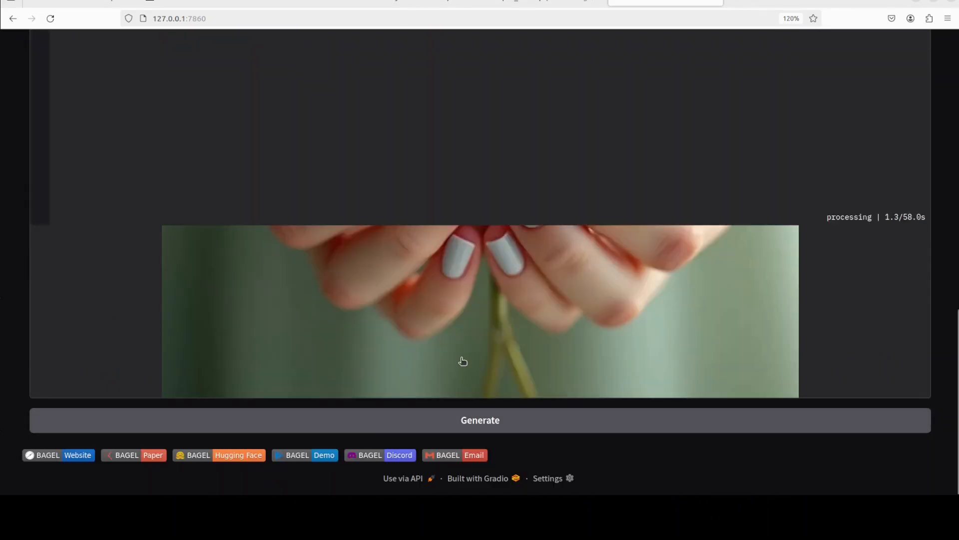
{"action": "scroll", "scroll_direction": "up", "scroll_amount": 3}
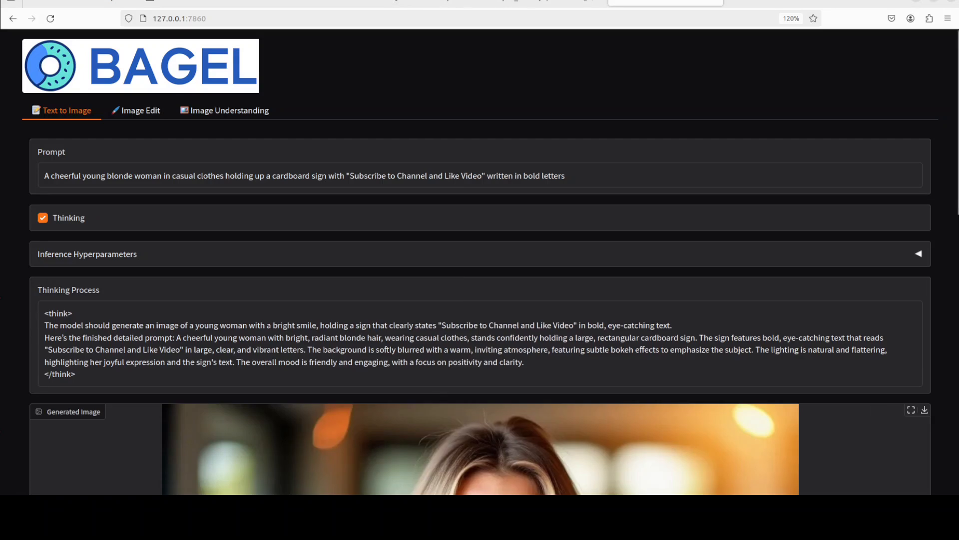
{"action": "scroll", "scroll_direction": "down", "scroll_amount": 3}
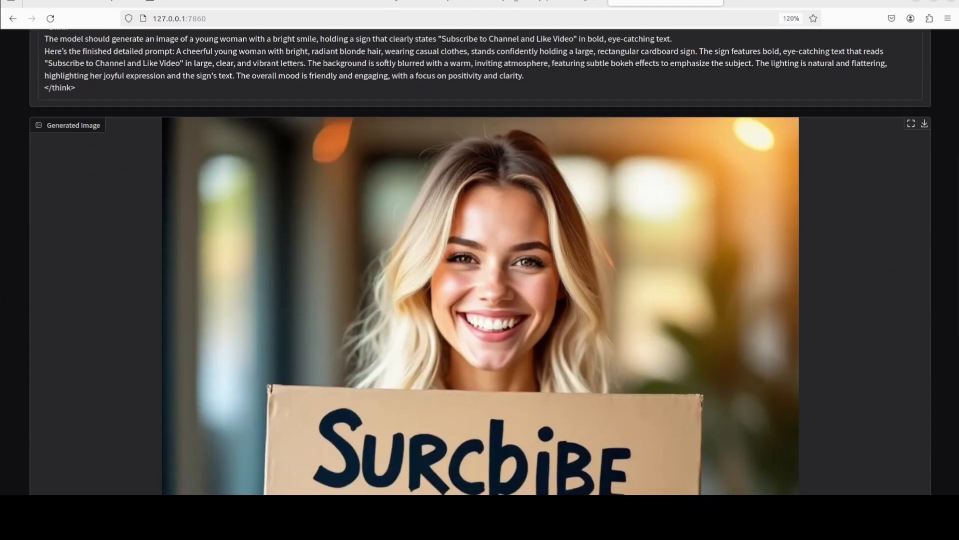
{"action": "scroll", "scroll_direction": "down", "scroll_amount": 3}
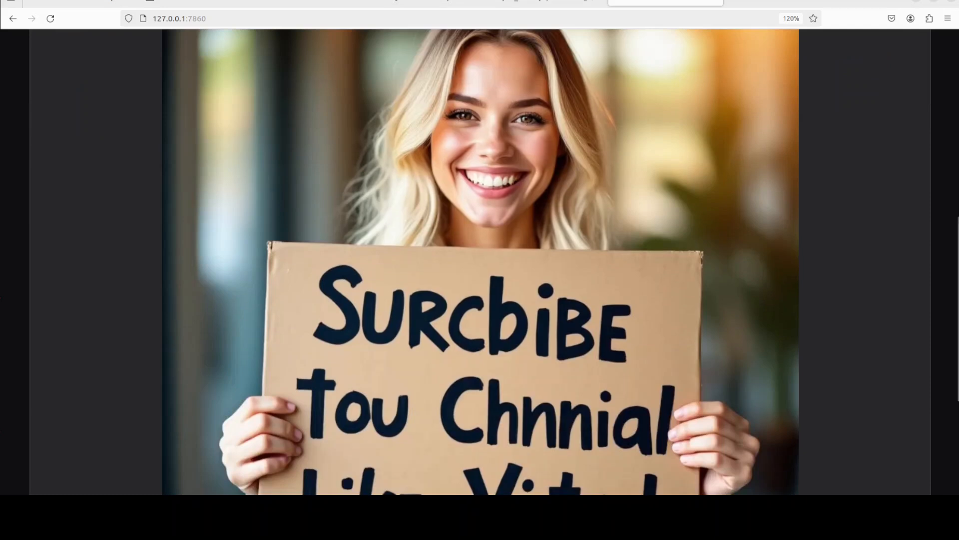
{"action": "scroll", "scroll_direction": "down", "scroll_amount": 3}
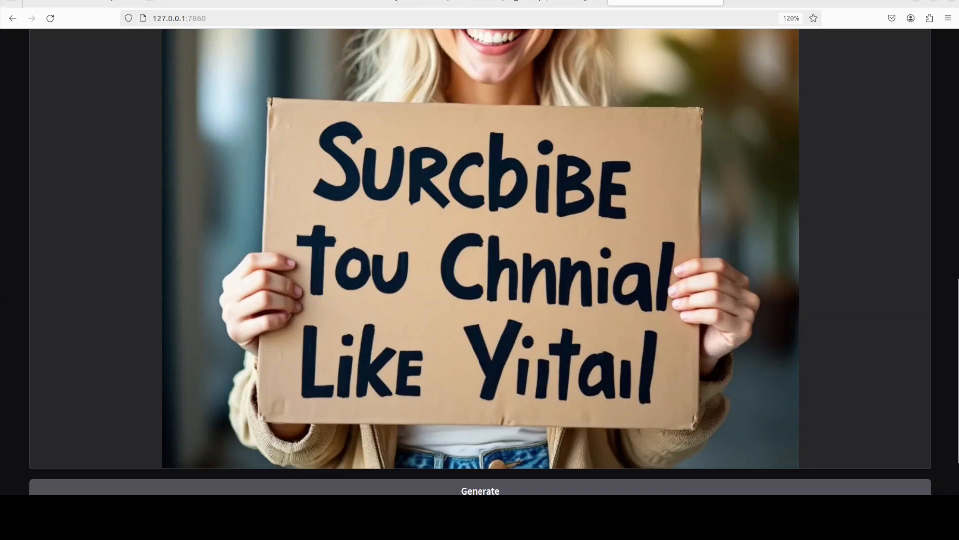
{"action": "scroll", "scroll_direction": "down", "scroll_amount": 3}
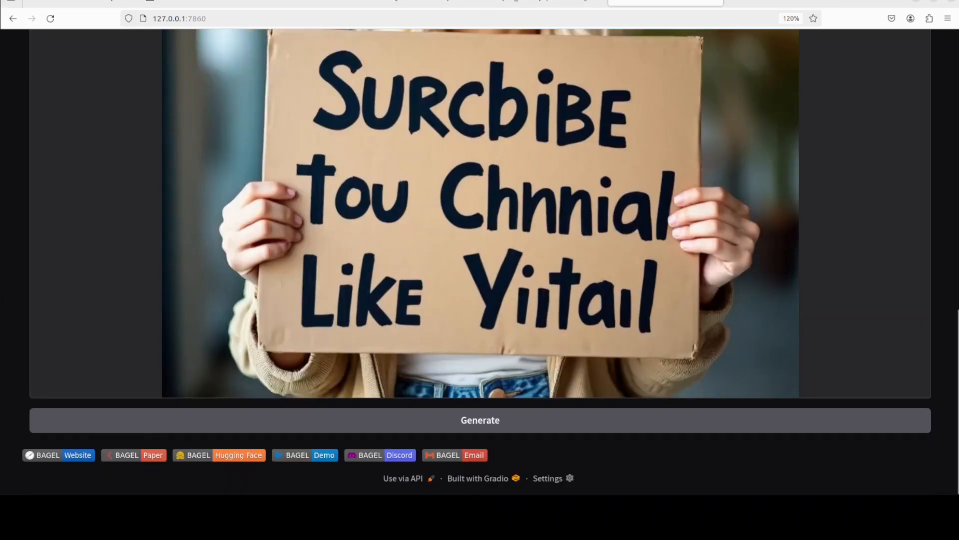
{"action": "scroll", "scroll_direction": "up", "scroll_amount": 3}
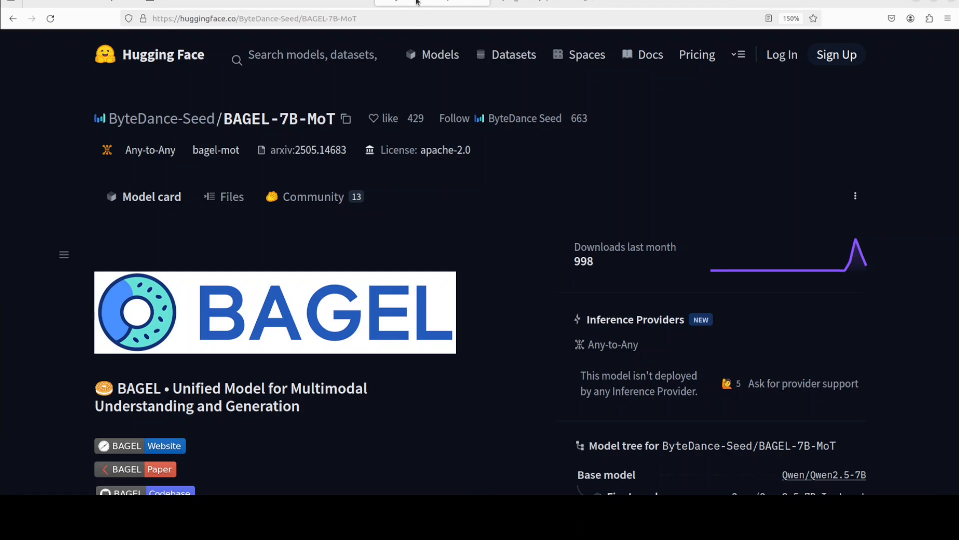
{"action": "mouse_move", "coordinate": [612, 204]}
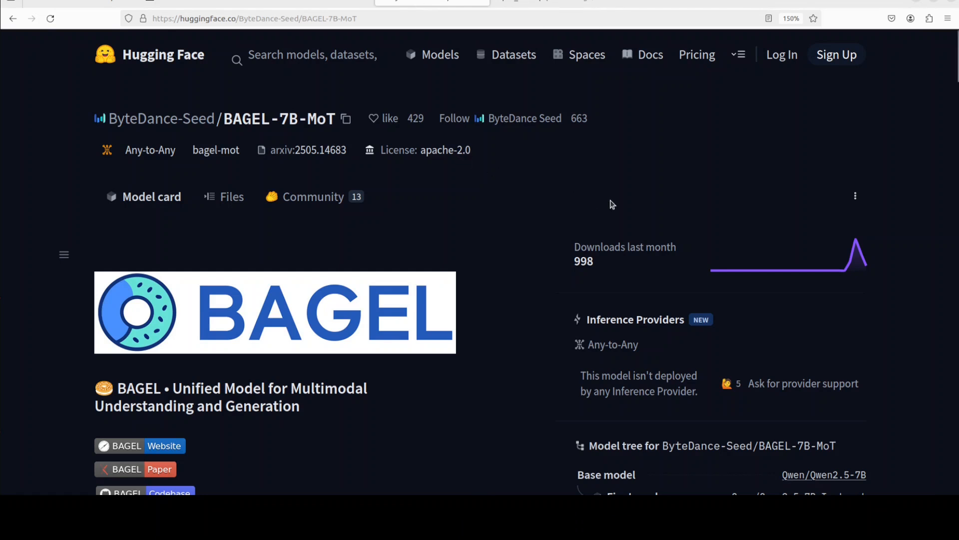
{"action": "mouse_move", "coordinate": [320, 4]}
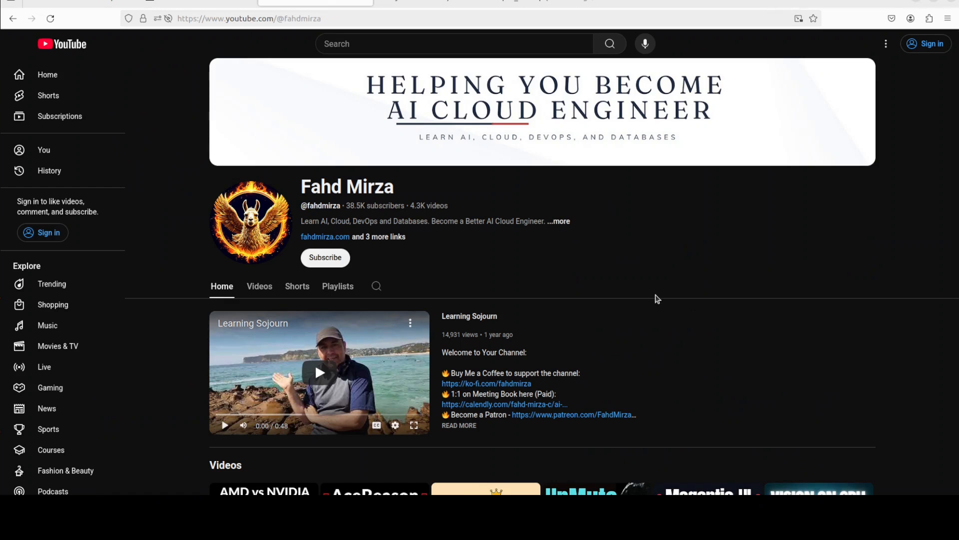
Step: Scroll the Fahd Mirza channel page down to its latest videos and Shorts
{"action": "scroll", "scroll_direction": "down", "scroll_amount": 3}
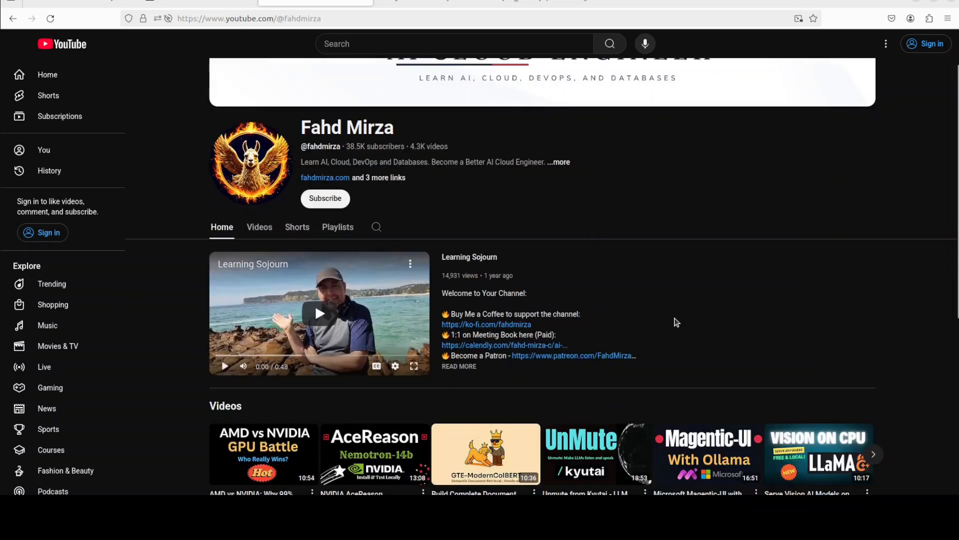
{"action": "scroll", "scroll_direction": "down", "scroll_amount": 3}
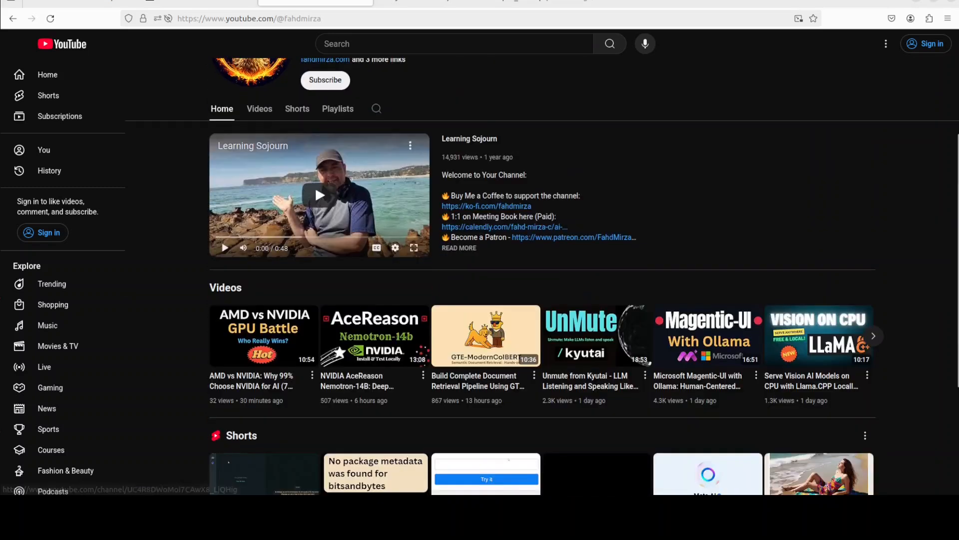